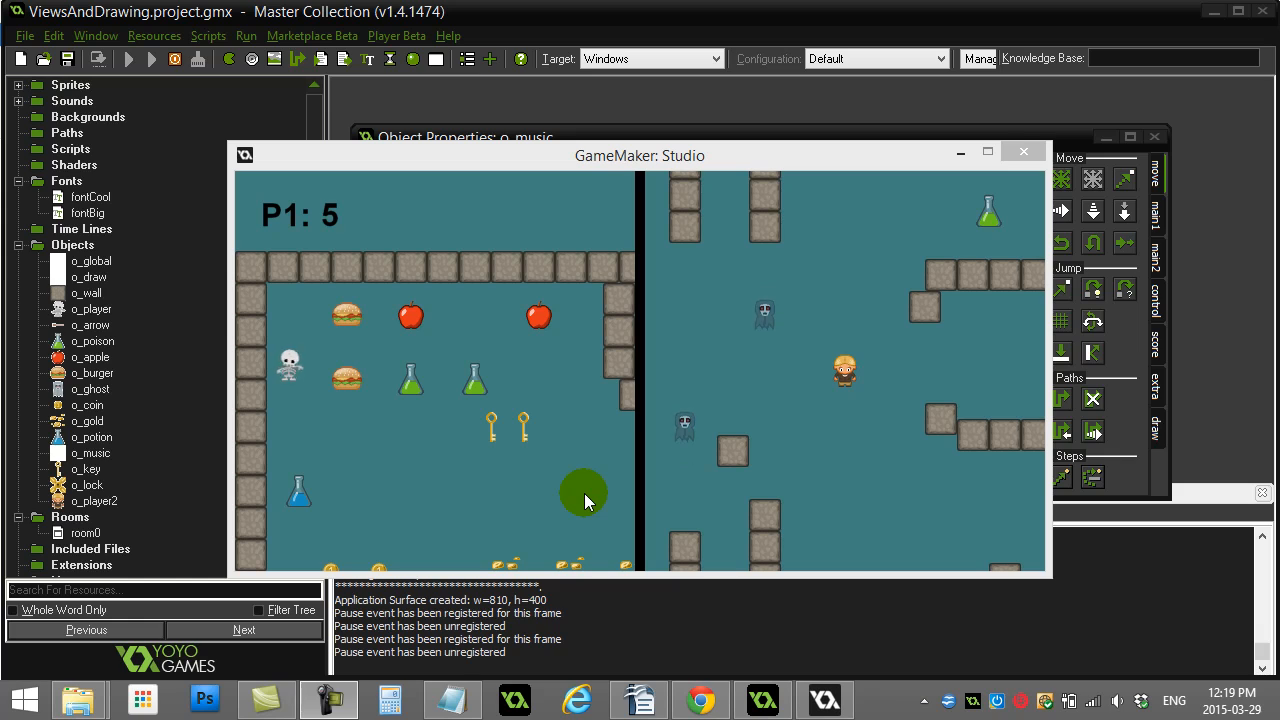
# Bring the Notepad notes forward and highlight 'Draw GUI with Views' as the next topic
pyautogui.click(451, 698)
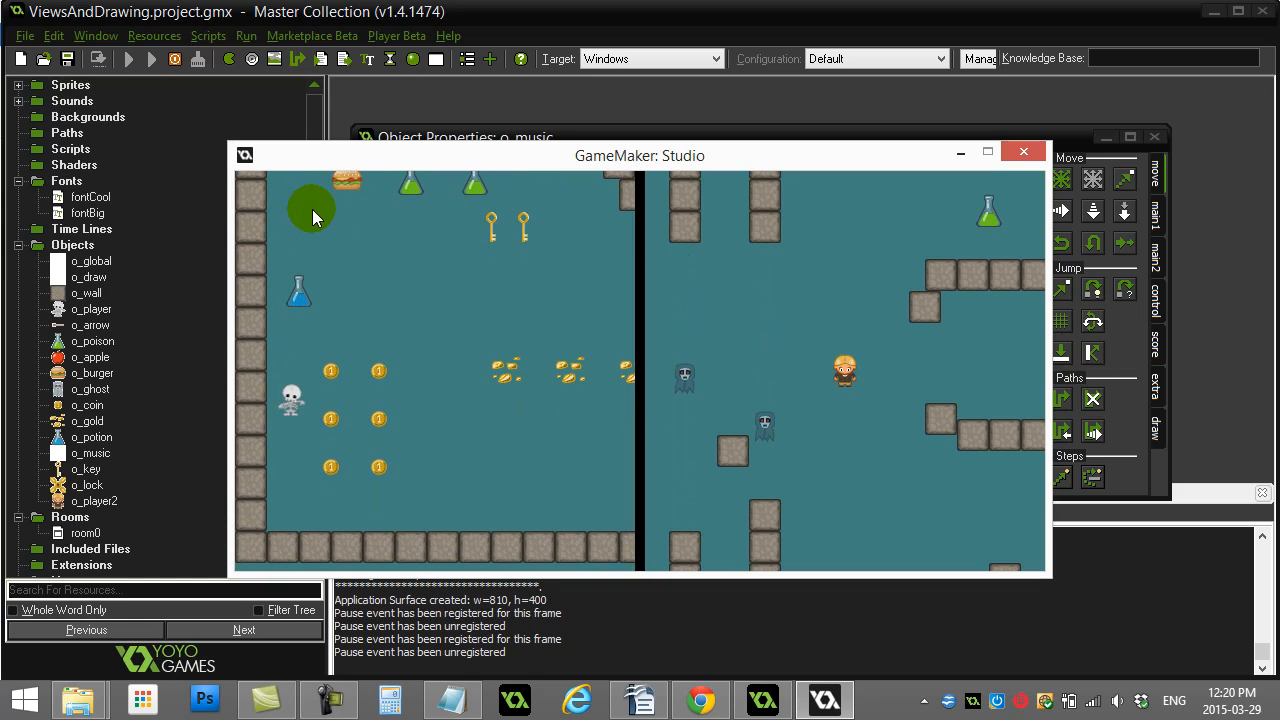
pyautogui.click(452, 699)
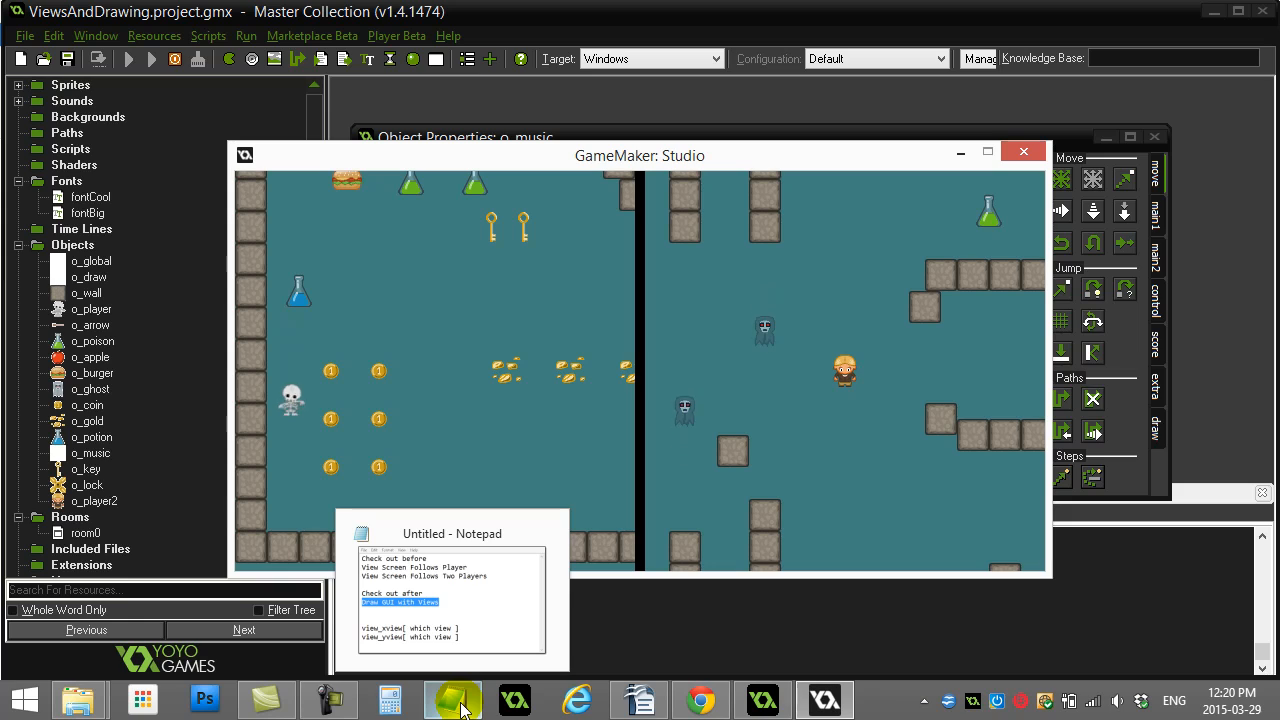
pyautogui.click(452, 698)
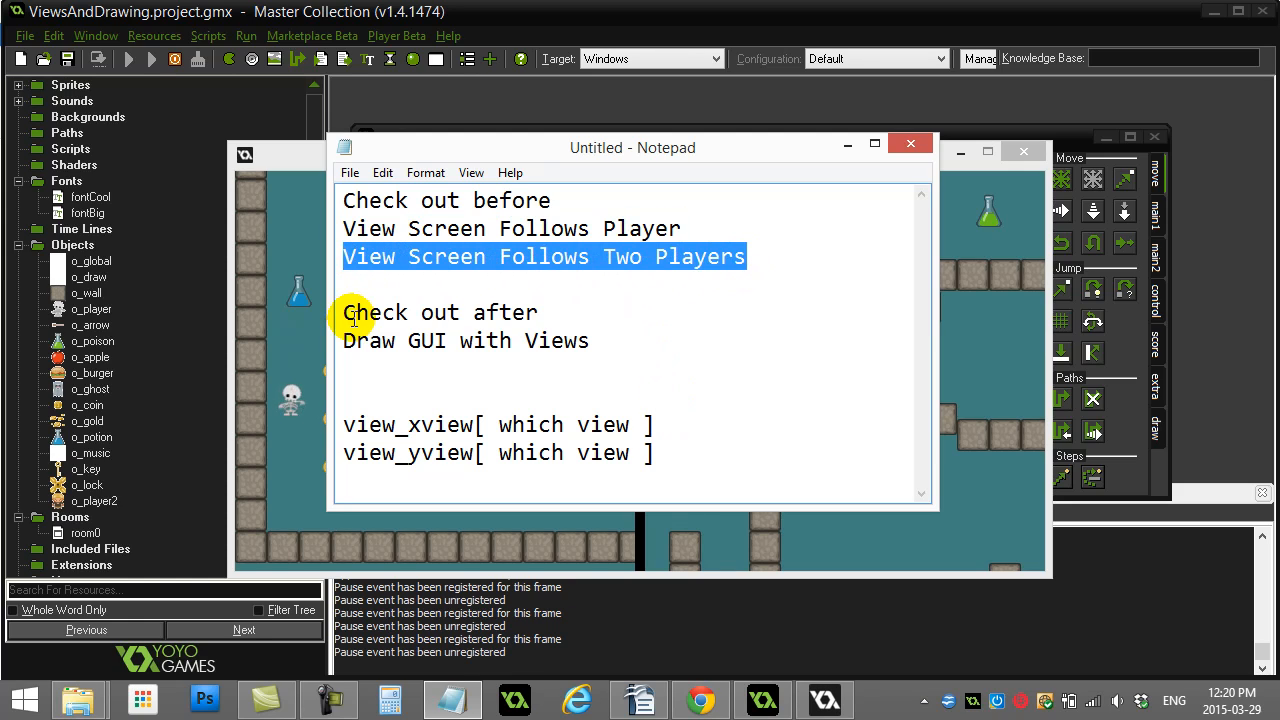
pyautogui.moveTo(802, 394)
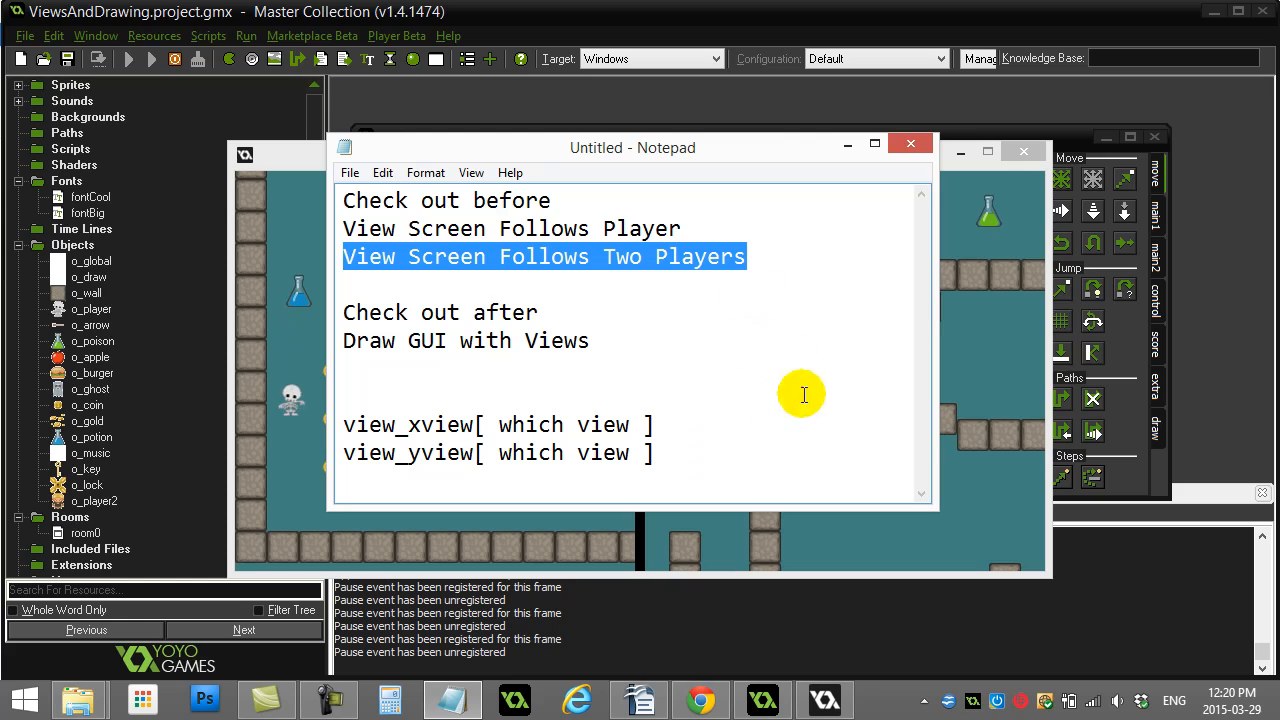
pyautogui.moveTo(343, 336)
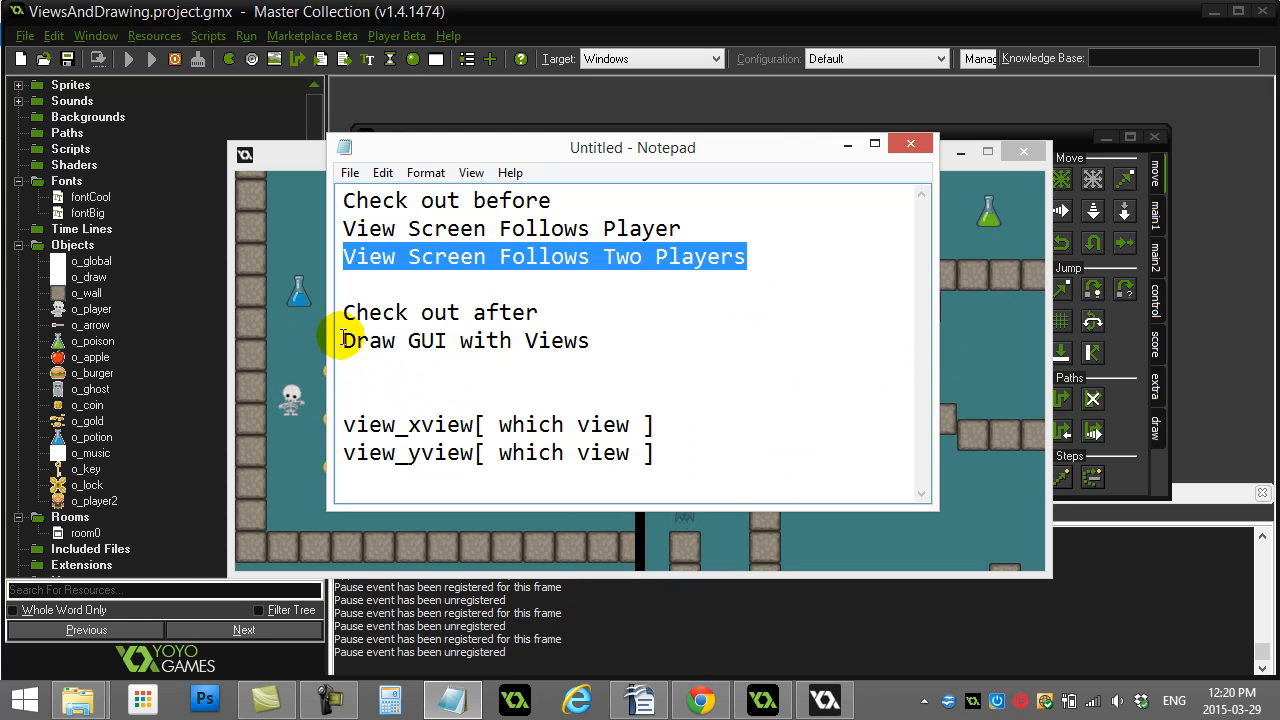
pyautogui.doubleClick(466, 340)
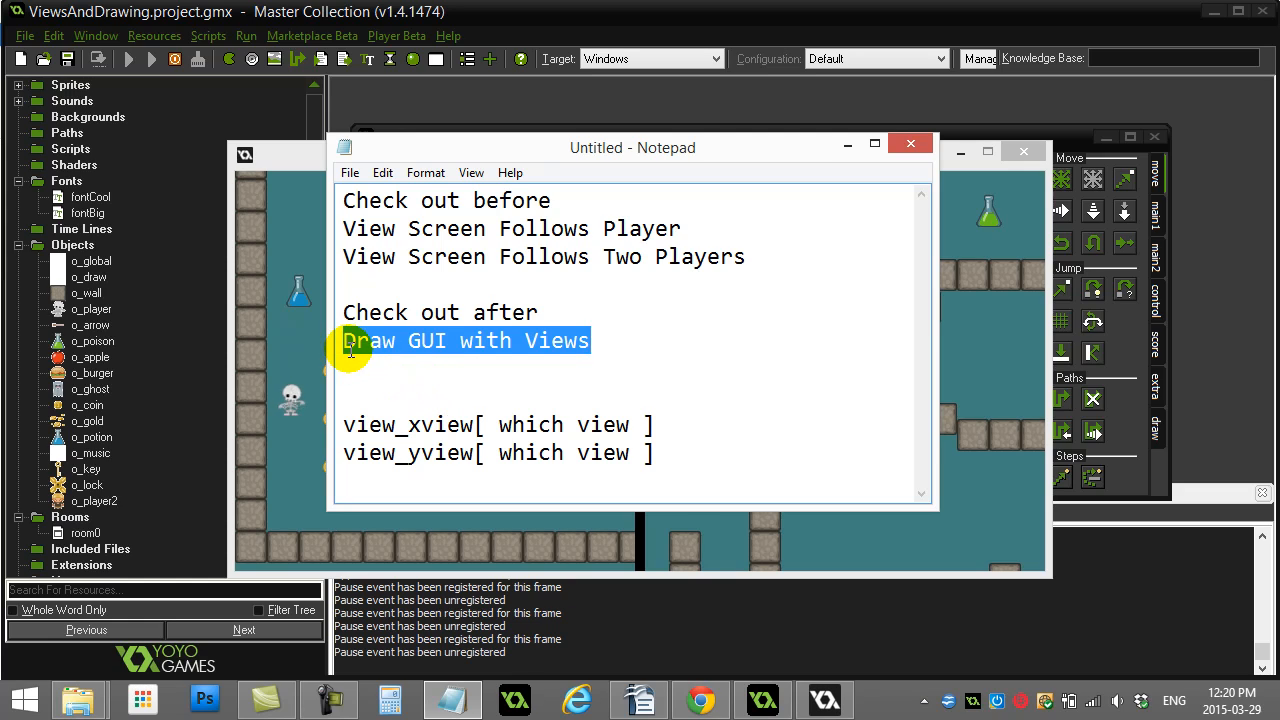
pyautogui.moveTo(448, 338)
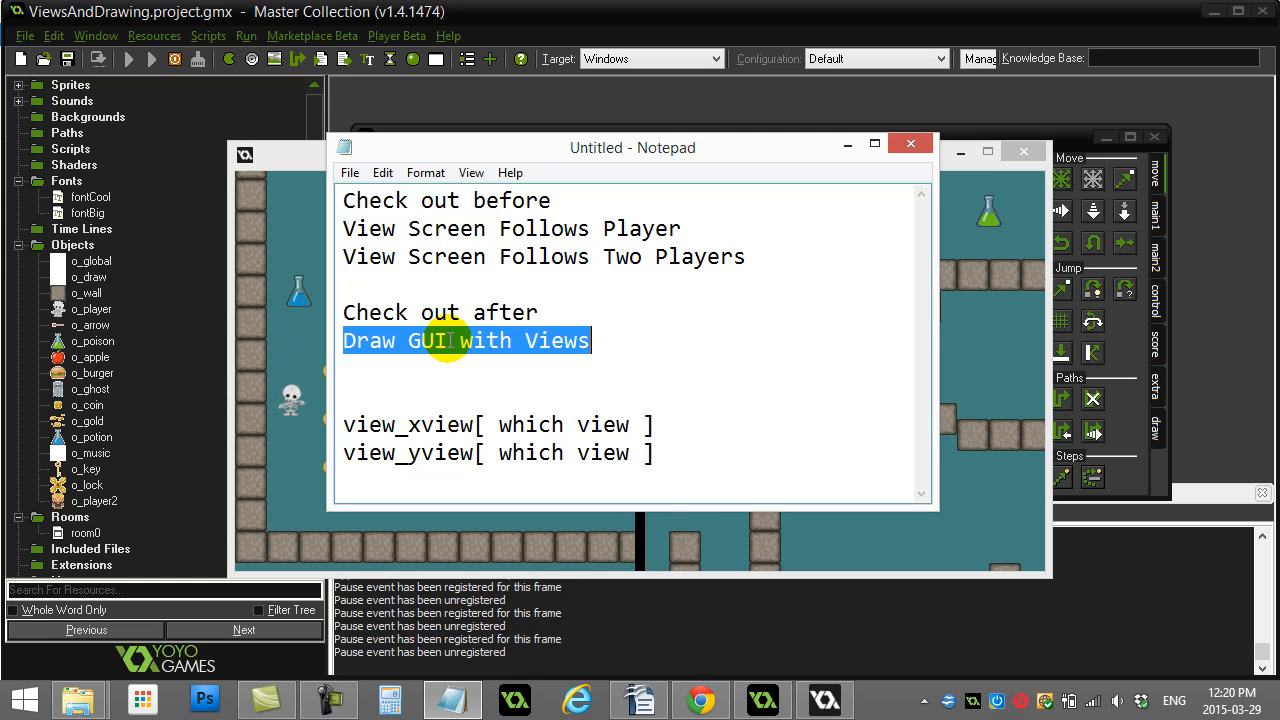
pyautogui.moveTo(292, 234)
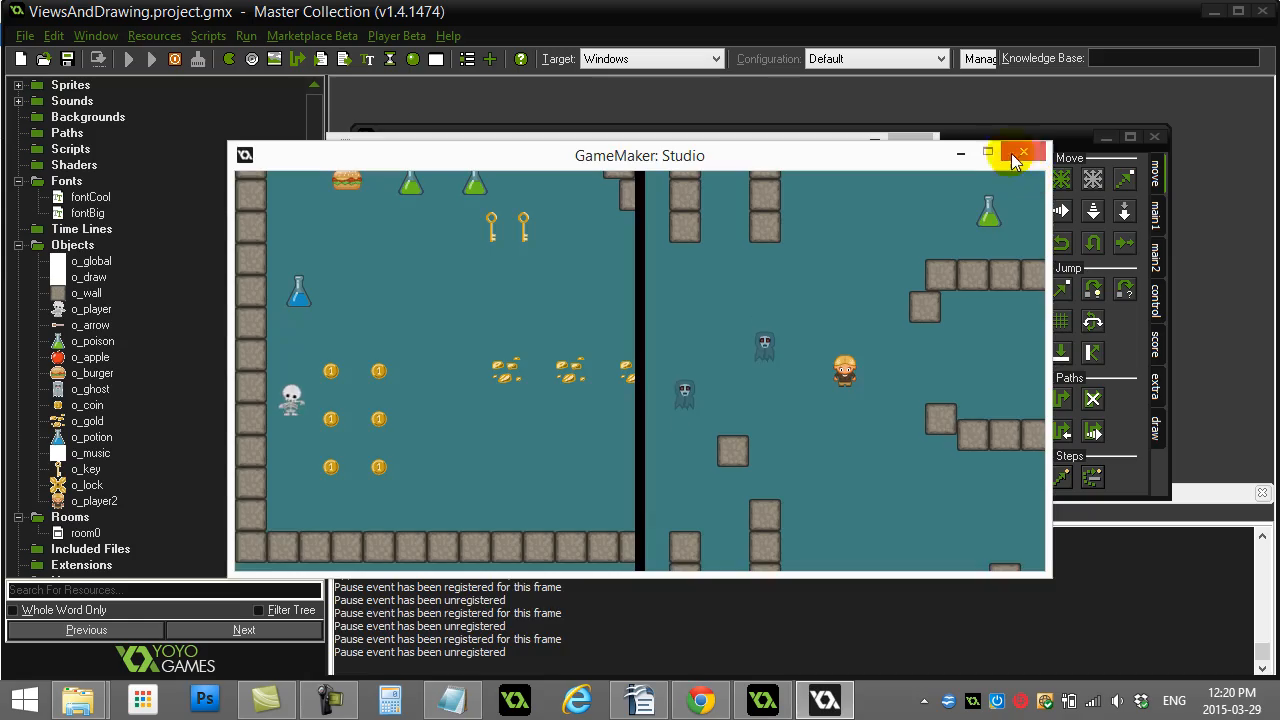
# Close the game and compare room0's View 1 (o_player2) and View 0 (o_player) settings
pyautogui.click(1021, 152)
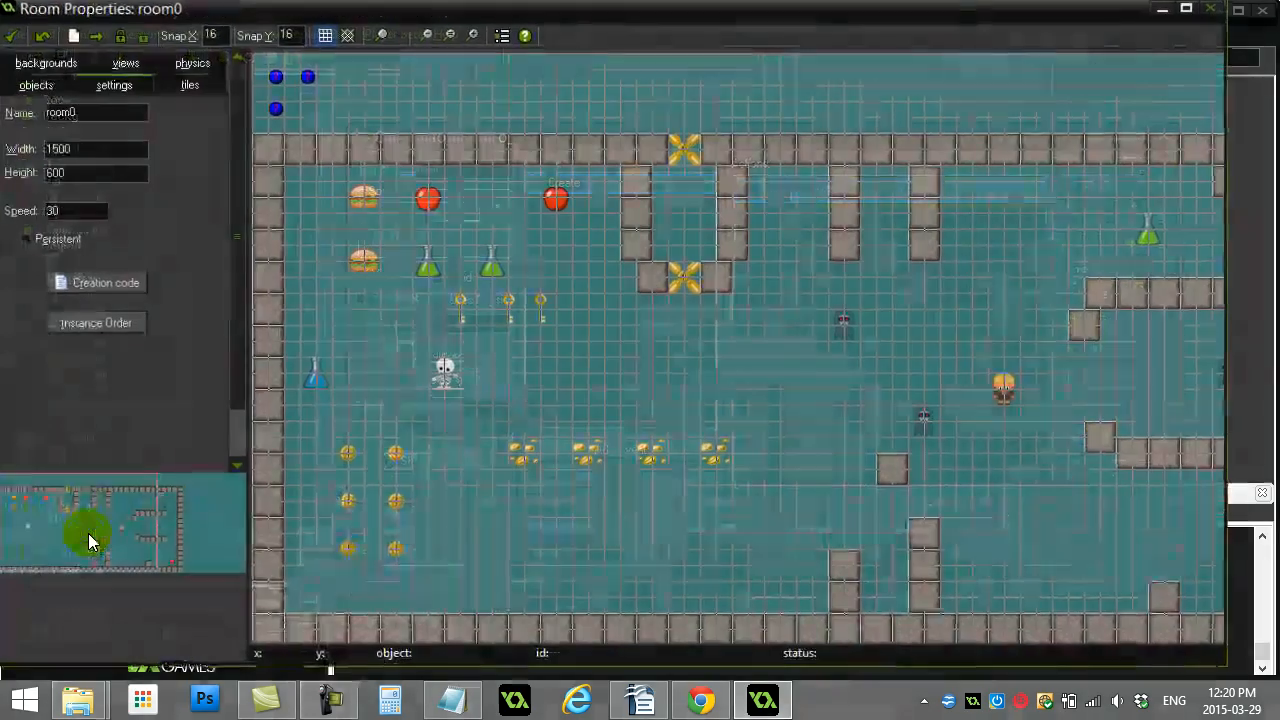
pyautogui.click(125, 63)
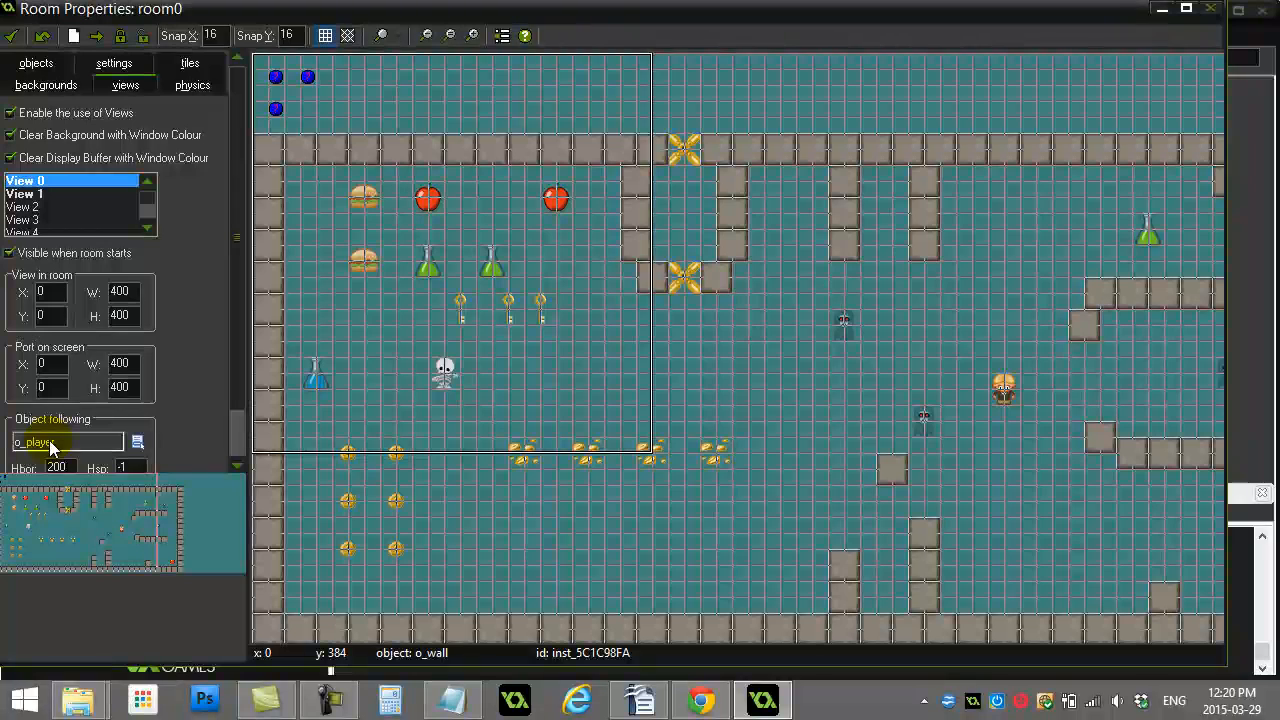
pyautogui.click(70, 194)
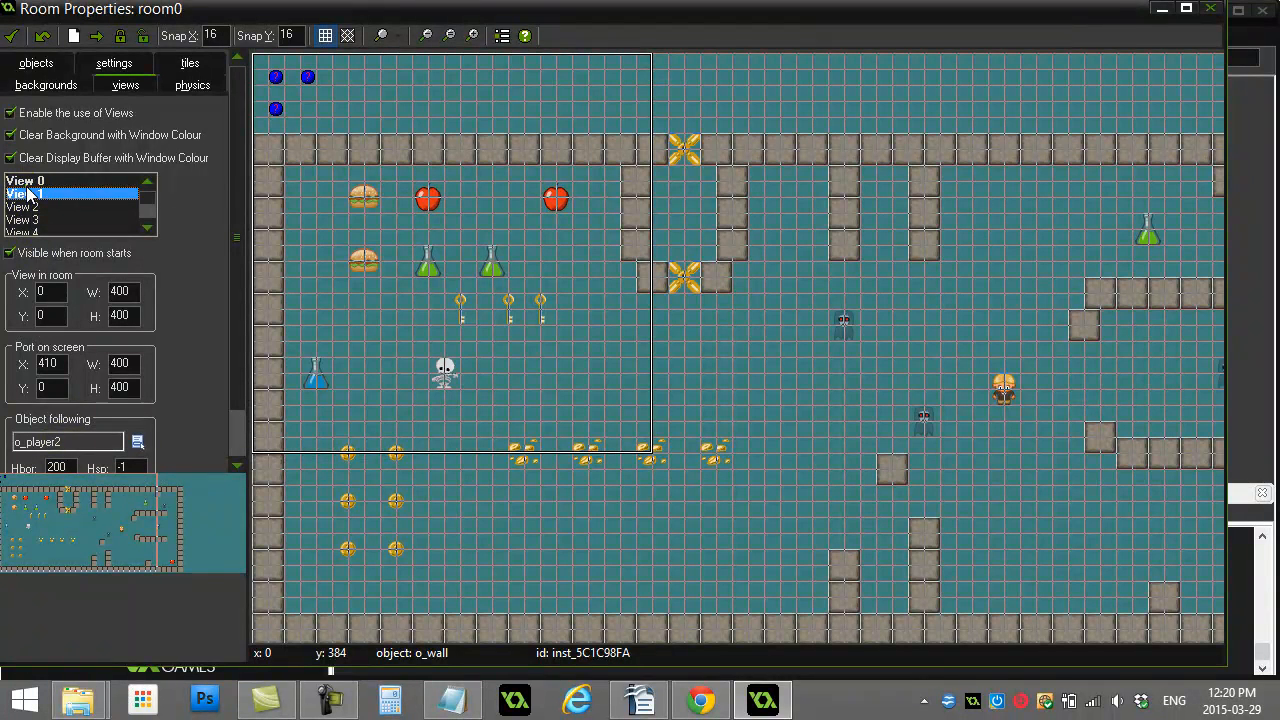
pyautogui.click(70, 181)
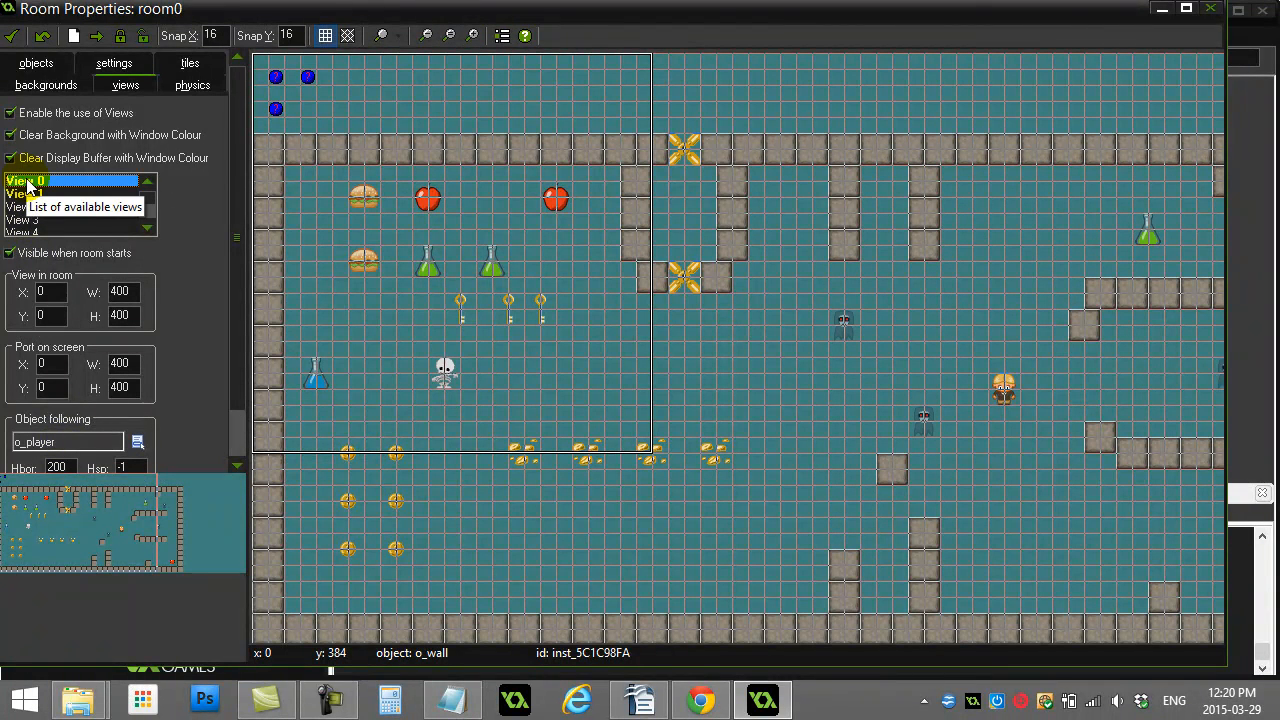
pyautogui.moveTo(262, 62)
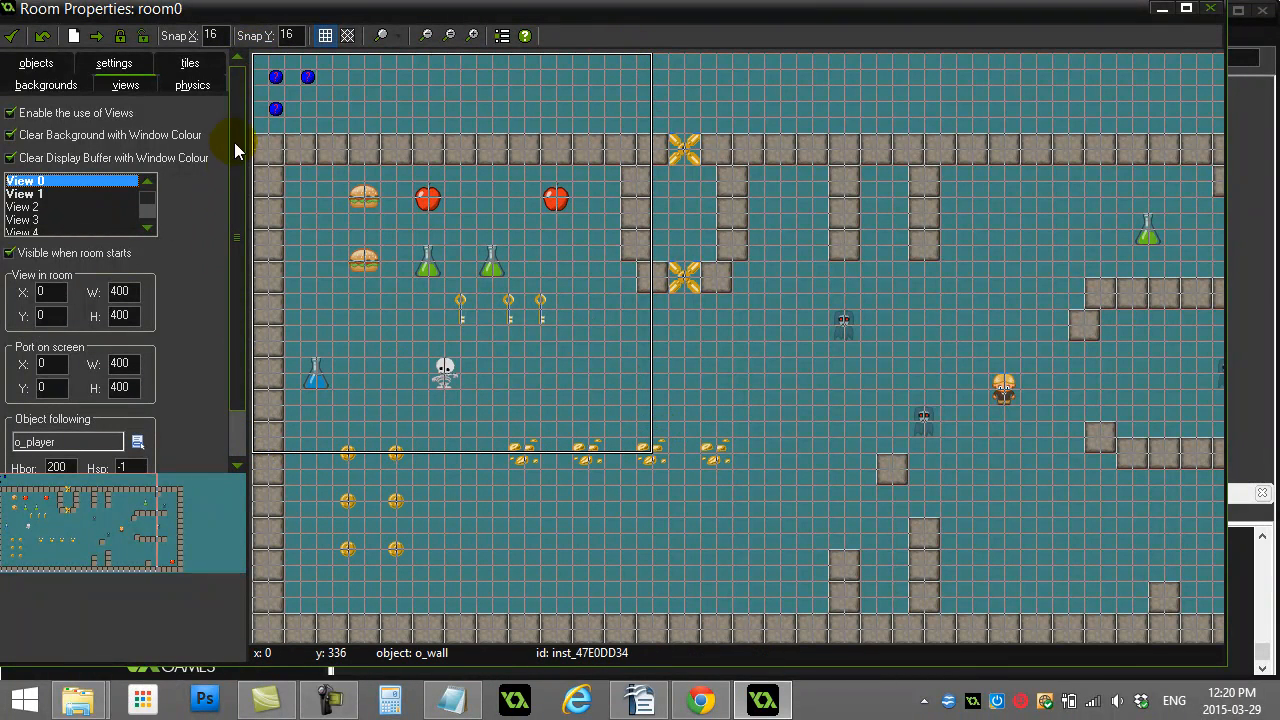
# Set View 0's View in room X to 50 and Y to 50
pyautogui.click(557, 150)
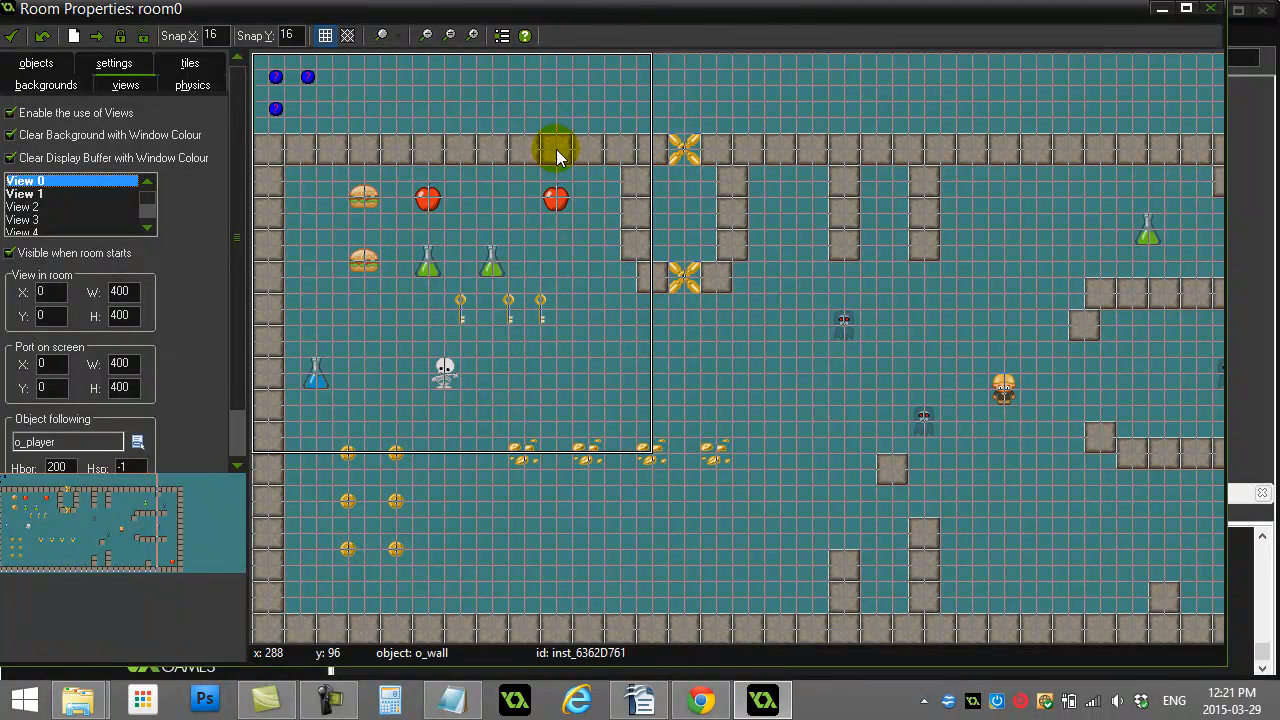
pyautogui.moveTo(1075, 478)
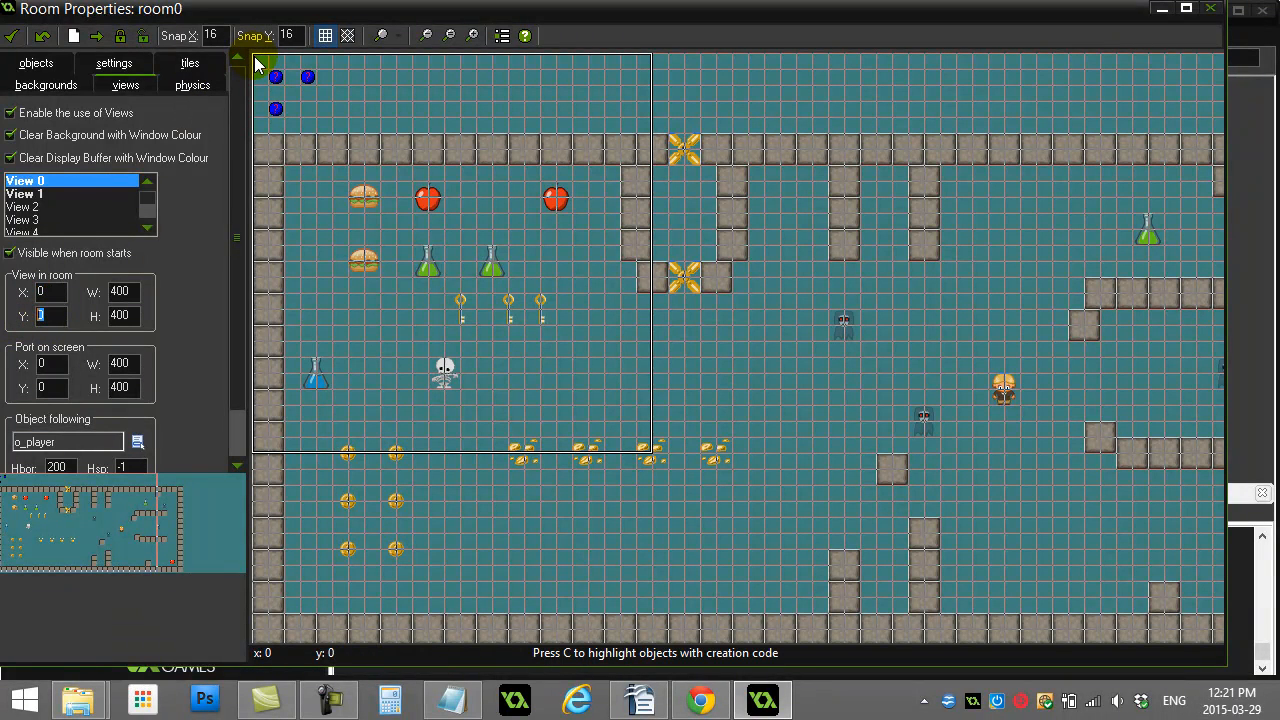
pyautogui.moveTo(75, 307)
pyautogui.write('50')
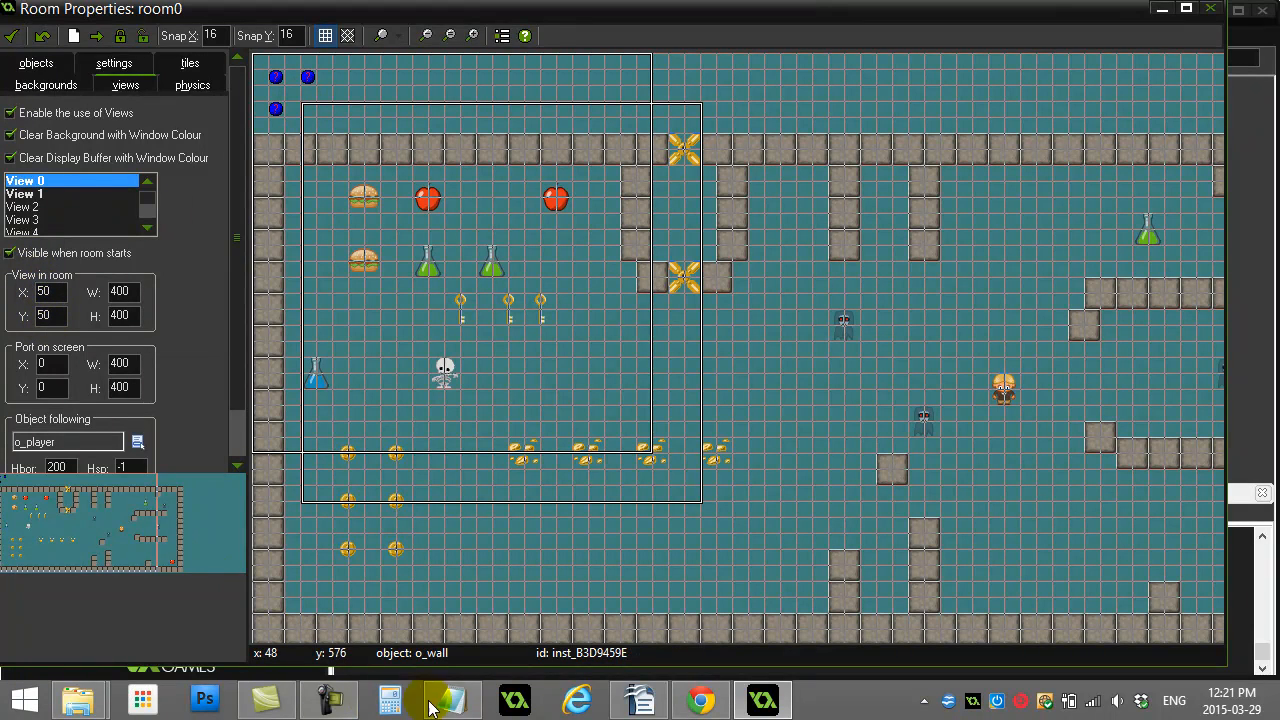
# Fill in view index 0 for view_xview[ ] and view_yview[ ] in the notes
pyautogui.click(450, 698)
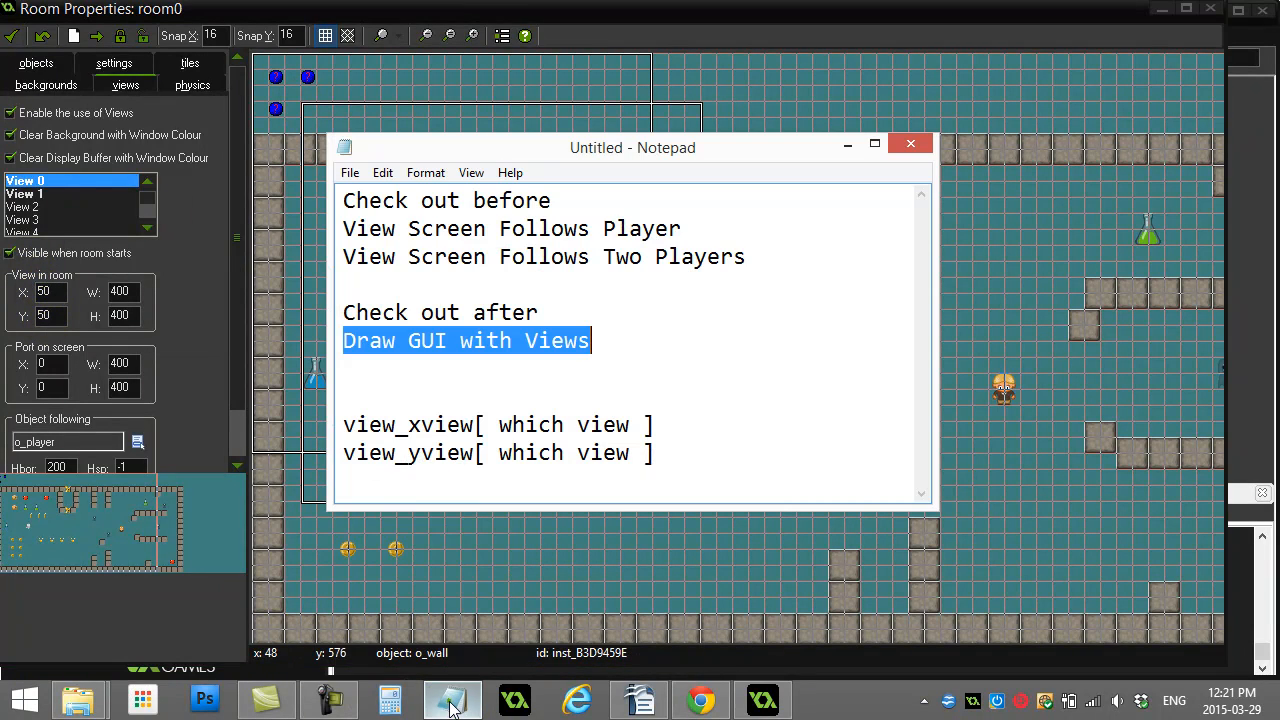
pyautogui.doubleClick(408, 424)
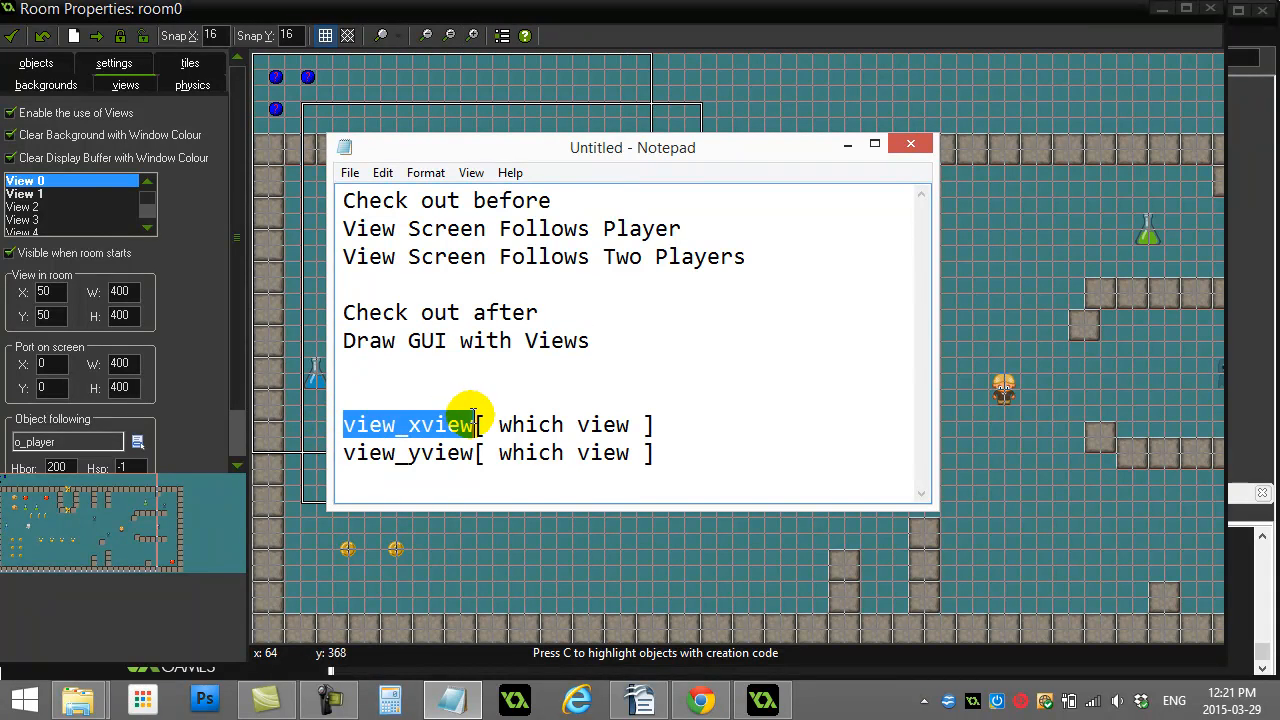
pyautogui.click(500, 424)
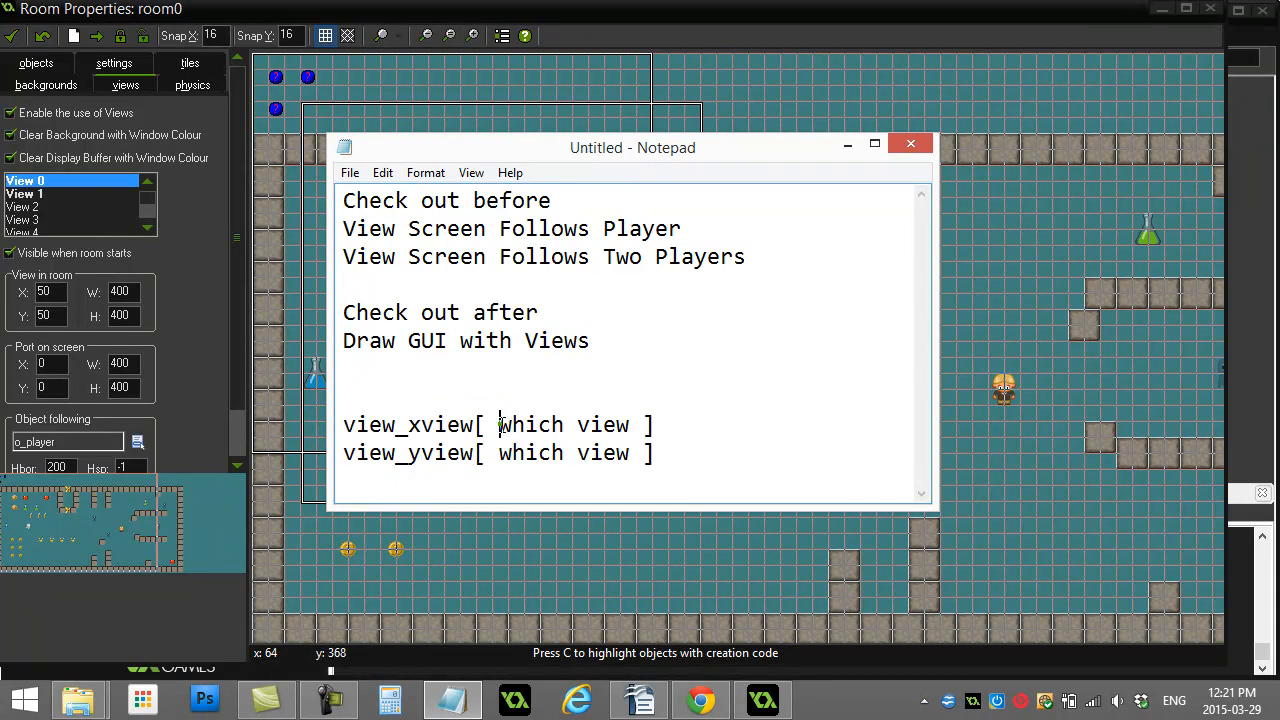
pyautogui.doubleClick(530, 424)
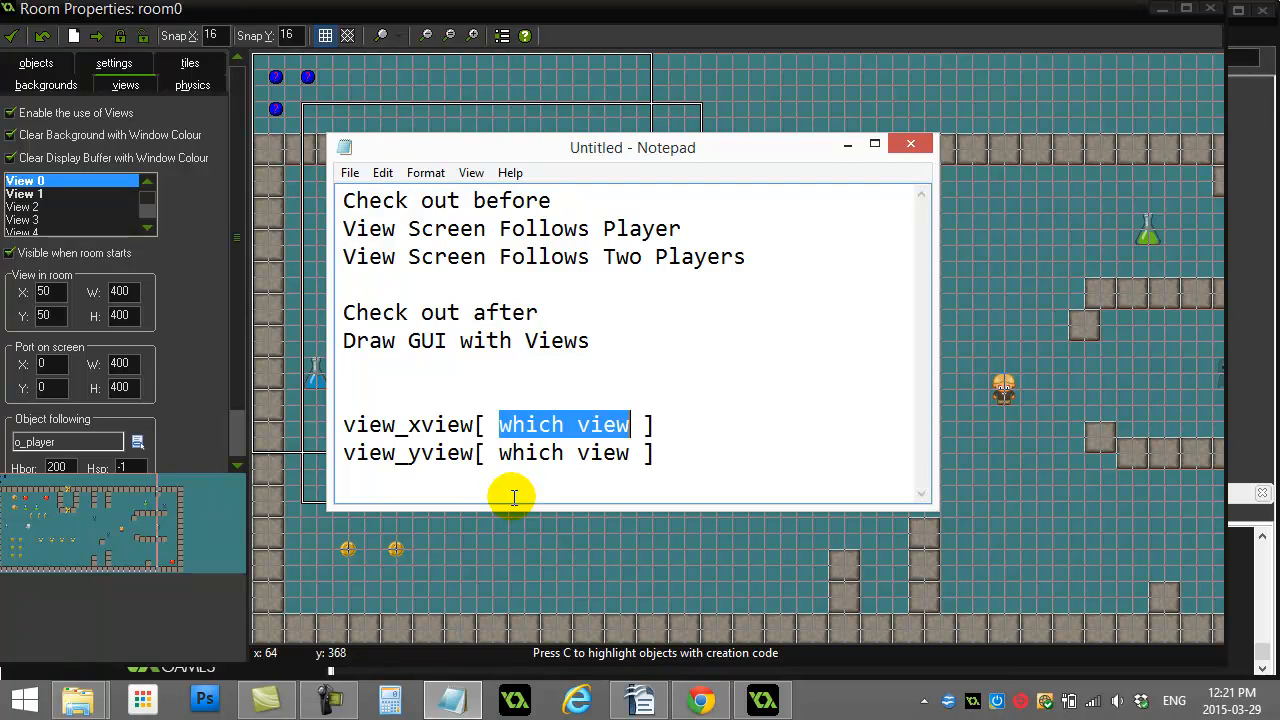
pyautogui.write('0')
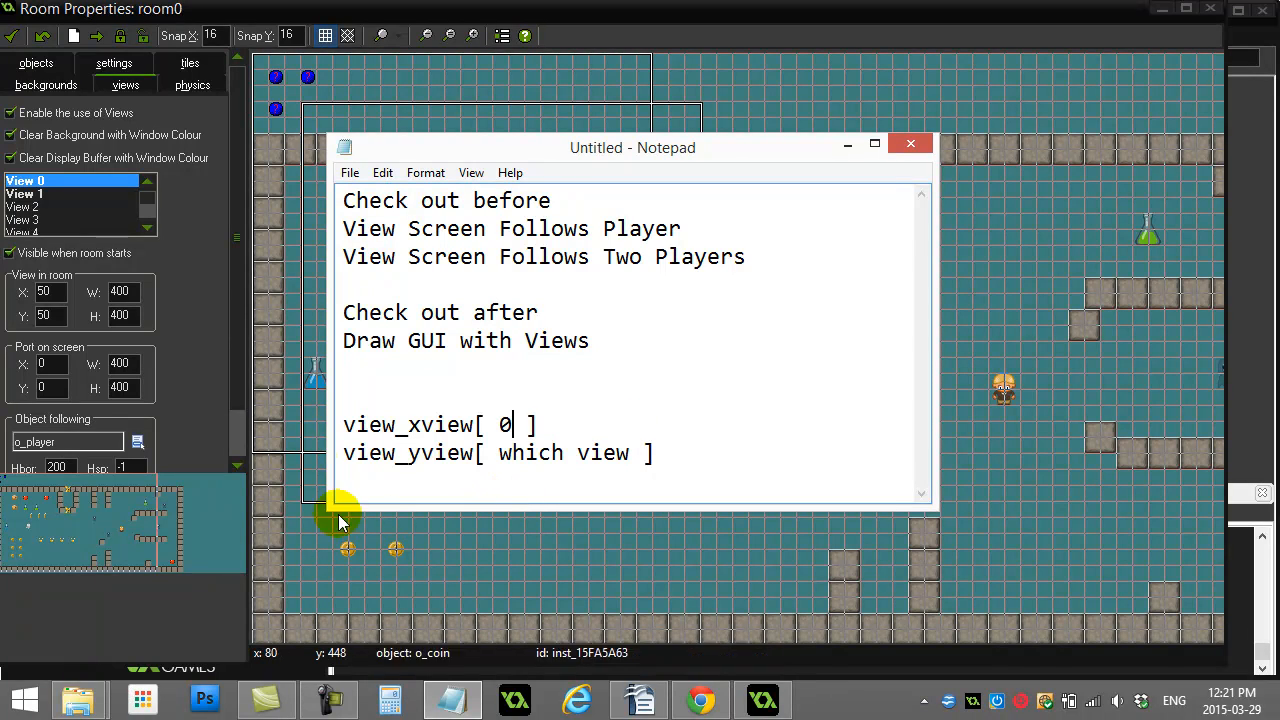
pyautogui.doubleClick(565, 453)
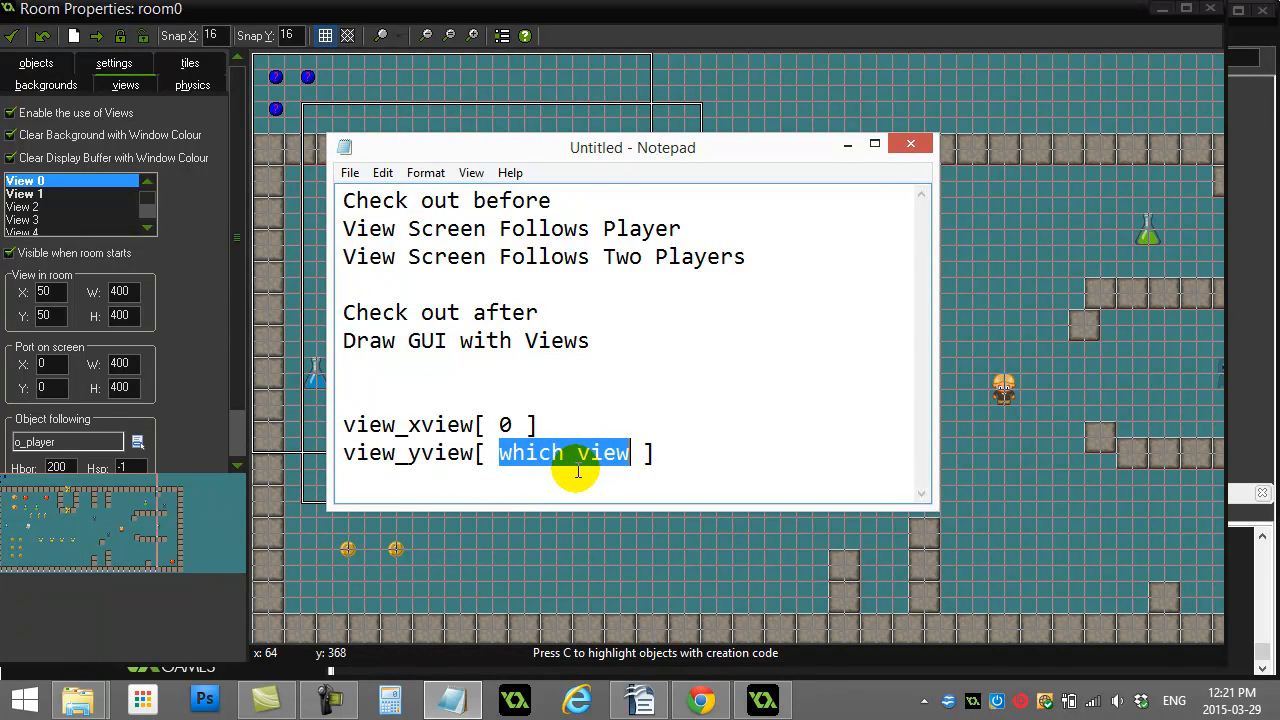
pyautogui.write('0')
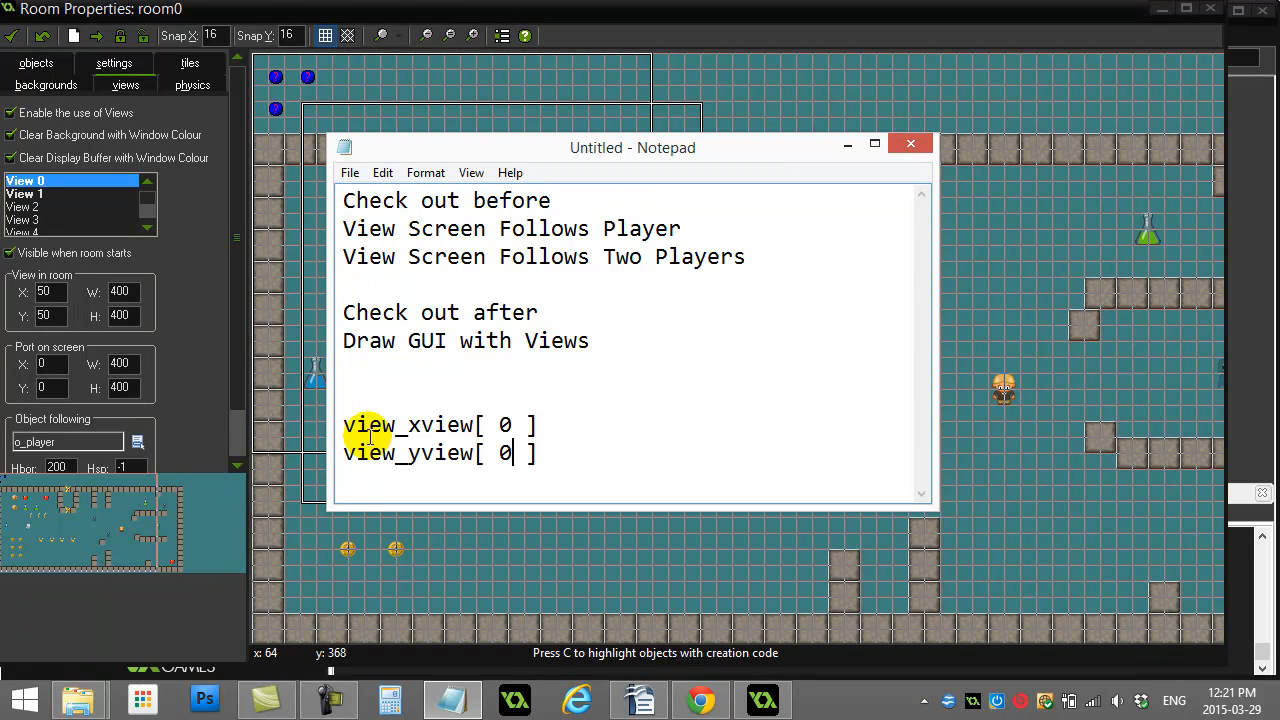
# Select the view_xview[ 0 ] and view_yview[ 0 ] lines, then return to GameMaker
pyautogui.doubleClick(440, 424)
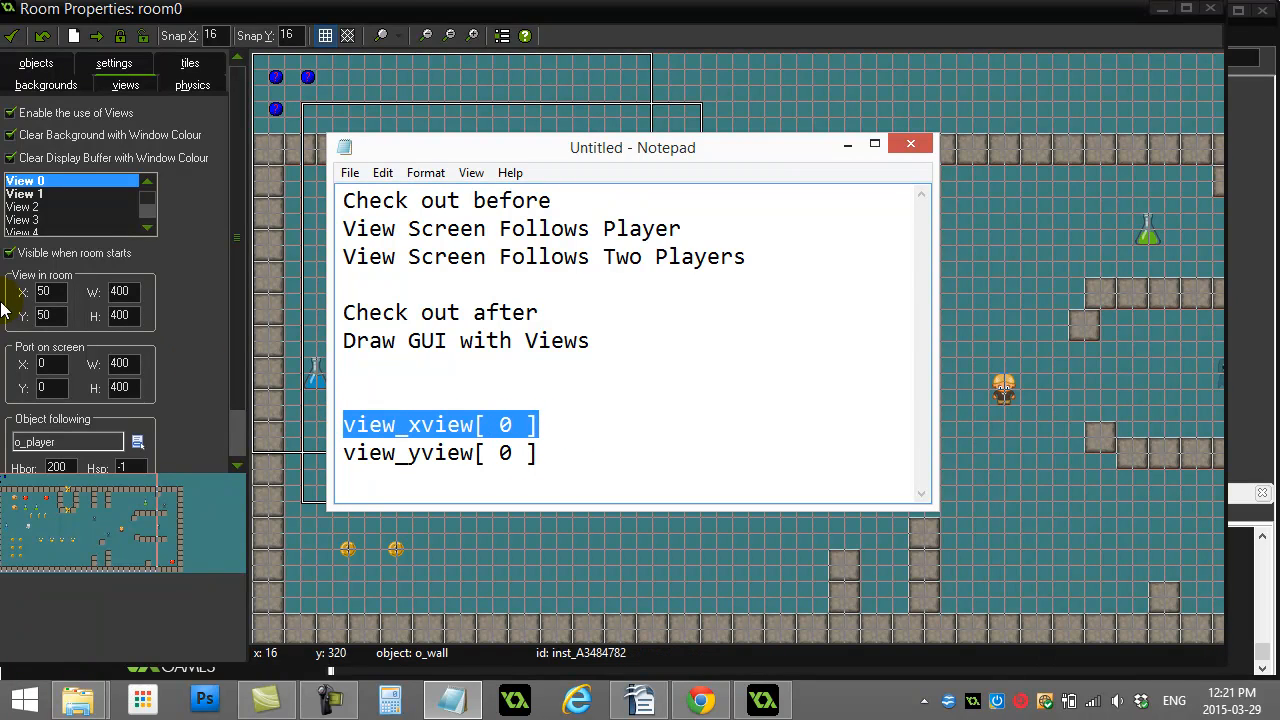
pyautogui.moveTo(340, 457)
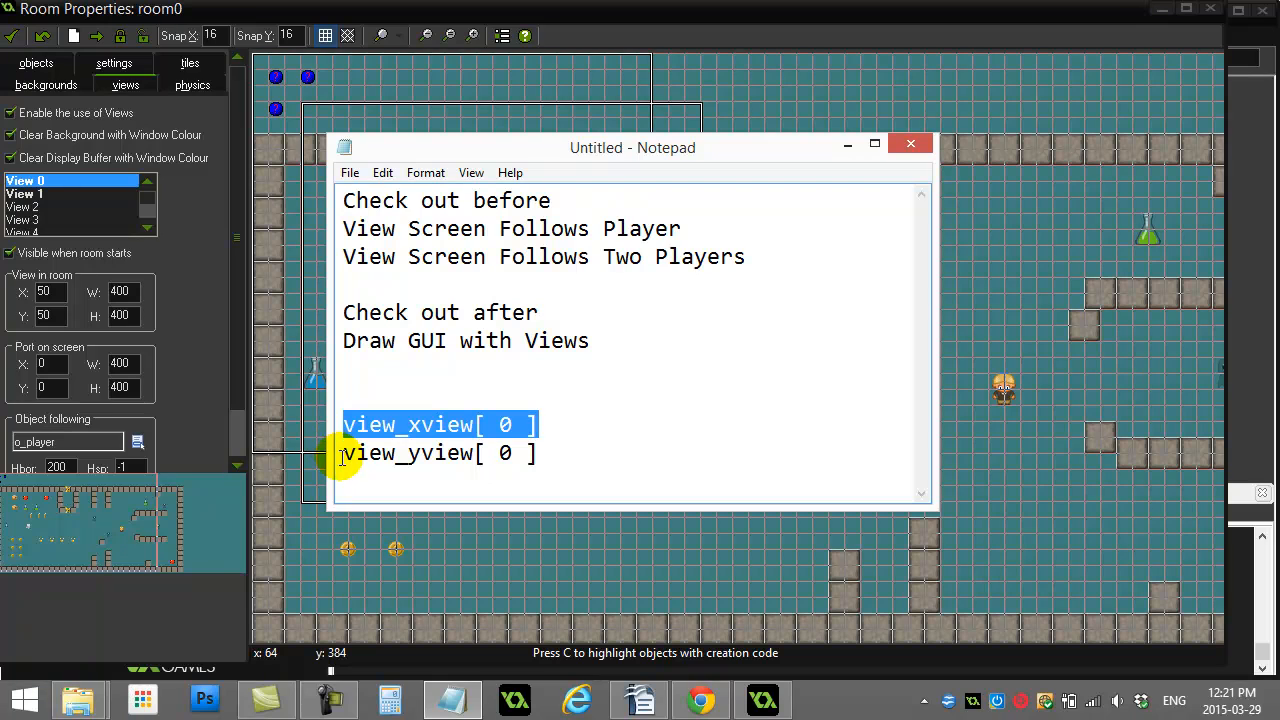
pyautogui.doubleClick(410, 453)
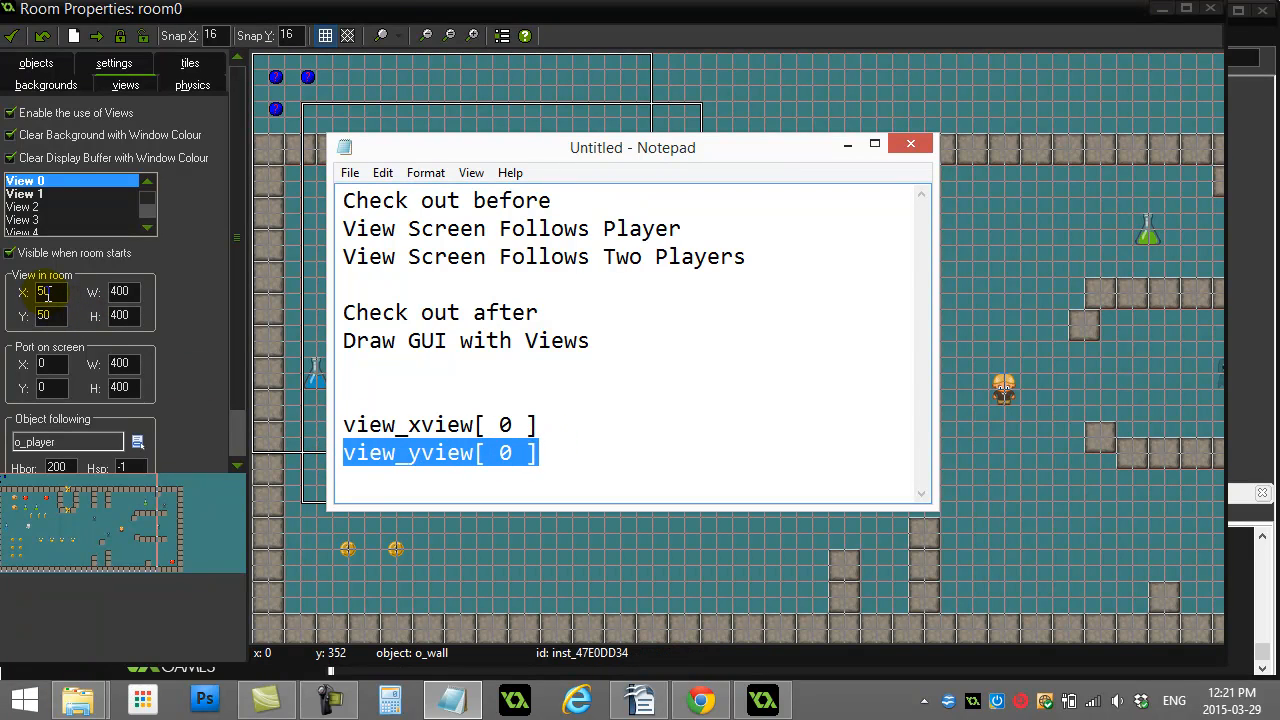
pyautogui.click(547, 442)
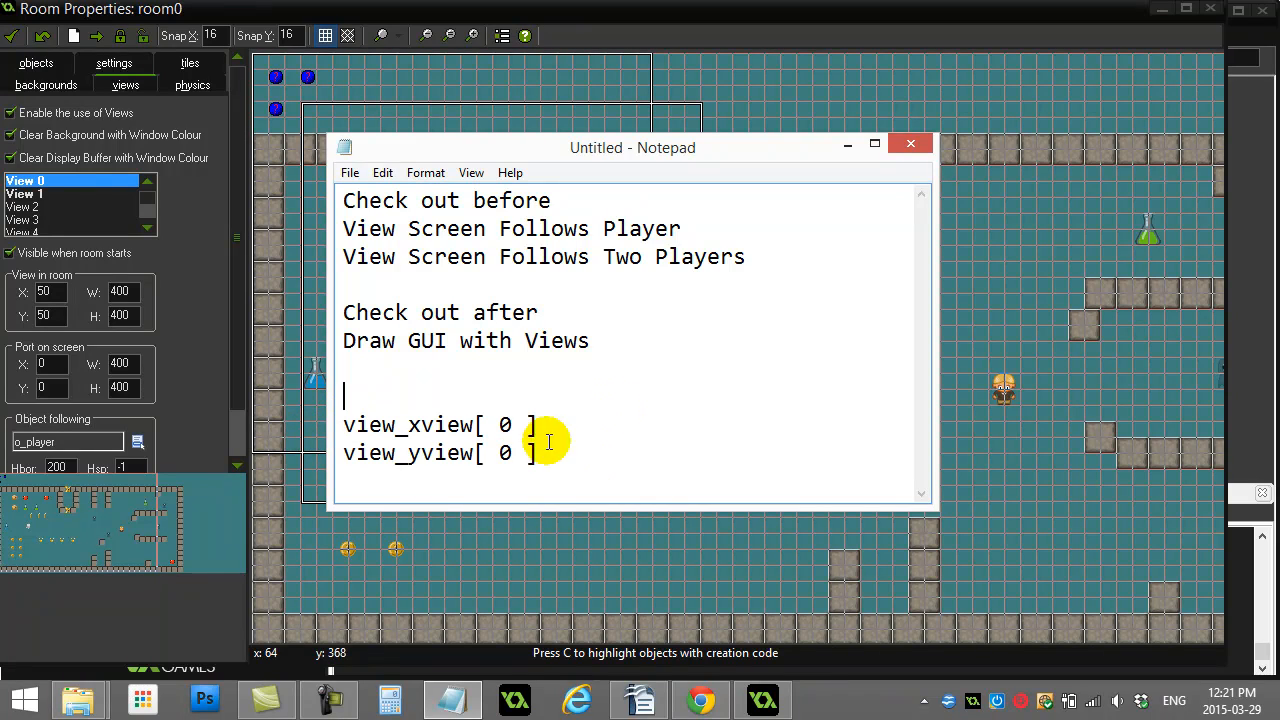
pyautogui.doubleClick(410, 424)
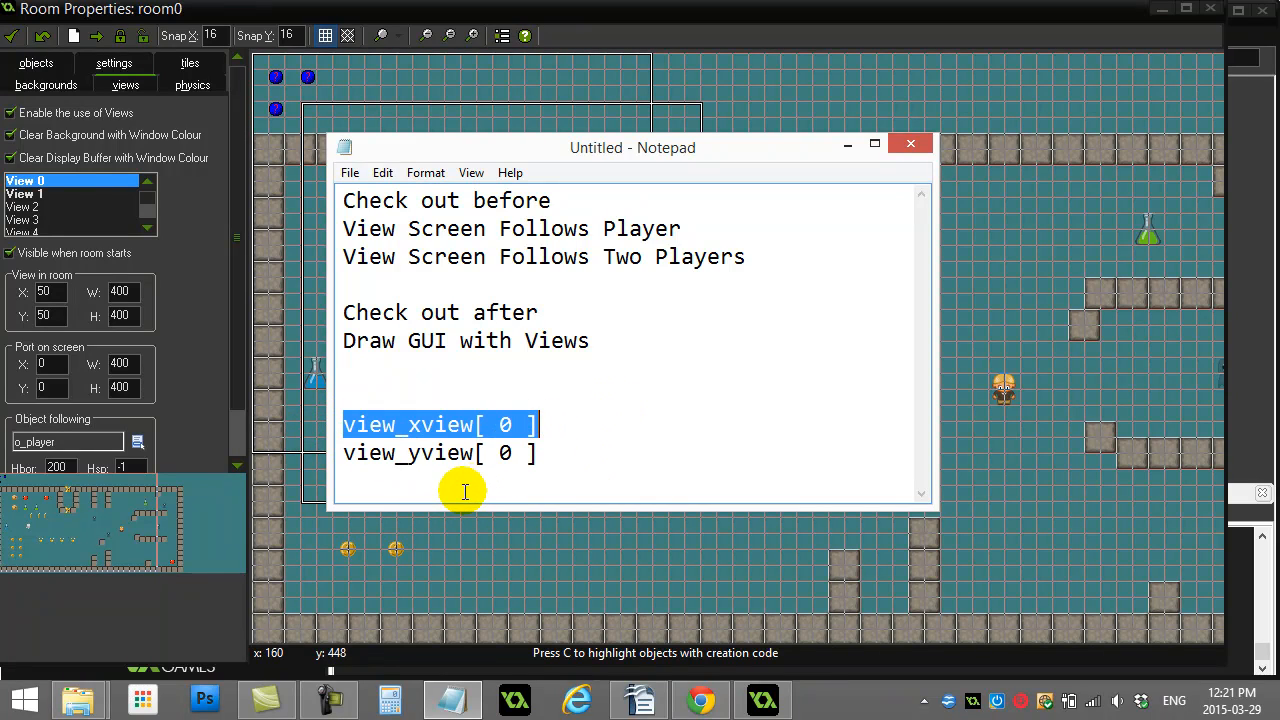
pyautogui.moveTo(429, 480)
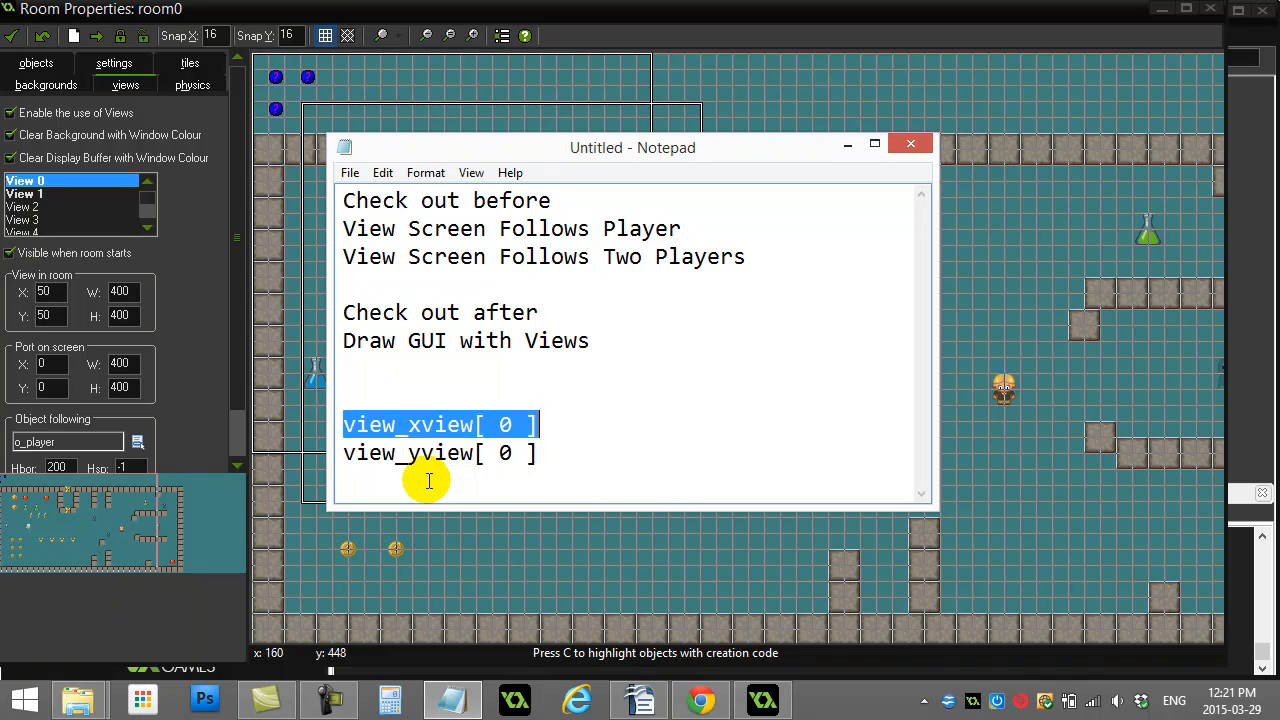
pyautogui.moveTo(487, 540)
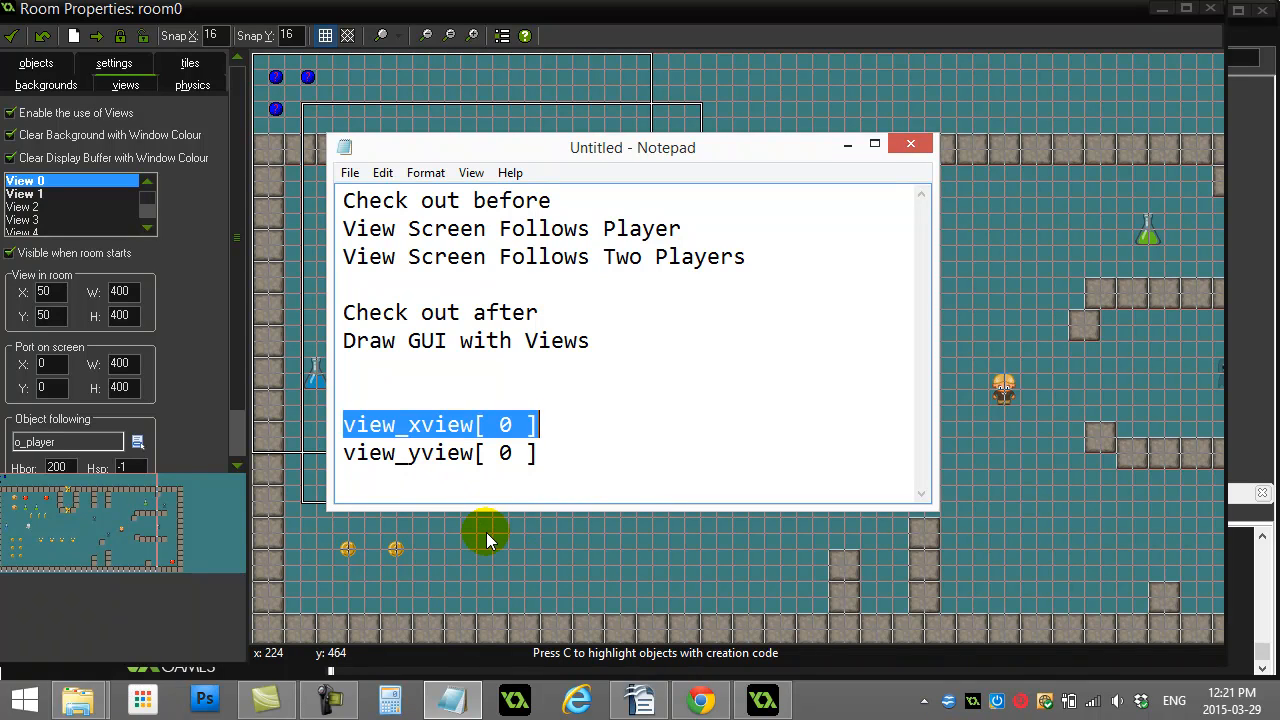
pyautogui.moveTo(463, 478)
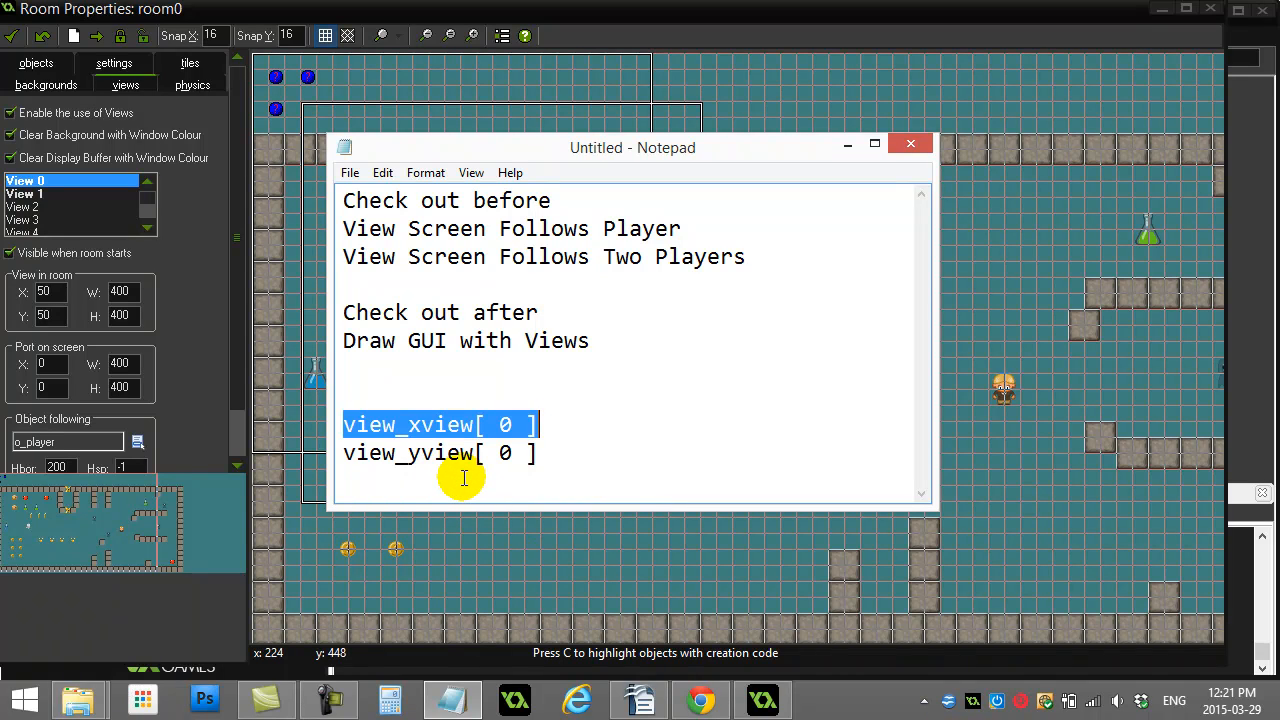
pyautogui.moveTo(375, 425)
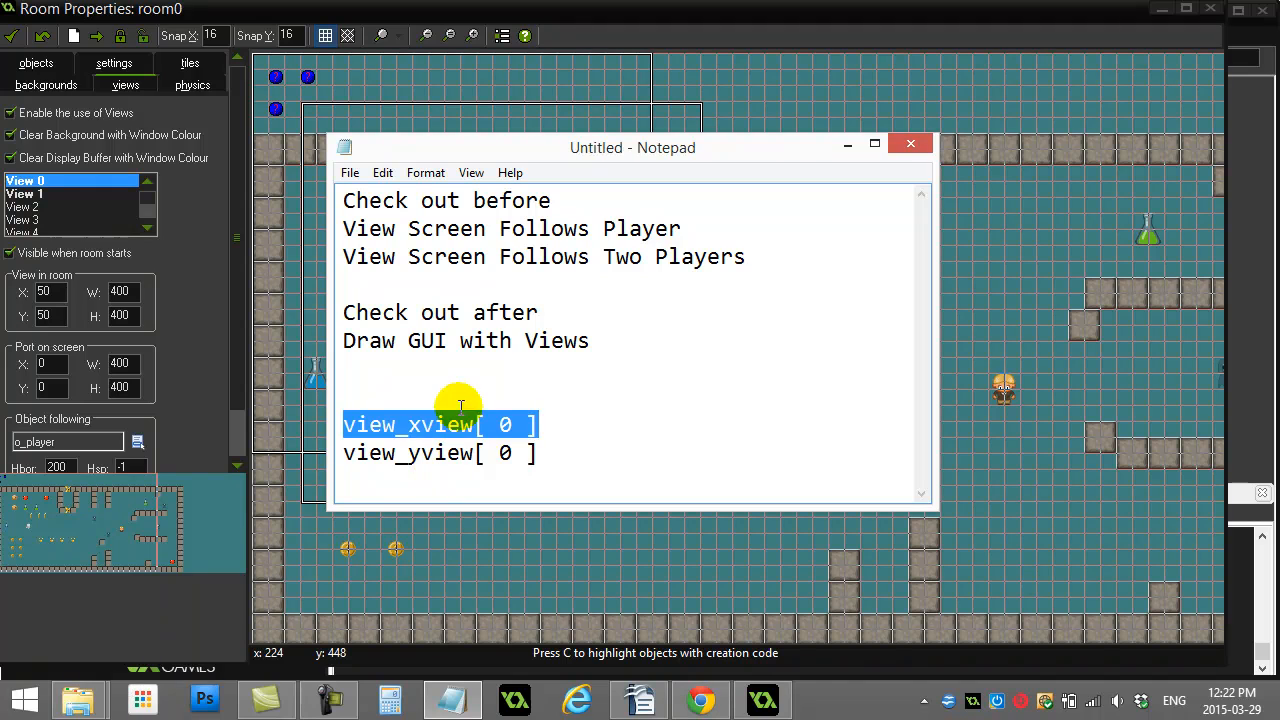
pyautogui.moveTo(368, 560)
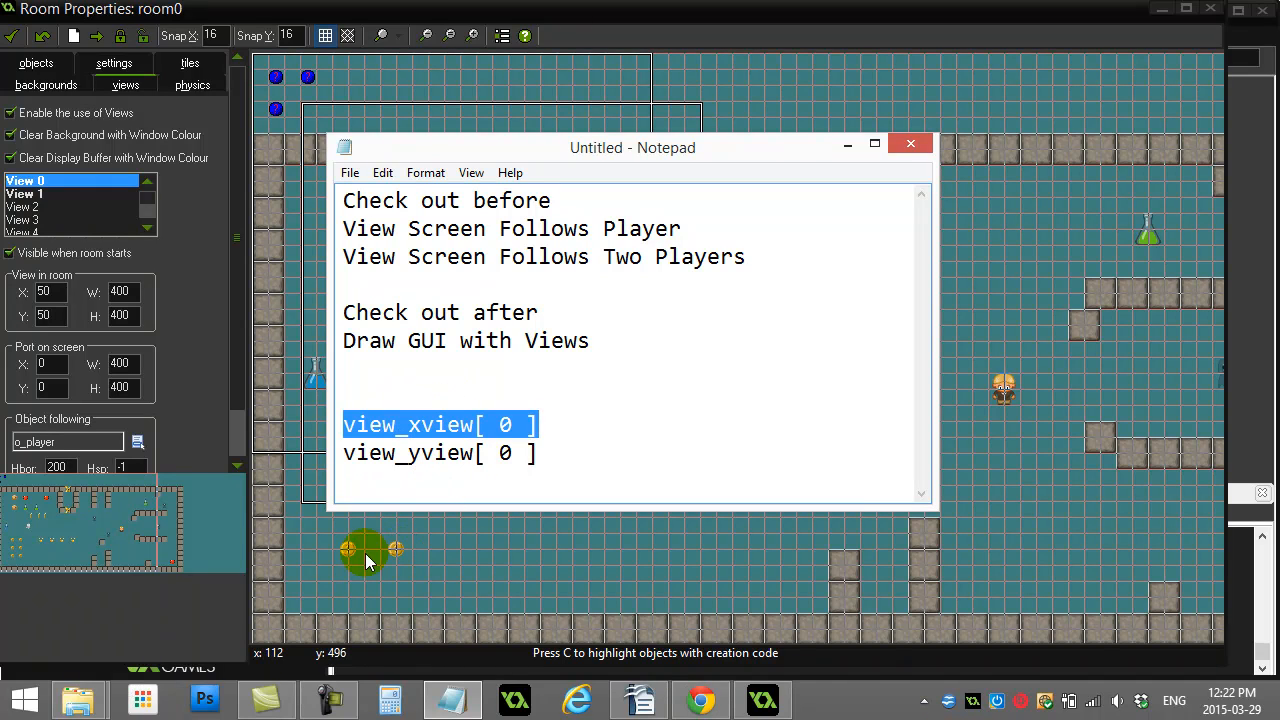
pyautogui.click(910, 143)
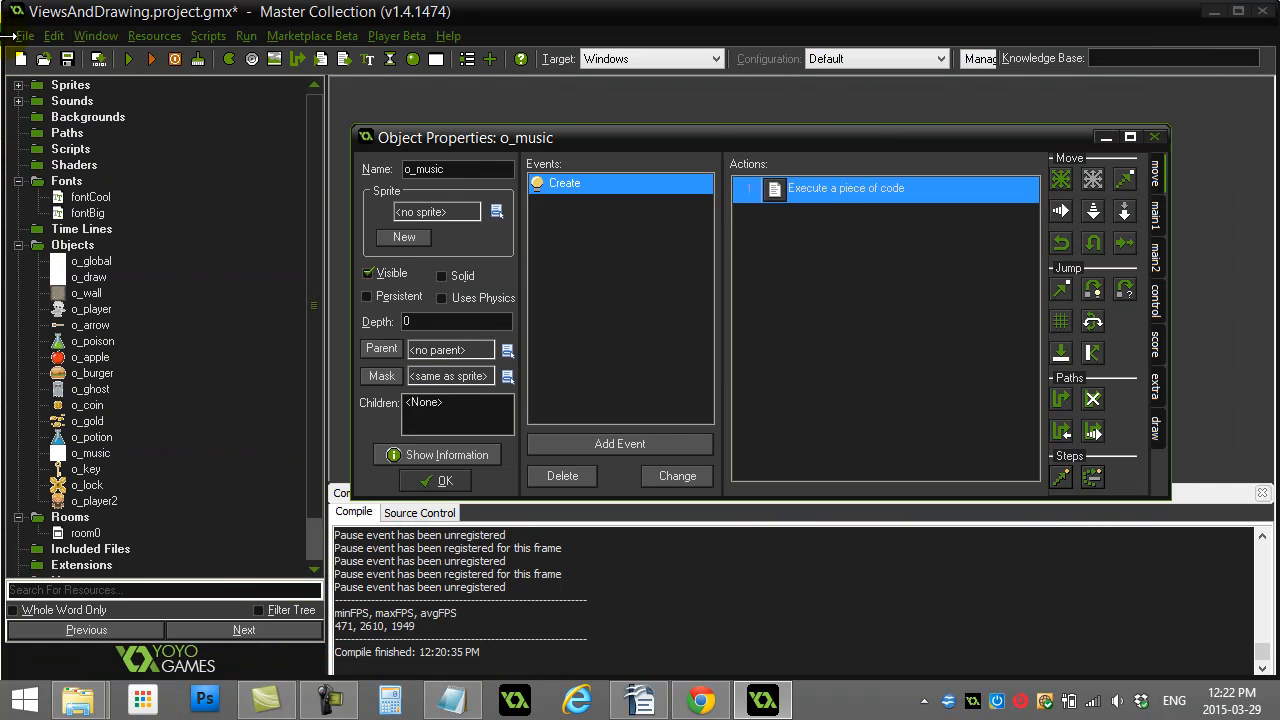
# Select o_draw in the Objects folder and open its properties
pyautogui.click(88, 277)
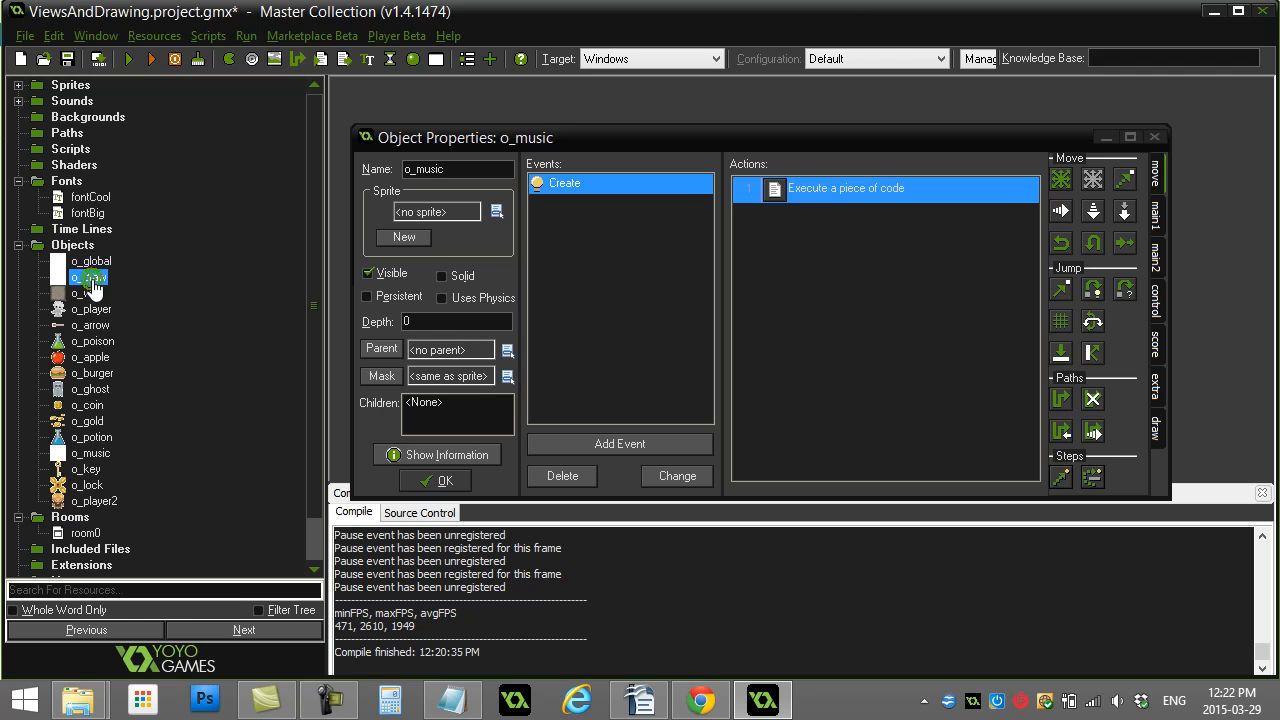
pyautogui.doubleClick(846, 188)
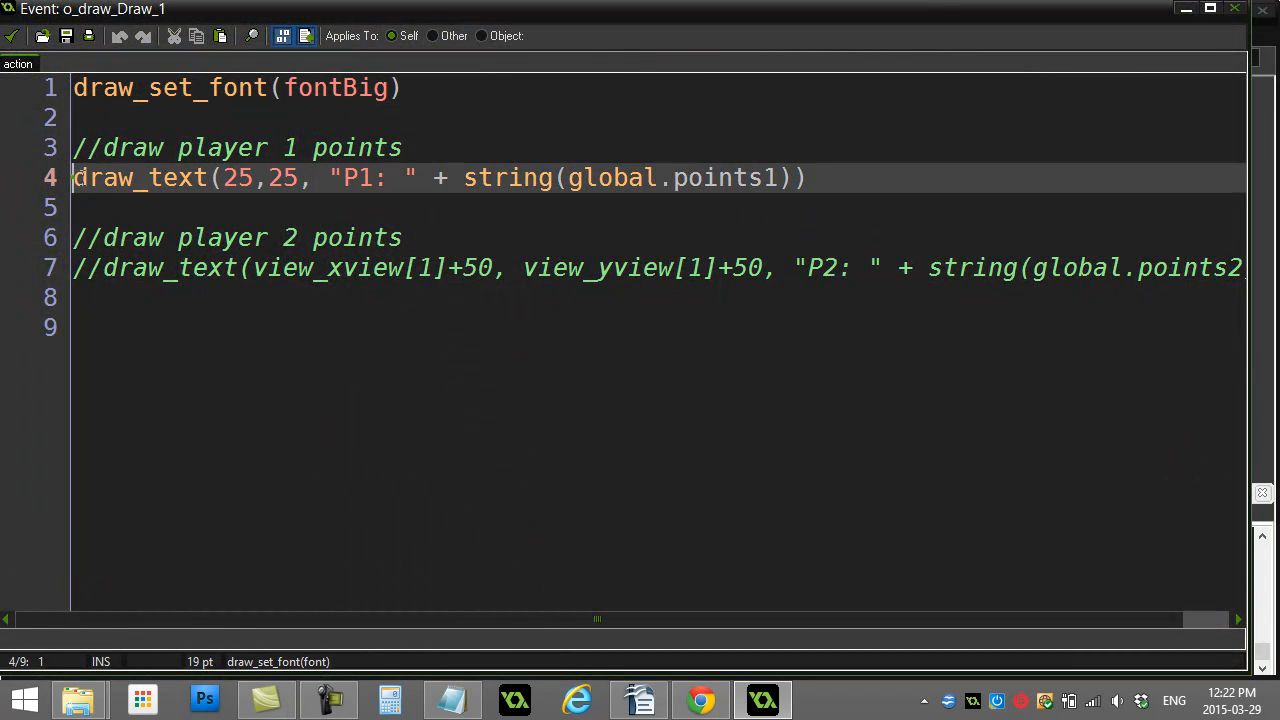
# Change line 4's coordinates to view_xview[0]+25, view_yview[0]+25 and close the editor
pyautogui.doubleClick(285, 177)
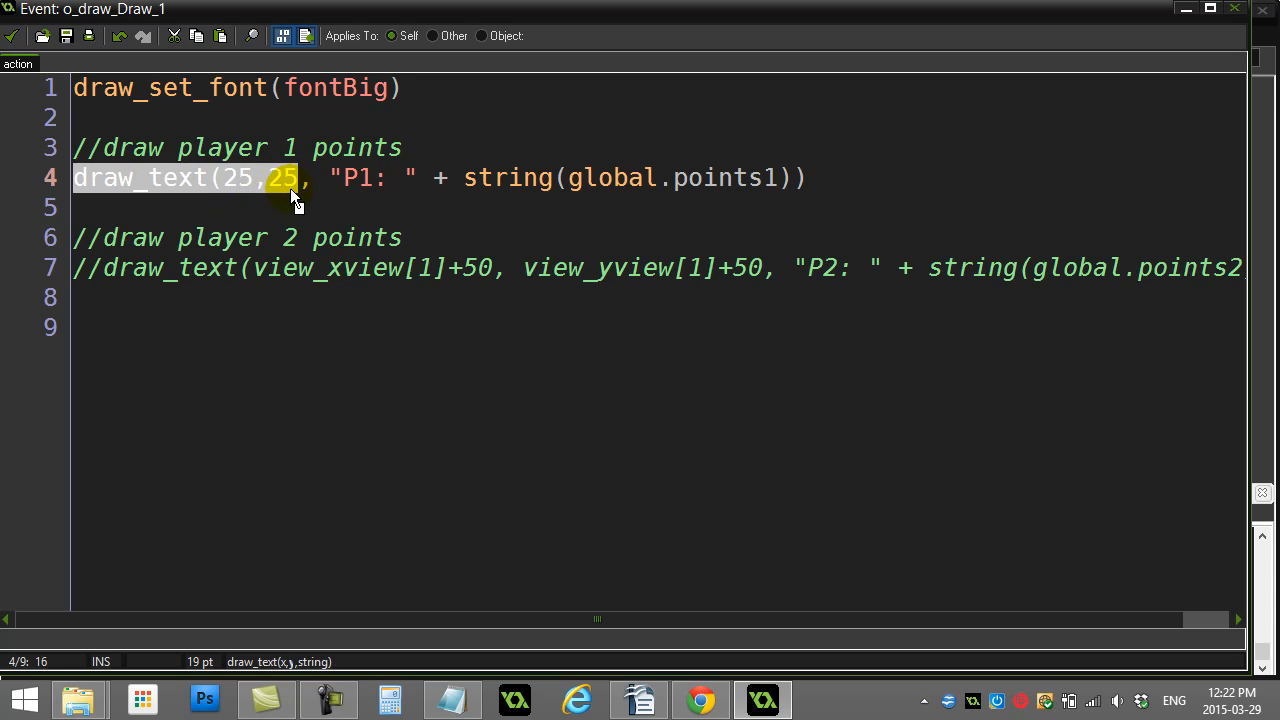
pyautogui.moveTo(745, 200)
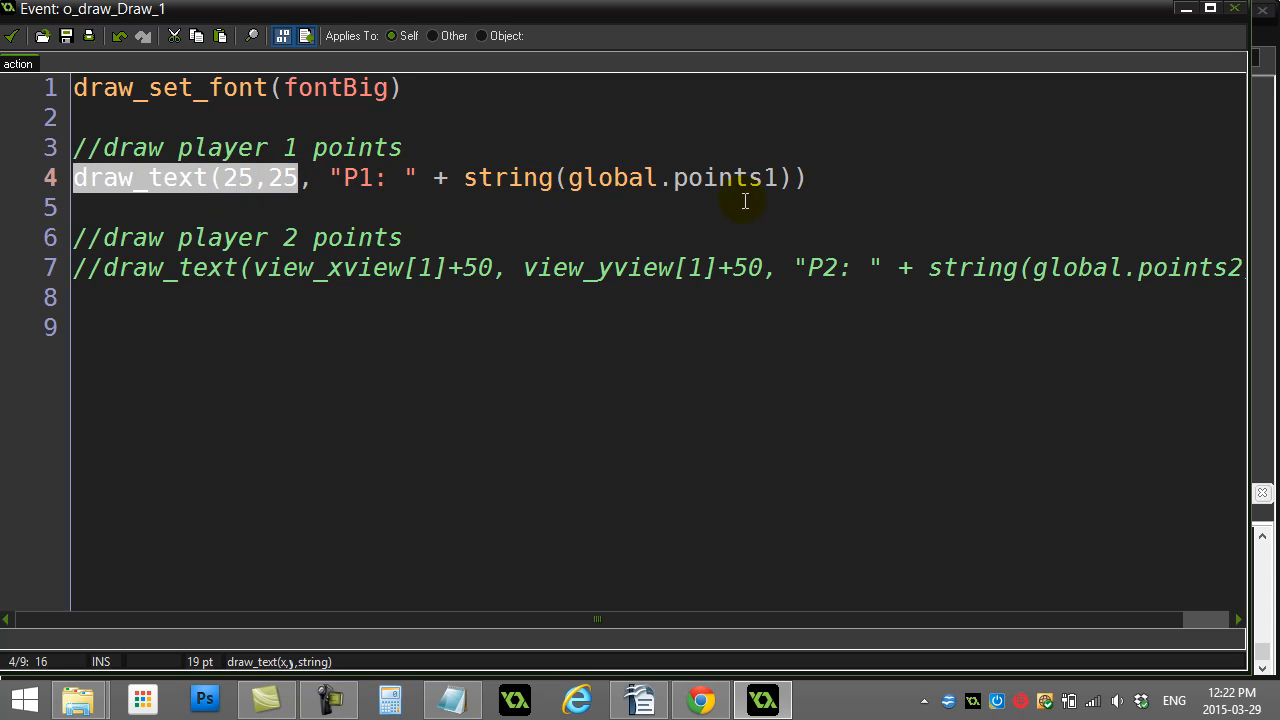
pyautogui.click(90, 207)
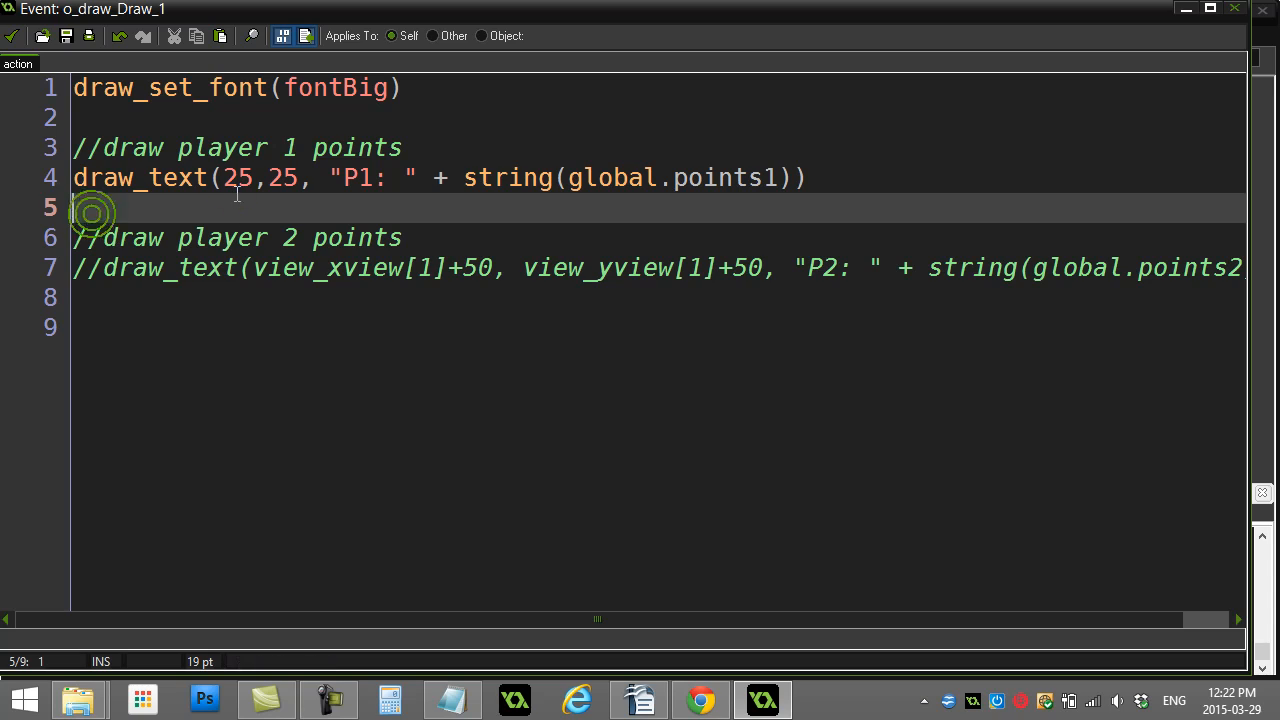
pyautogui.click(237, 178)
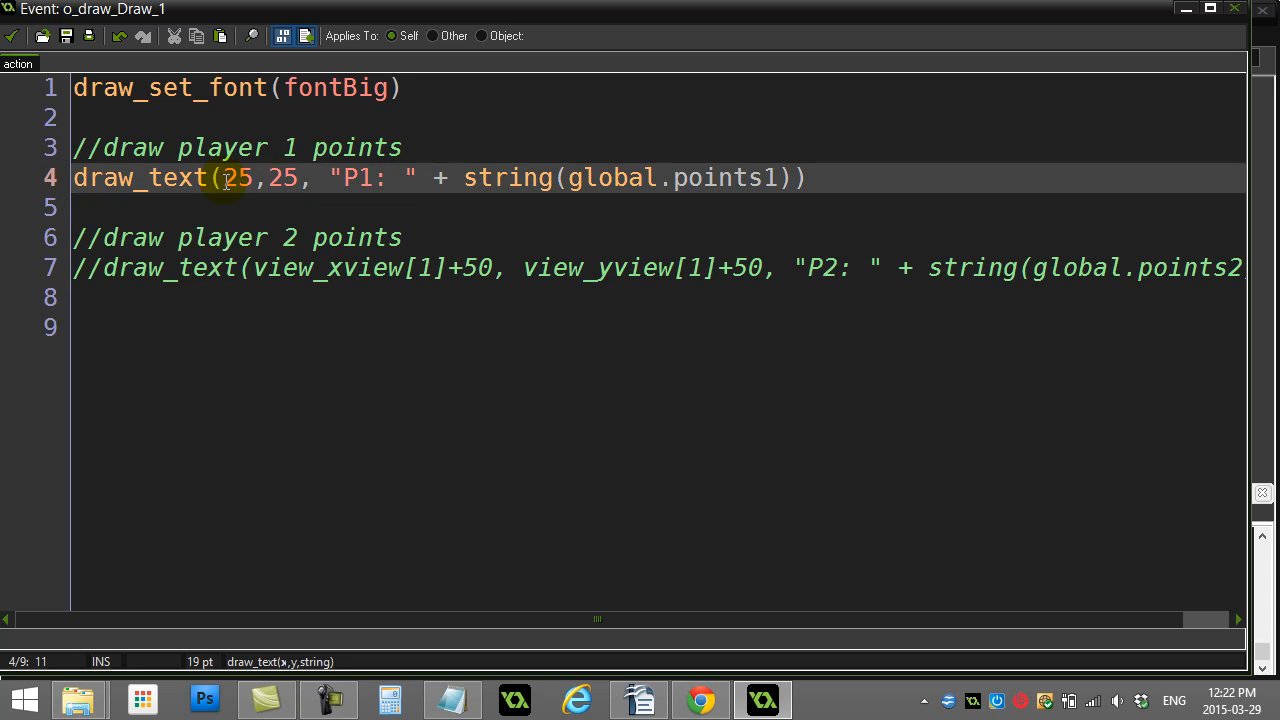
pyautogui.write('view_xview[0')
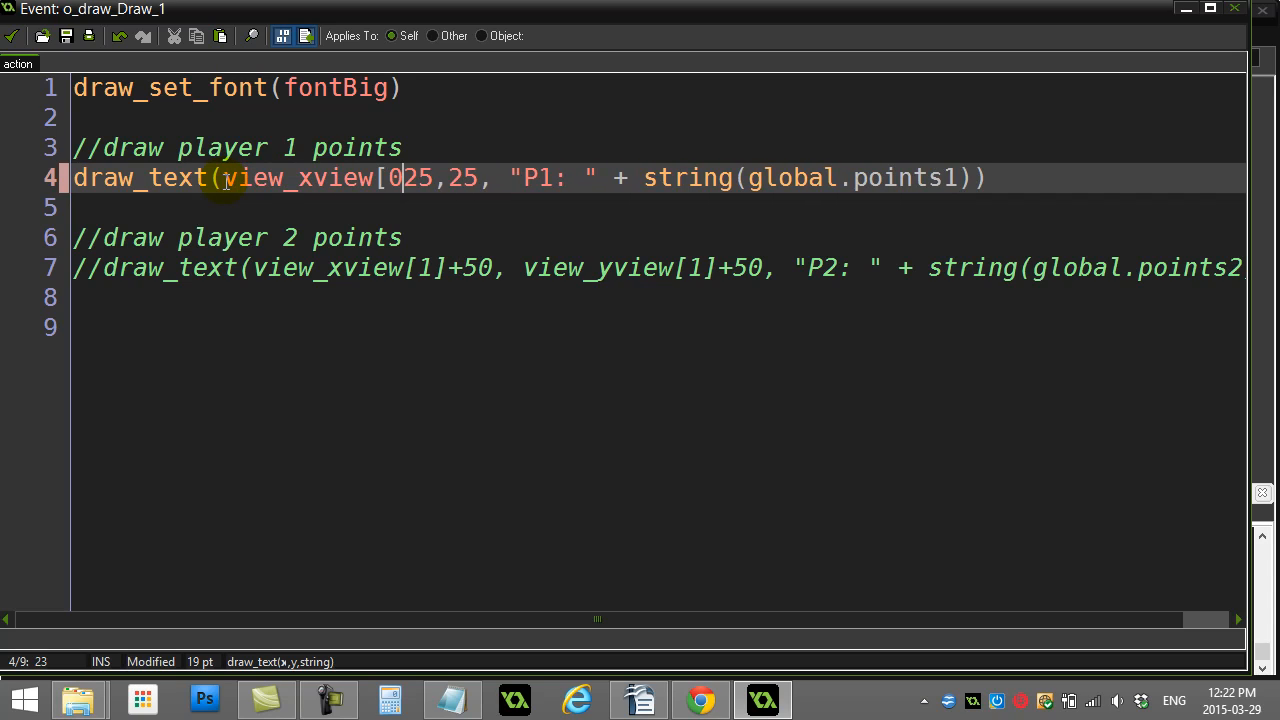
pyautogui.write(']+')
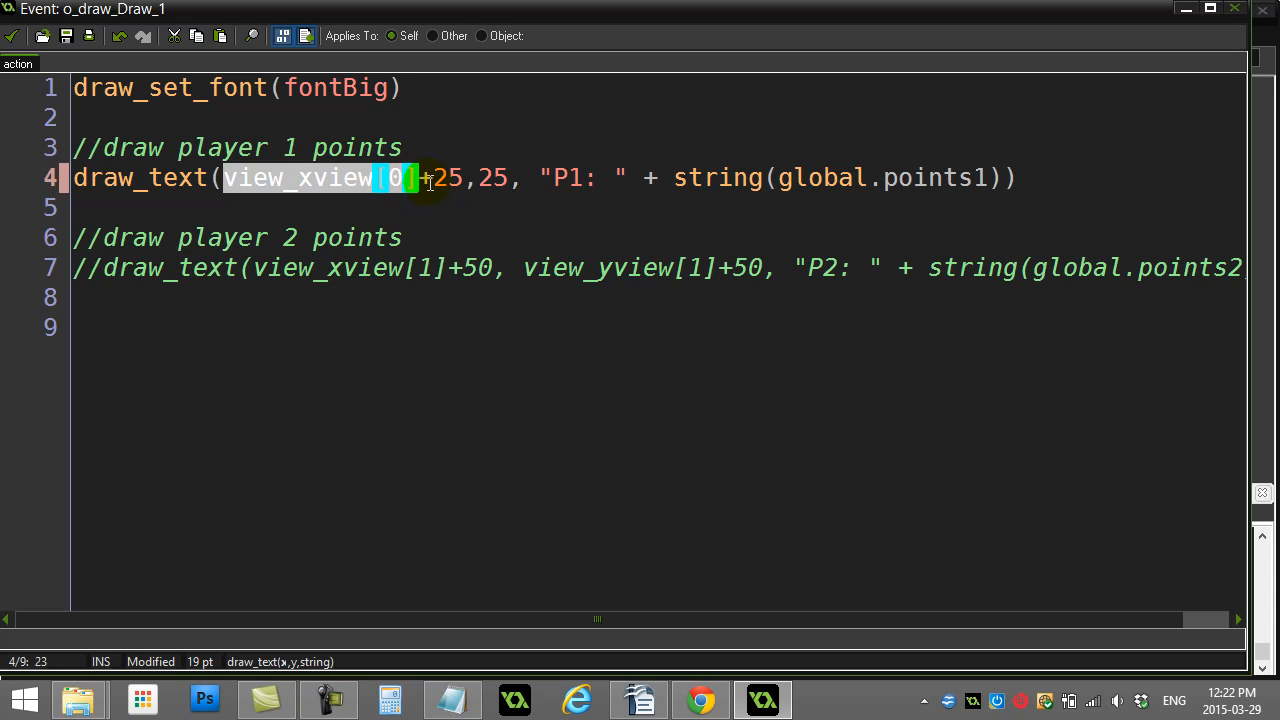
pyautogui.click(458, 177)
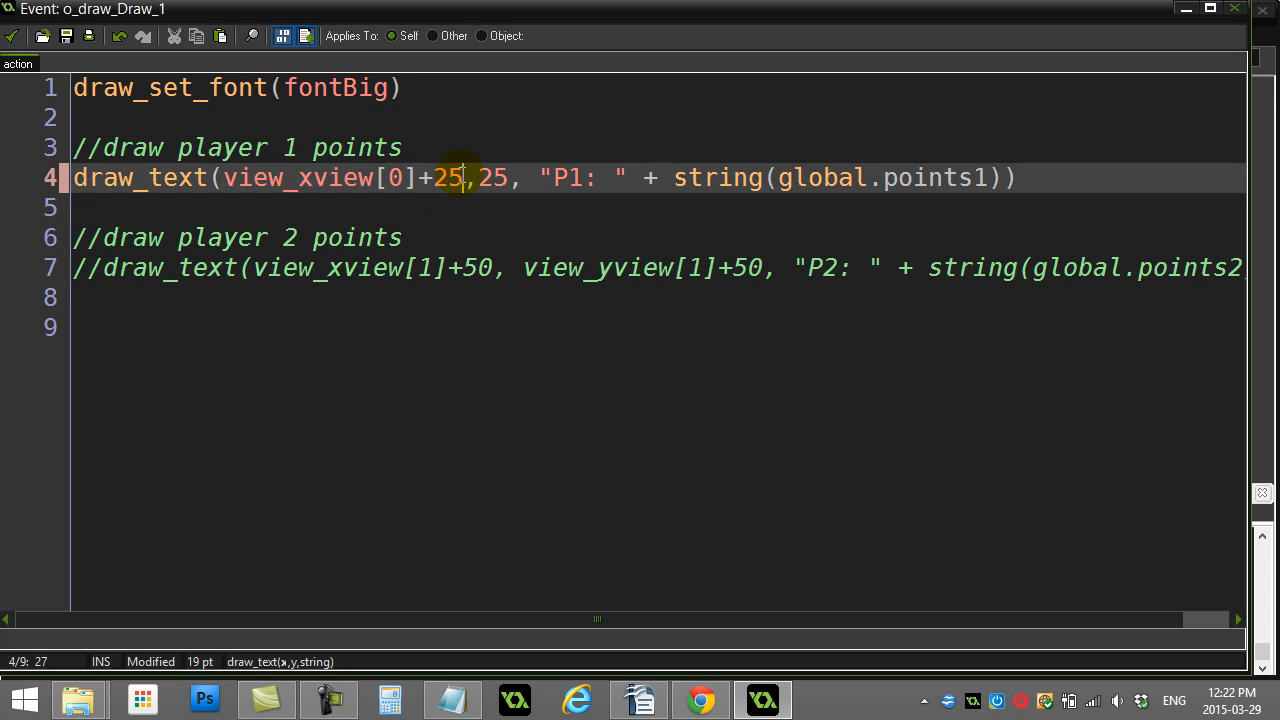
pyautogui.write('view_yview[0]+')
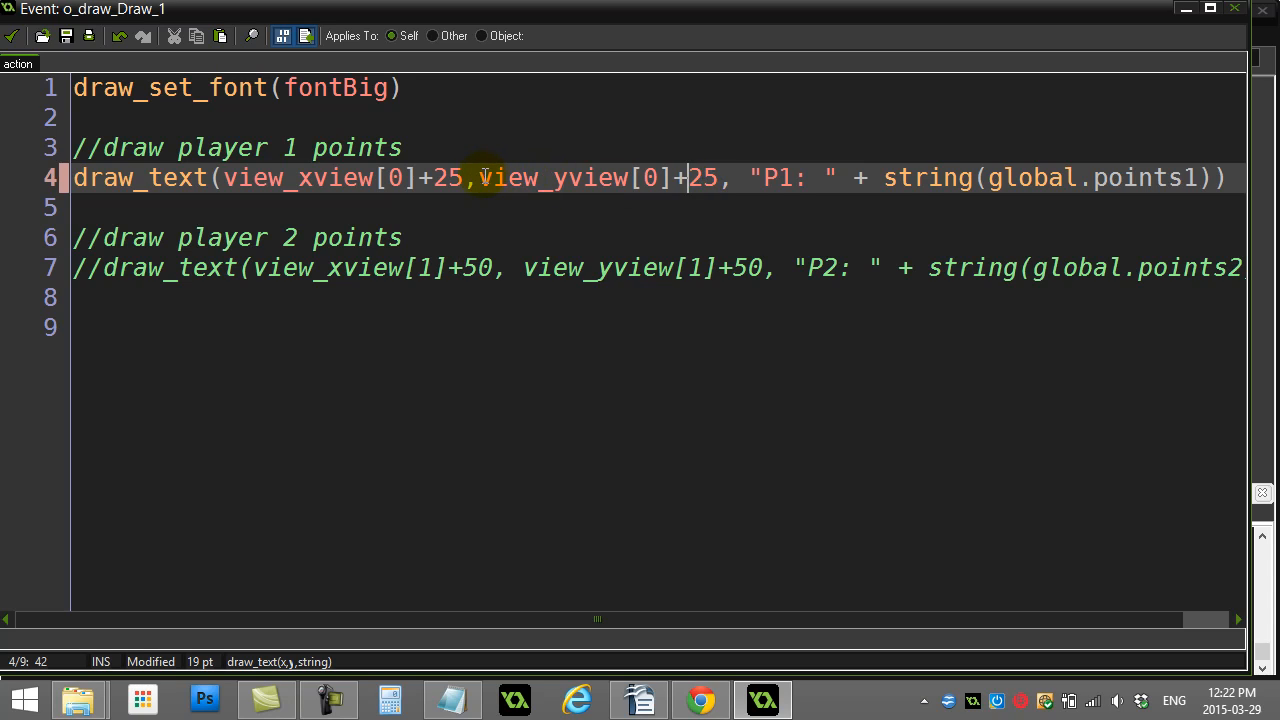
pyautogui.click(536, 207)
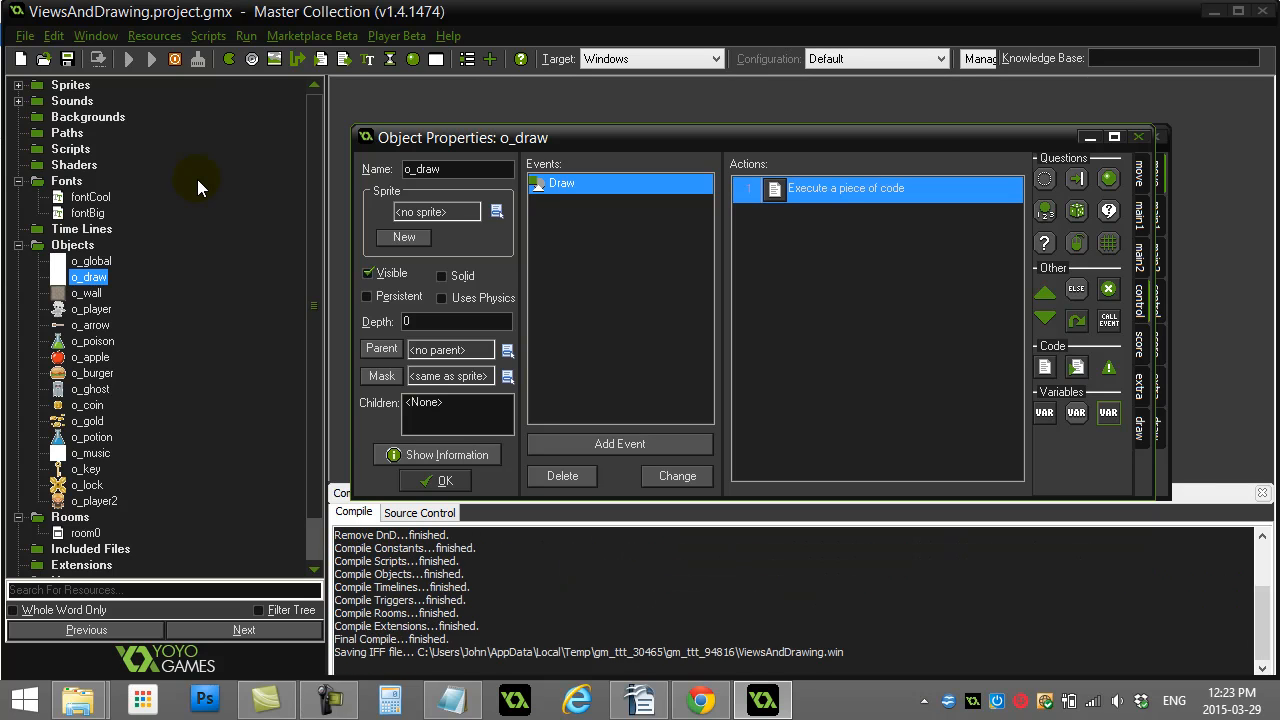
pyautogui.click(150, 58)
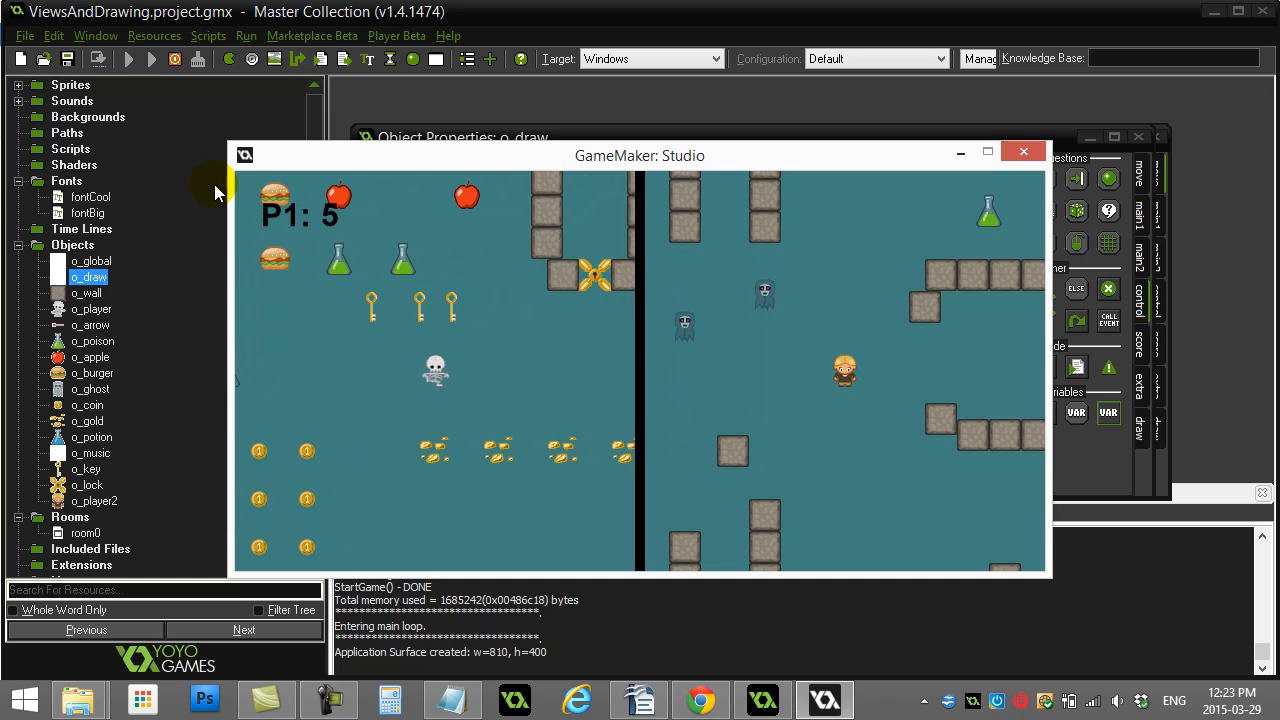
pyautogui.moveTo(240, 212)
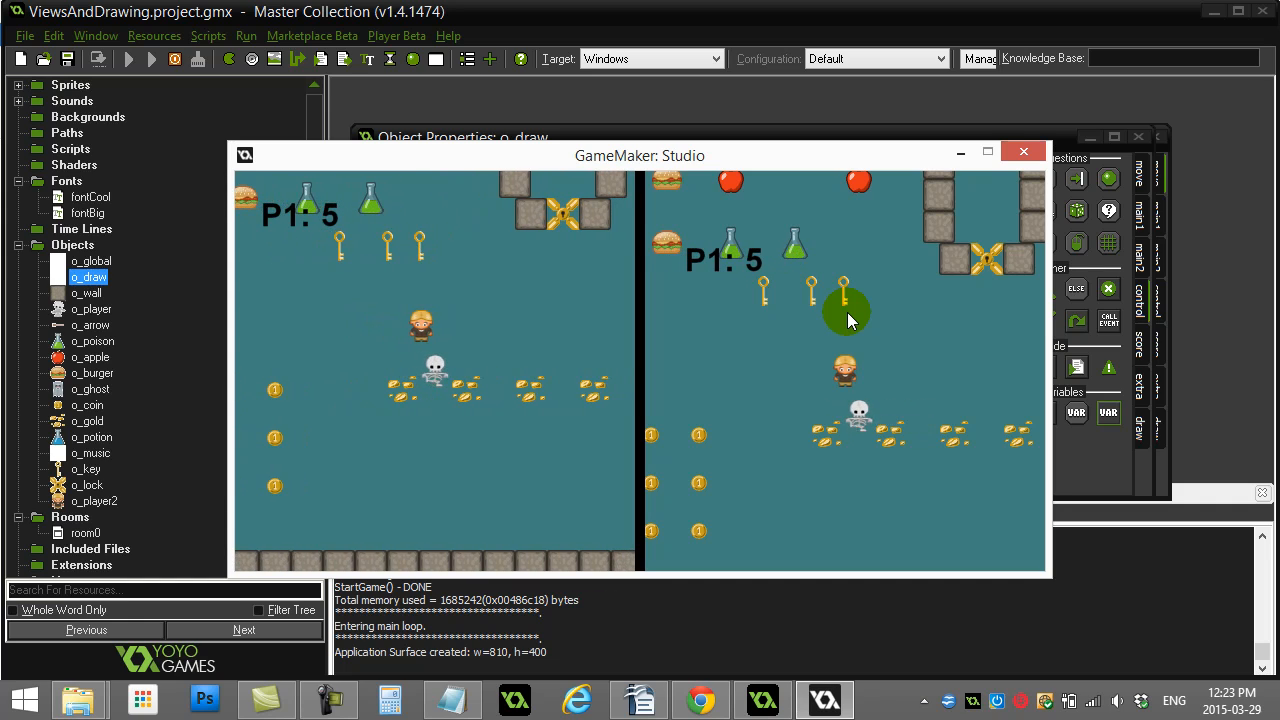
pyautogui.moveTo(695, 255)
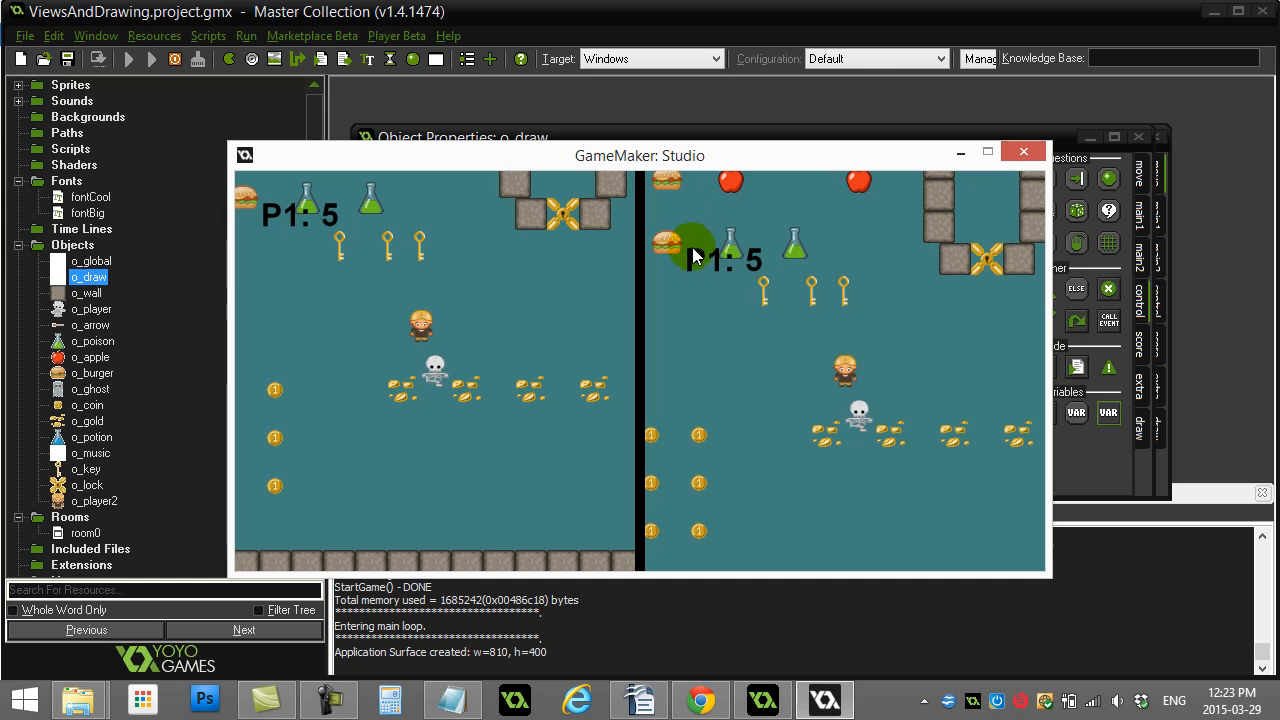
pyautogui.moveTo(700, 272)
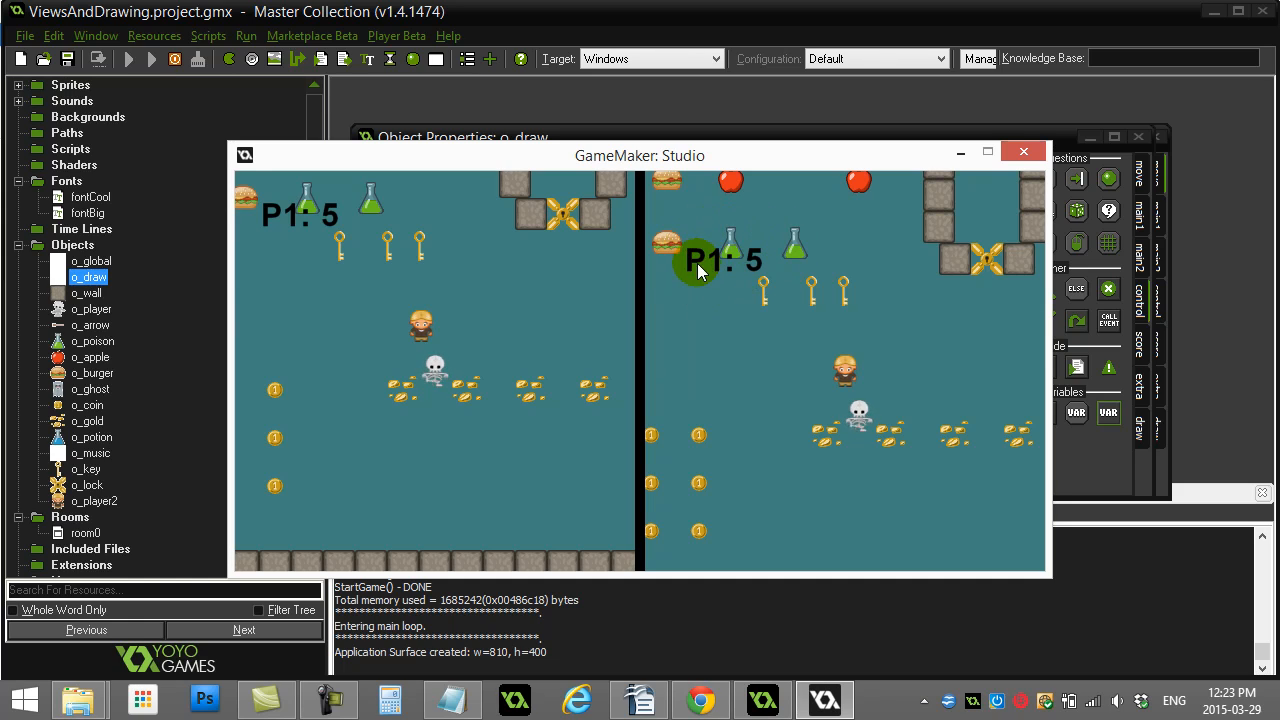
pyautogui.moveTo(888, 388)
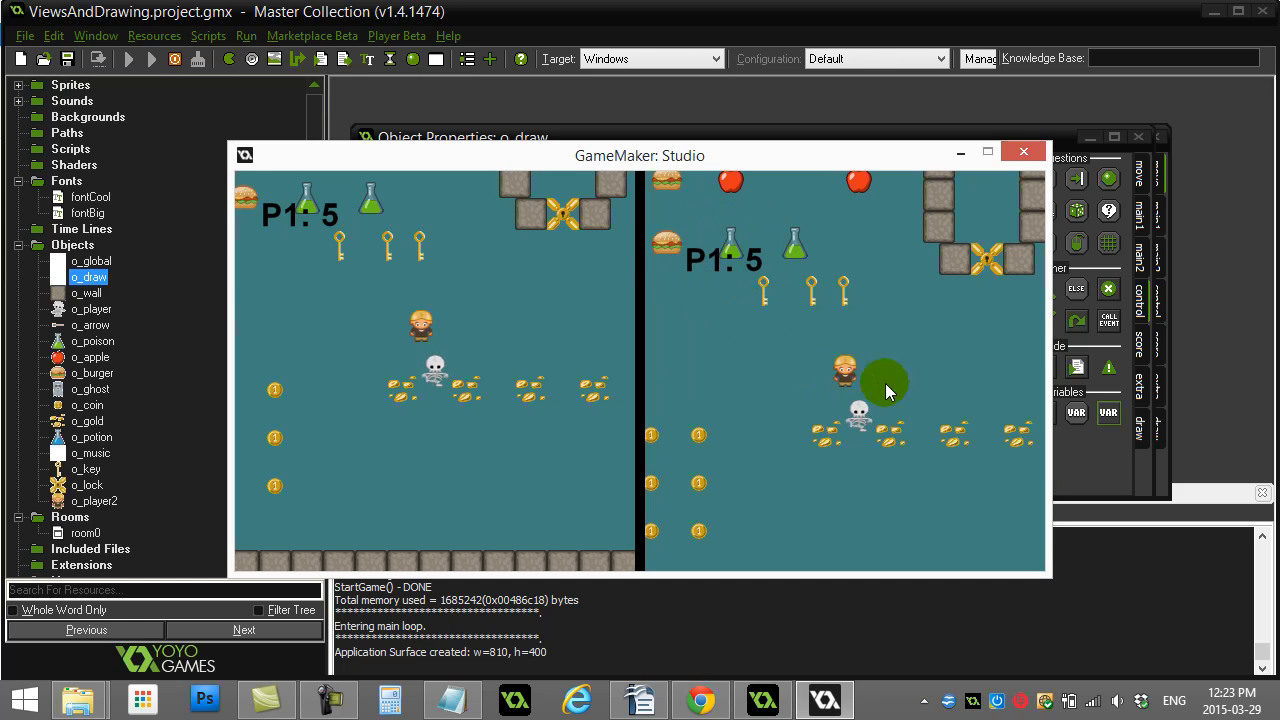
pyautogui.moveTo(750, 275)
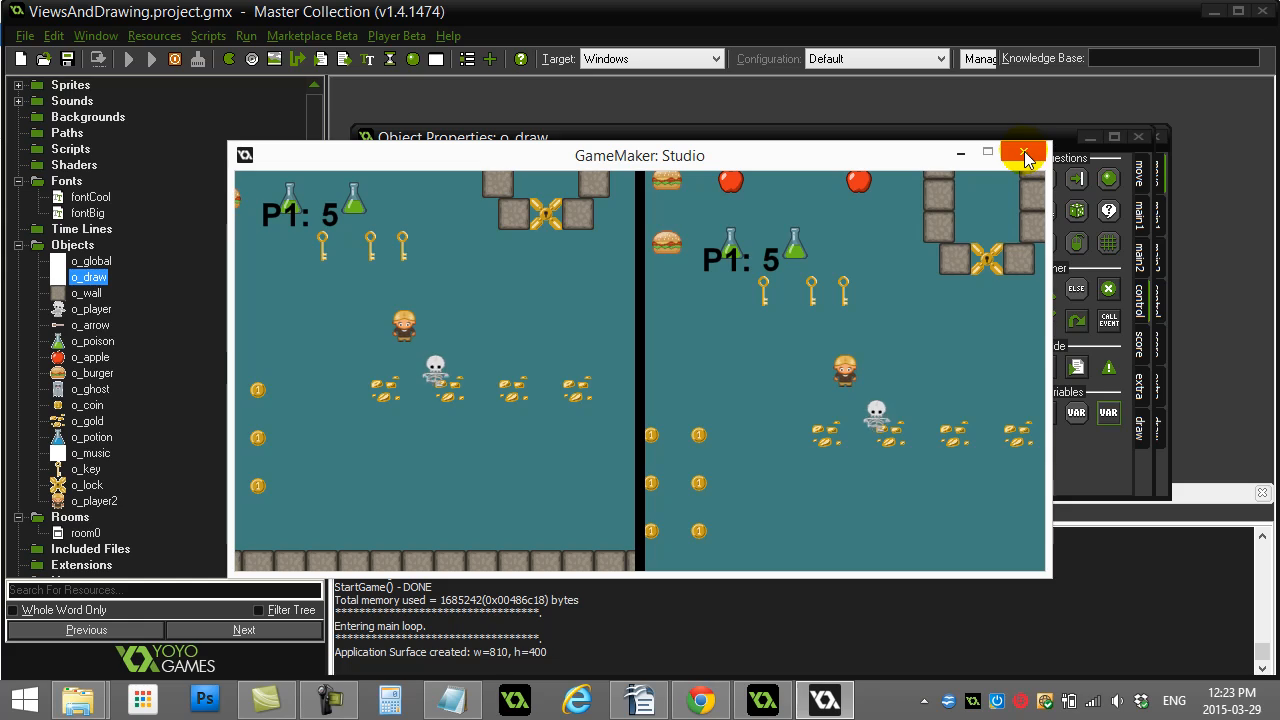
pyautogui.click(1023, 155)
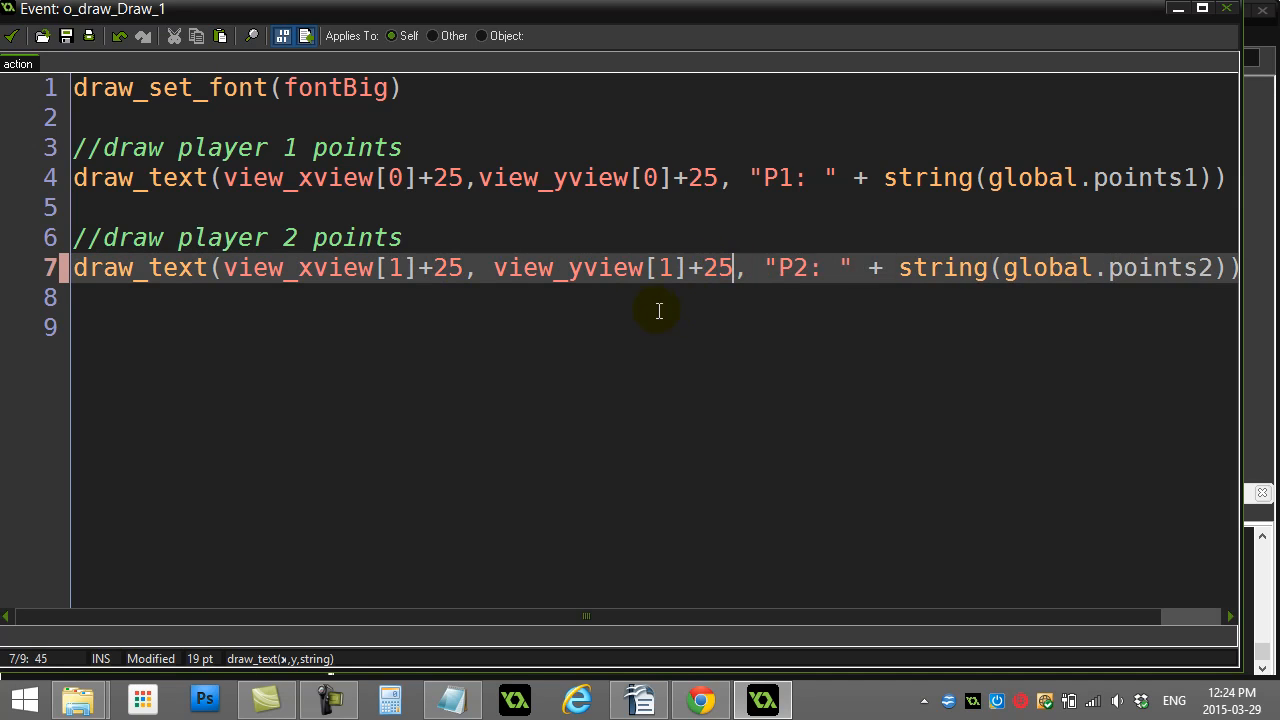
pyautogui.moveTo(647, 310)
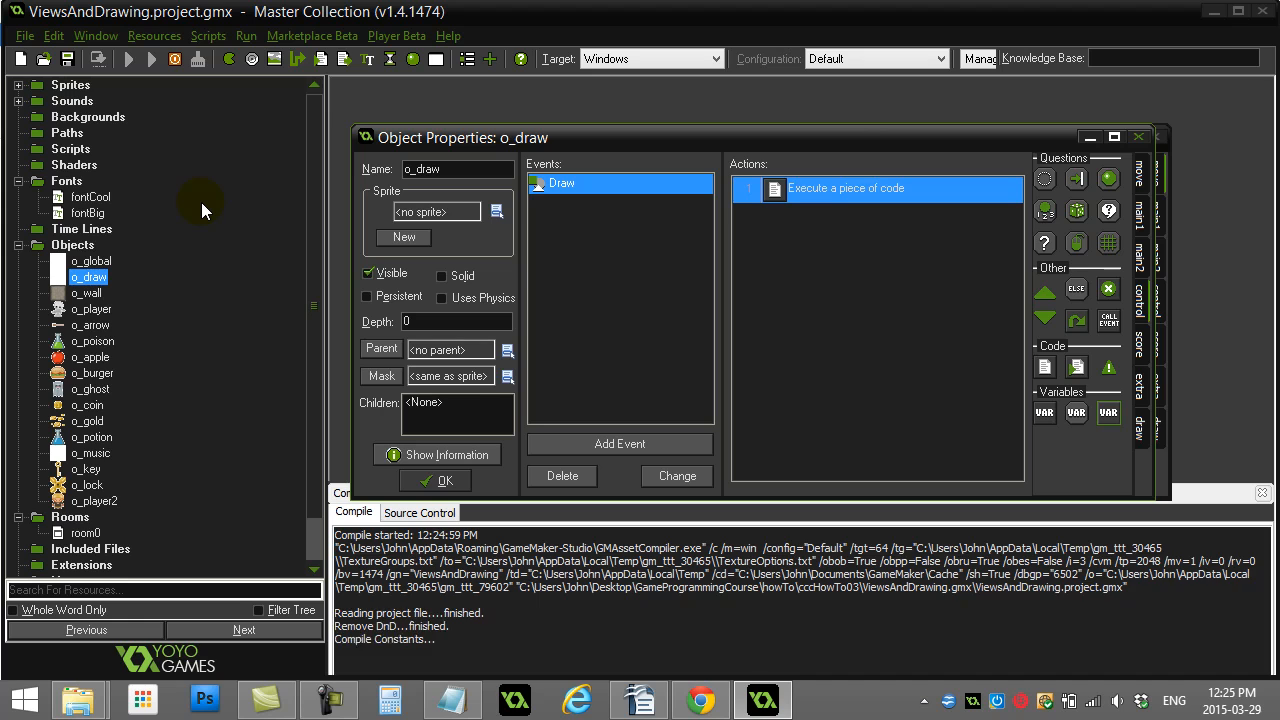
pyautogui.click(150, 58)
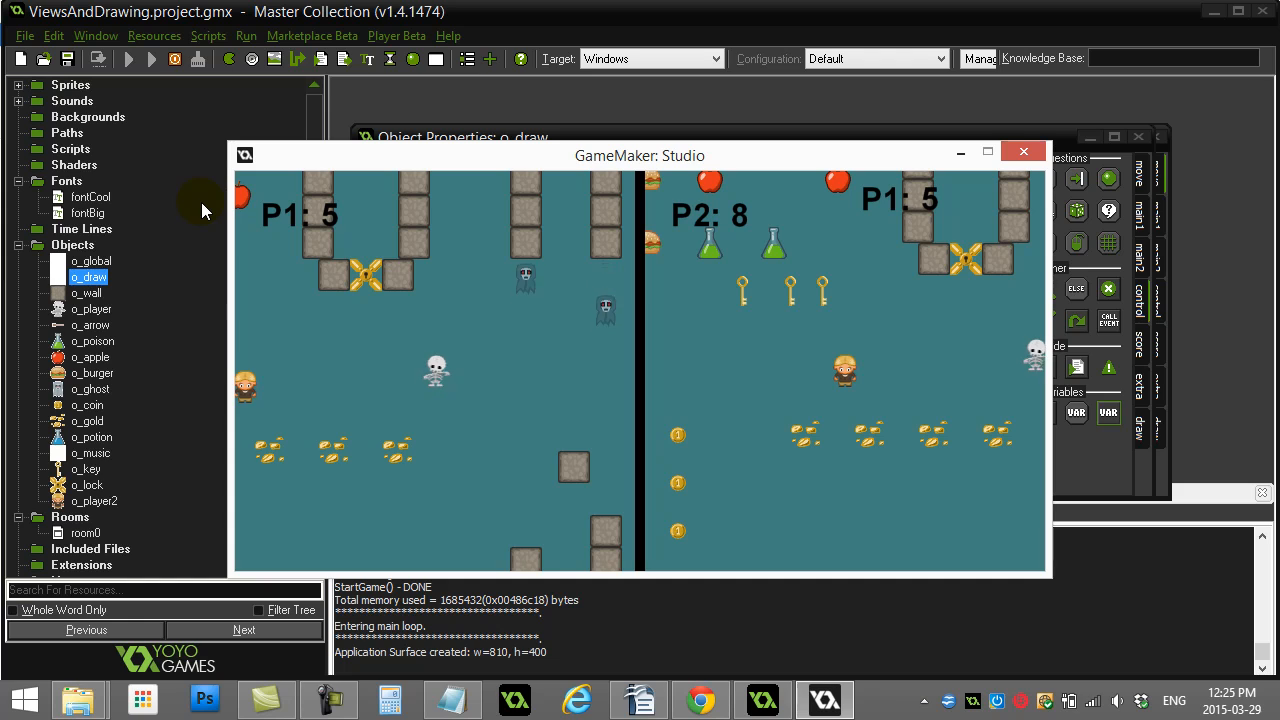
pyautogui.moveTo(447, 340)
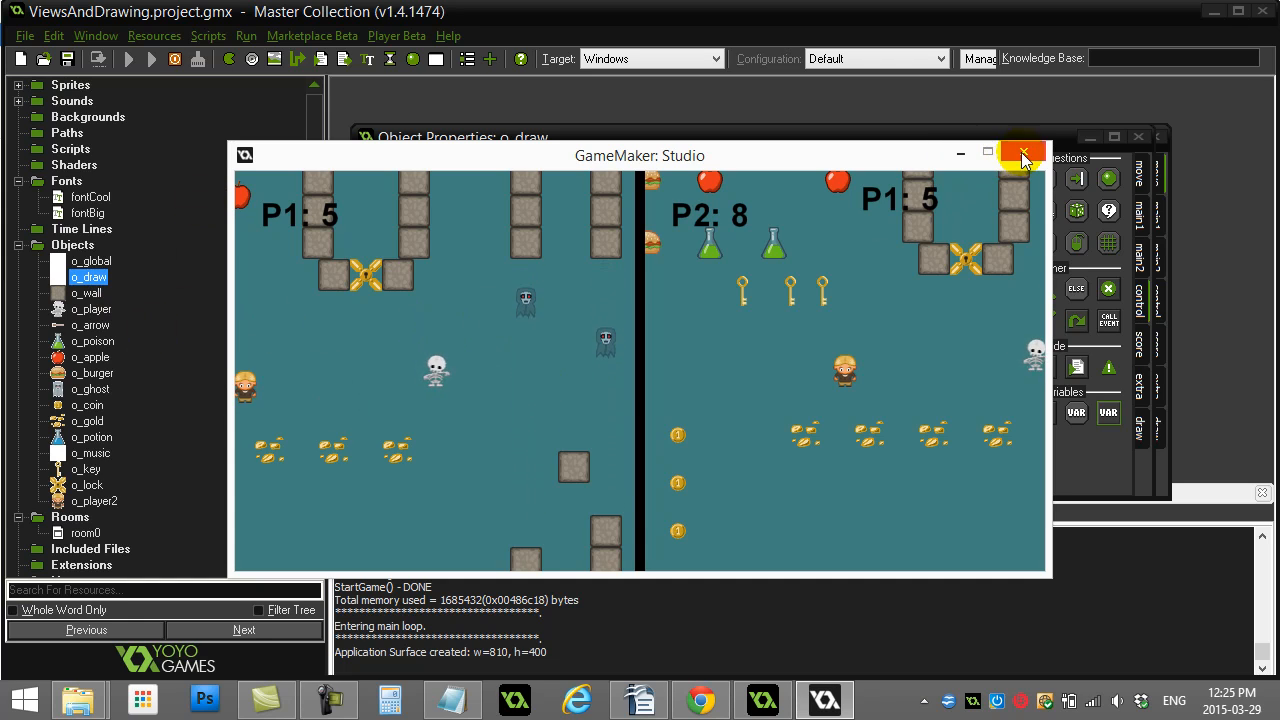
pyautogui.click(1022, 155)
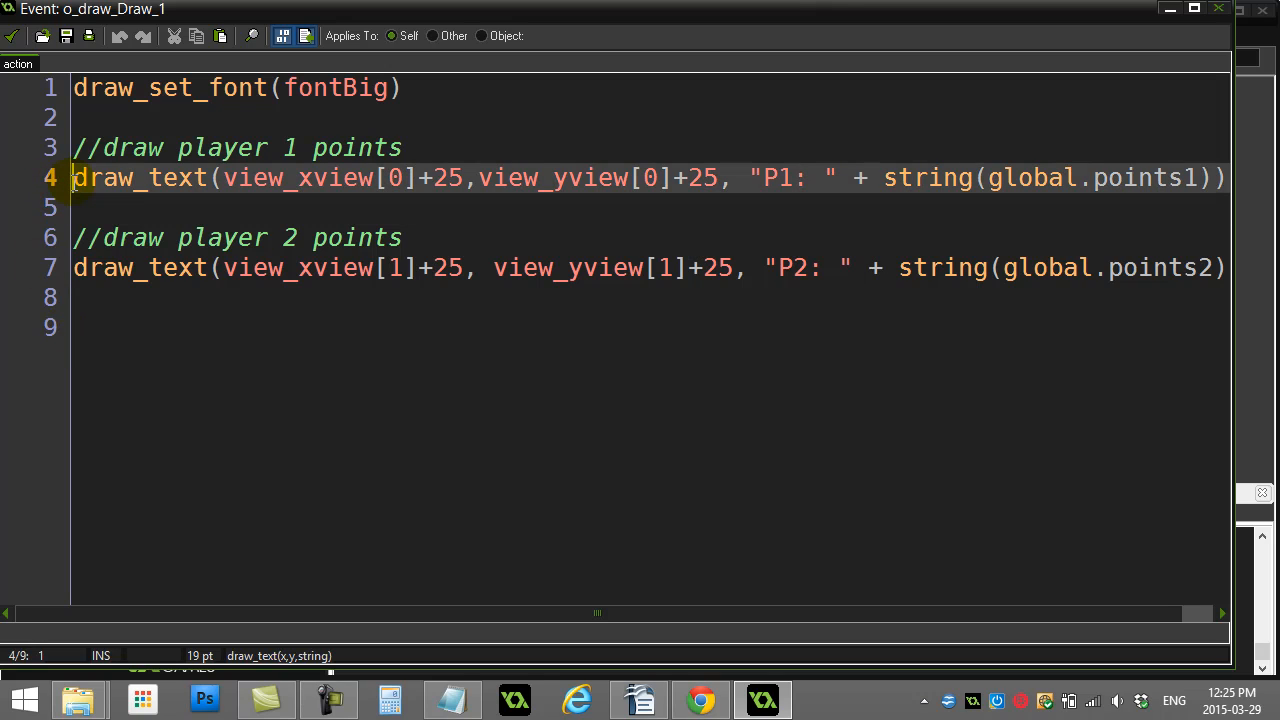
# Add an if view_current=0 condition above player 1's draw_text
pyautogui.press('Return')
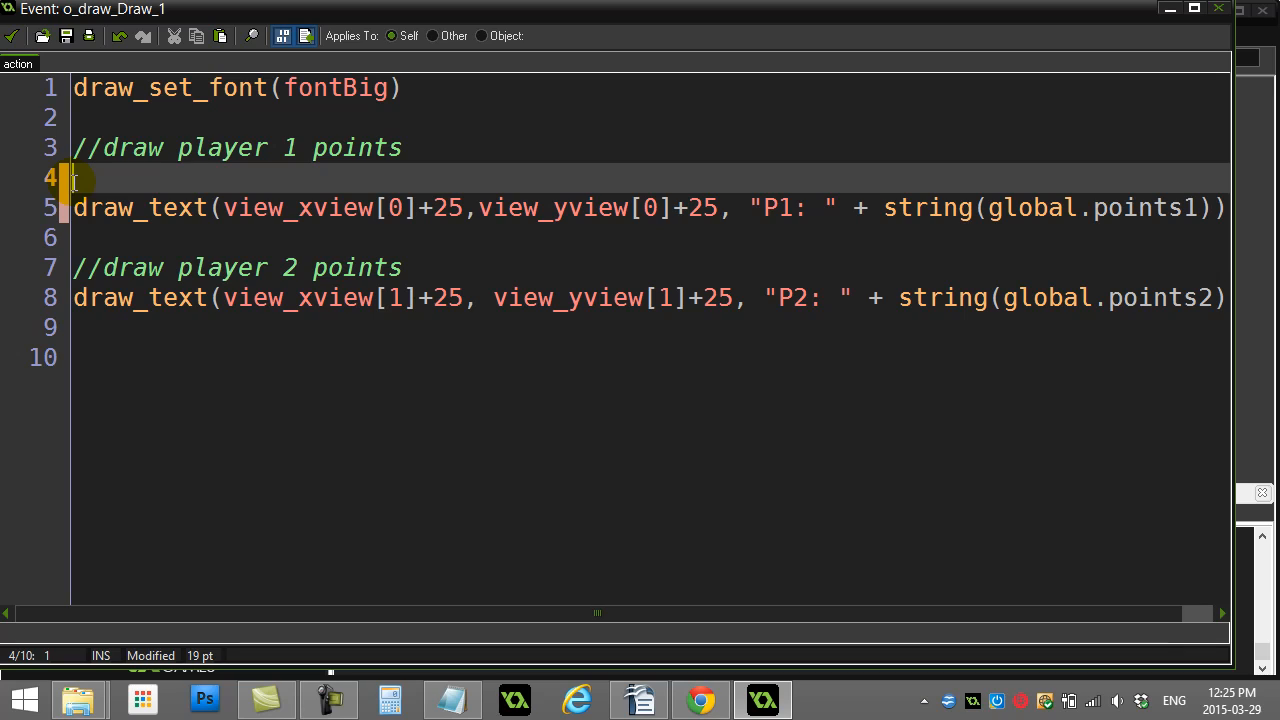
pyautogui.write('if')
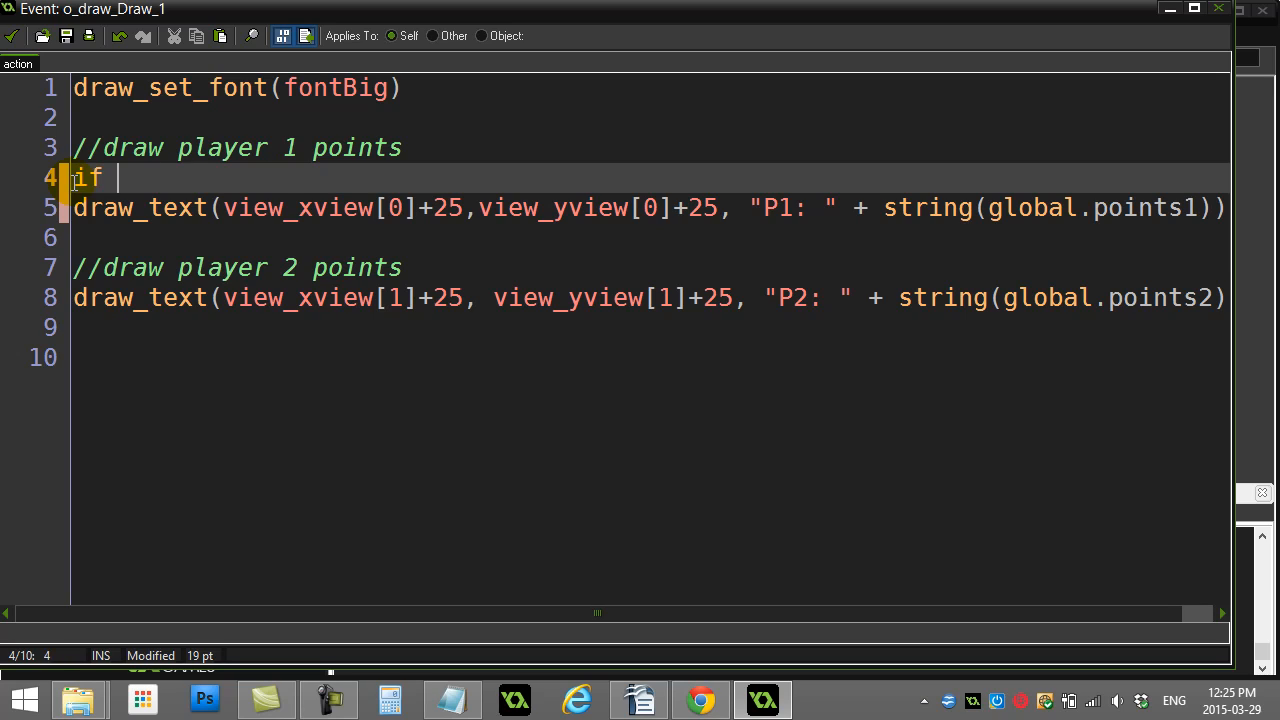
pyautogui.write('view_cu')
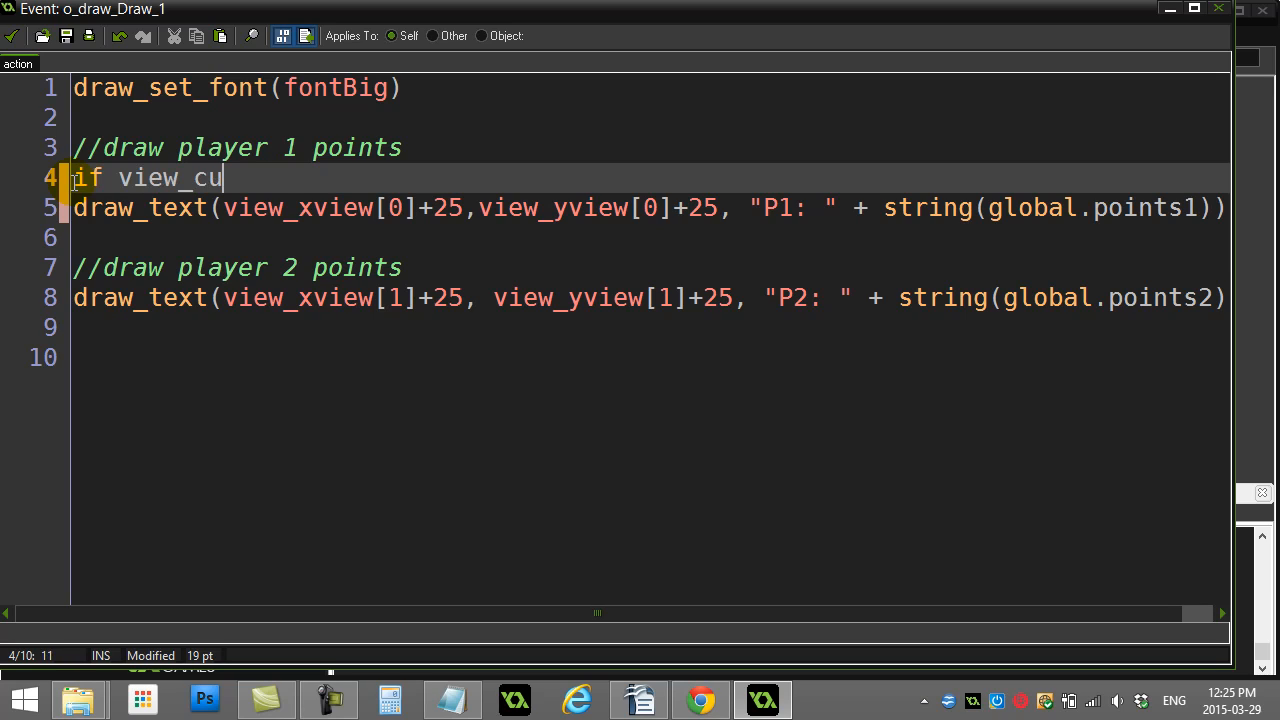
pyautogui.write('rrent')
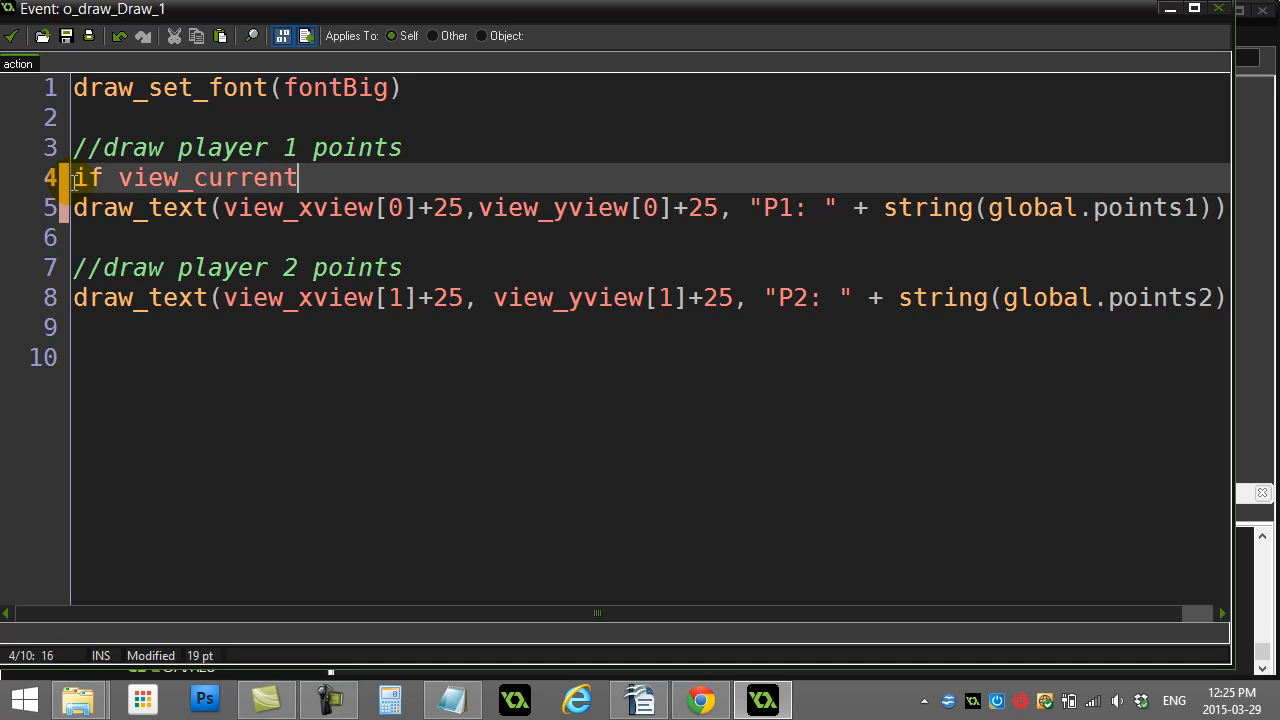
pyautogui.write('=')
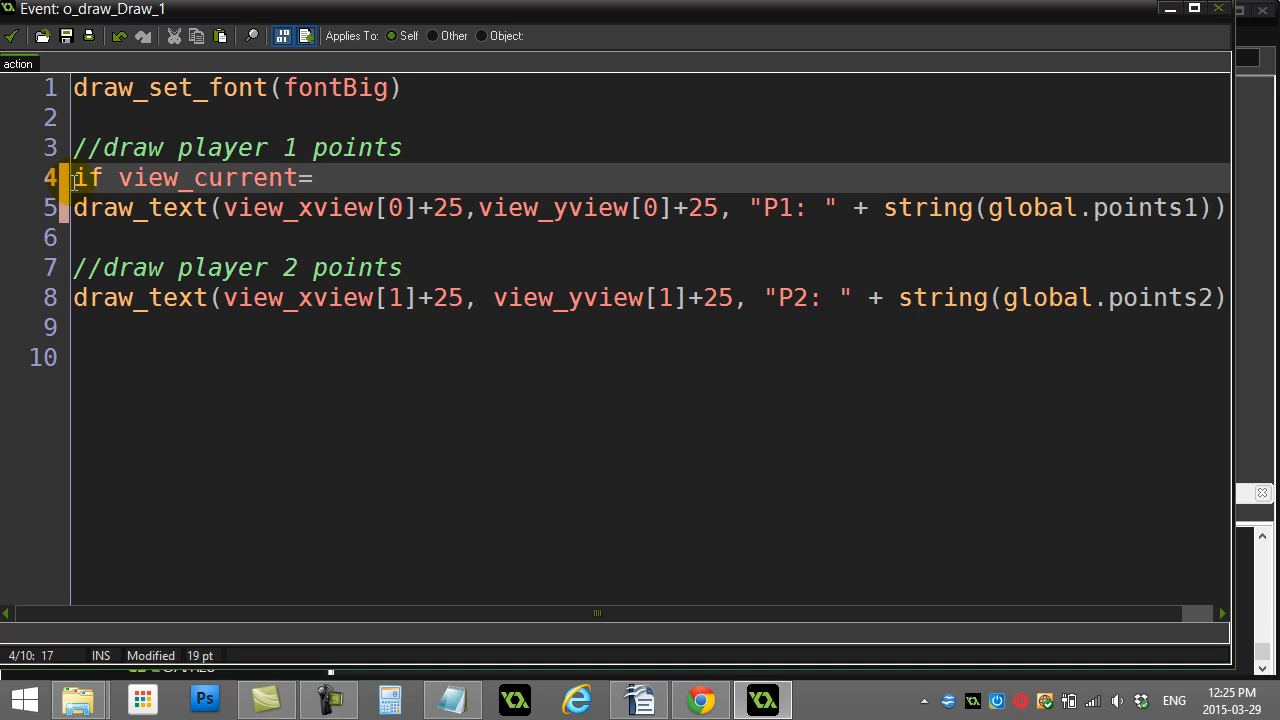
pyautogui.write('0 {')
pyautogui.click(650, 237)
pyautogui.write('}')
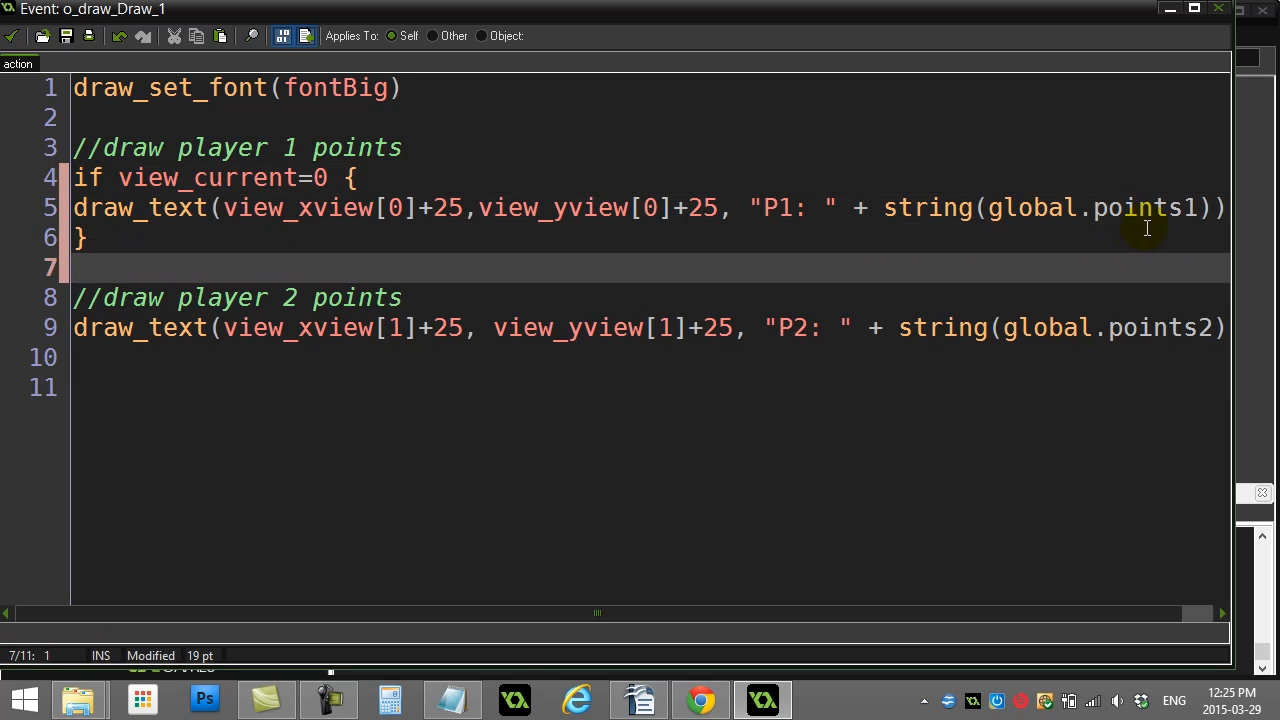
# Wrap the player 2 code in an if view_current=1 { } block
pyautogui.click(328, 178)
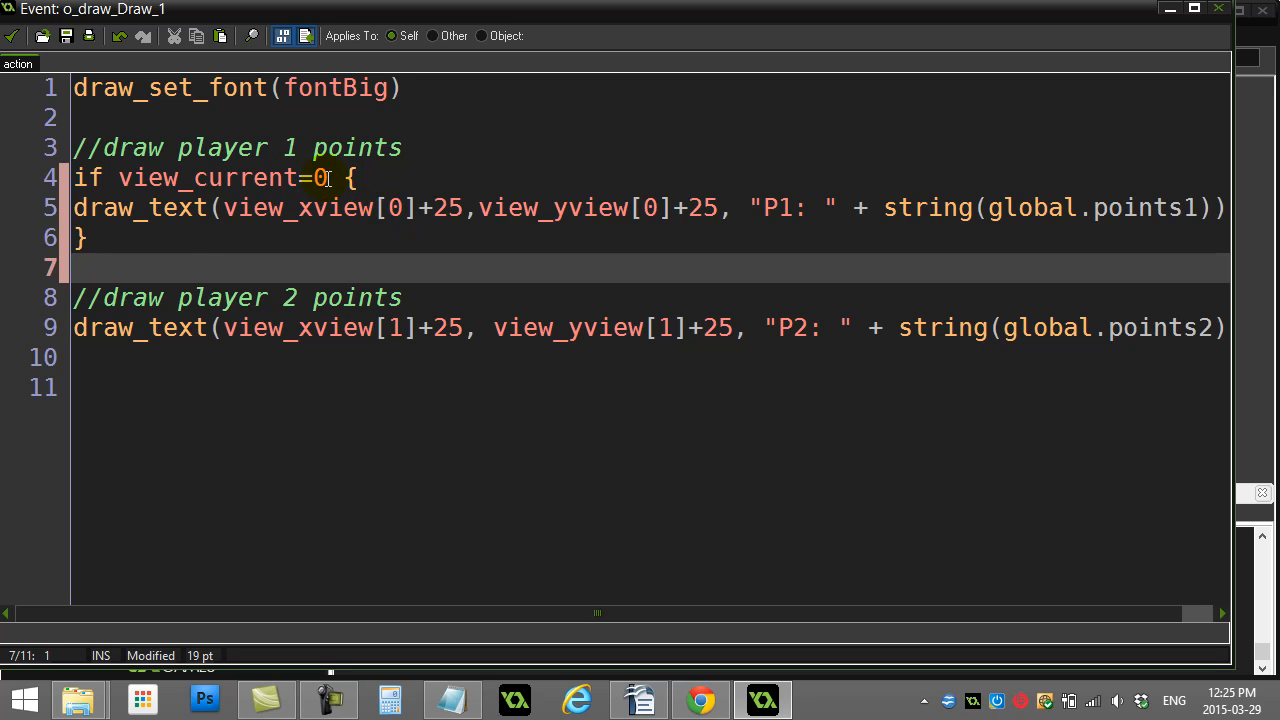
pyautogui.write('if')
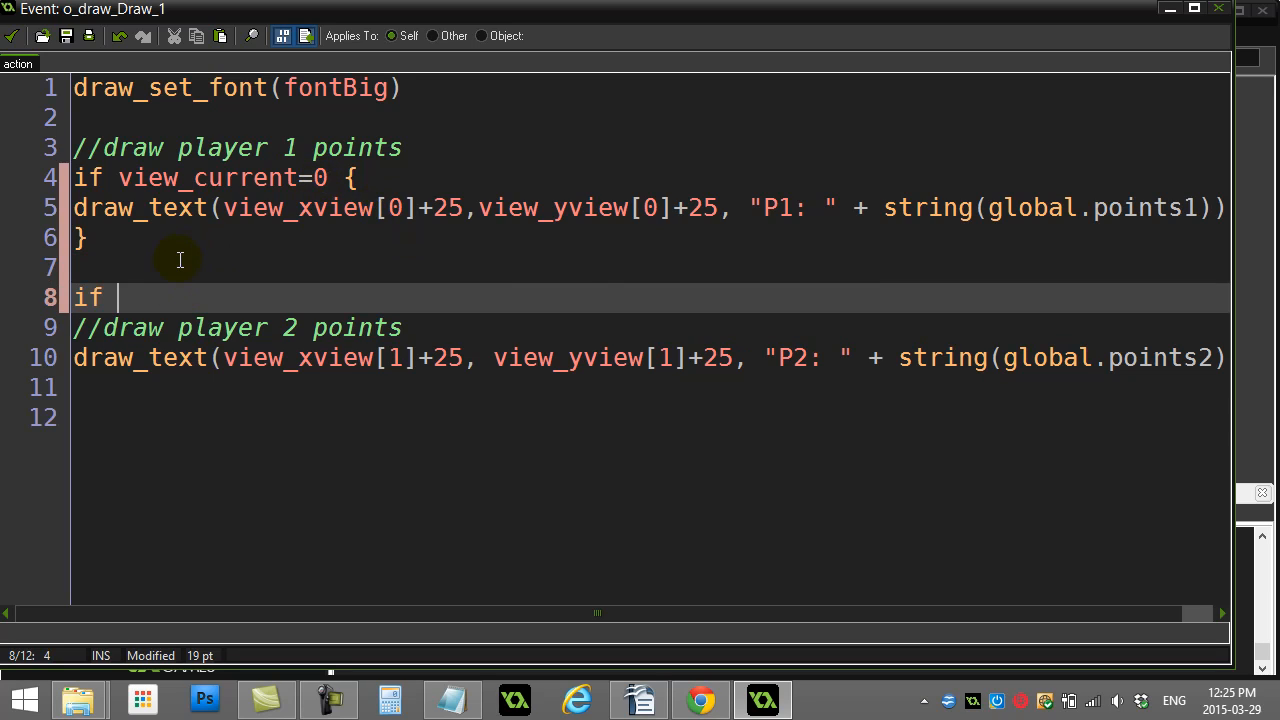
pyautogui.write('view_curren')
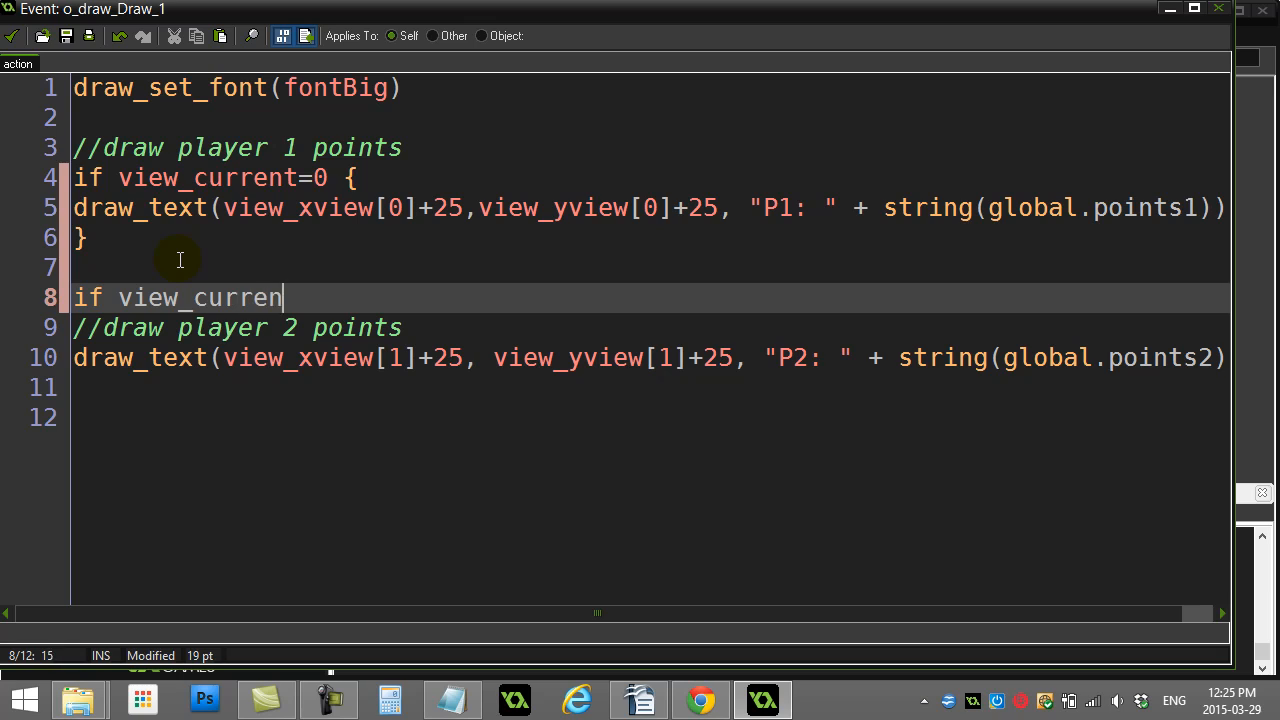
pyautogui.write('t=1 {')
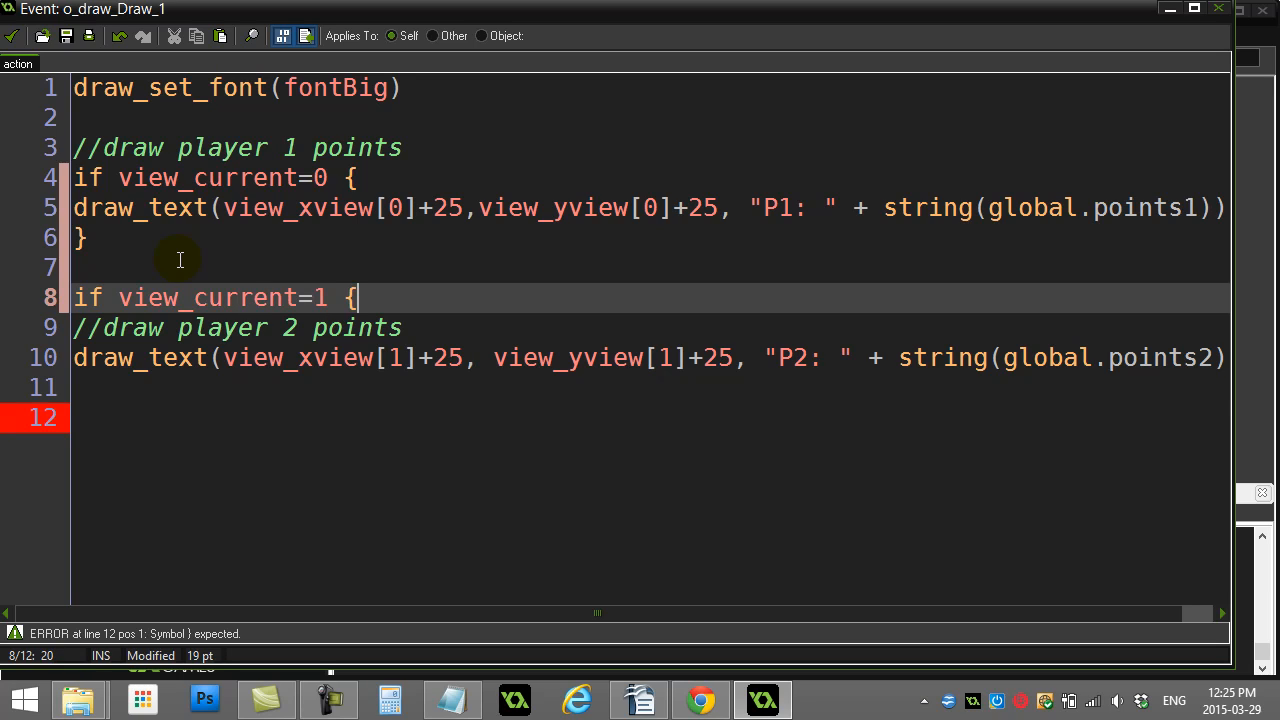
pyautogui.write('}')
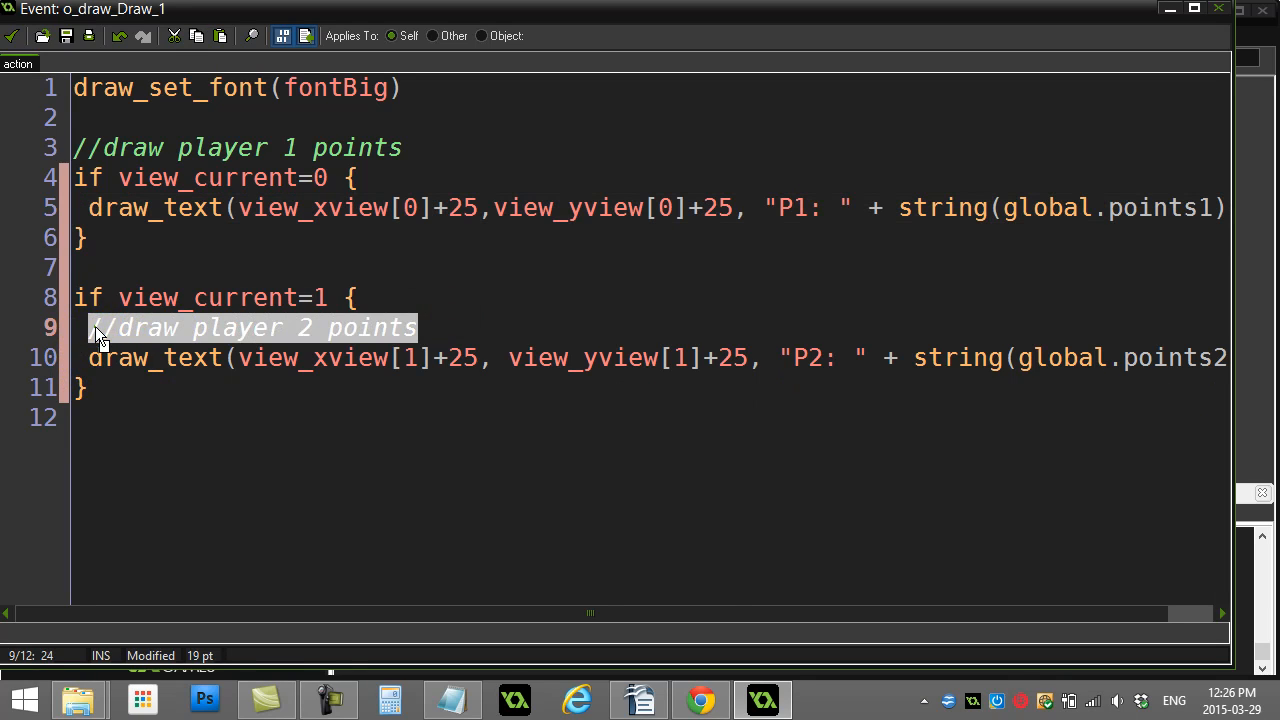
pyautogui.press('Return')
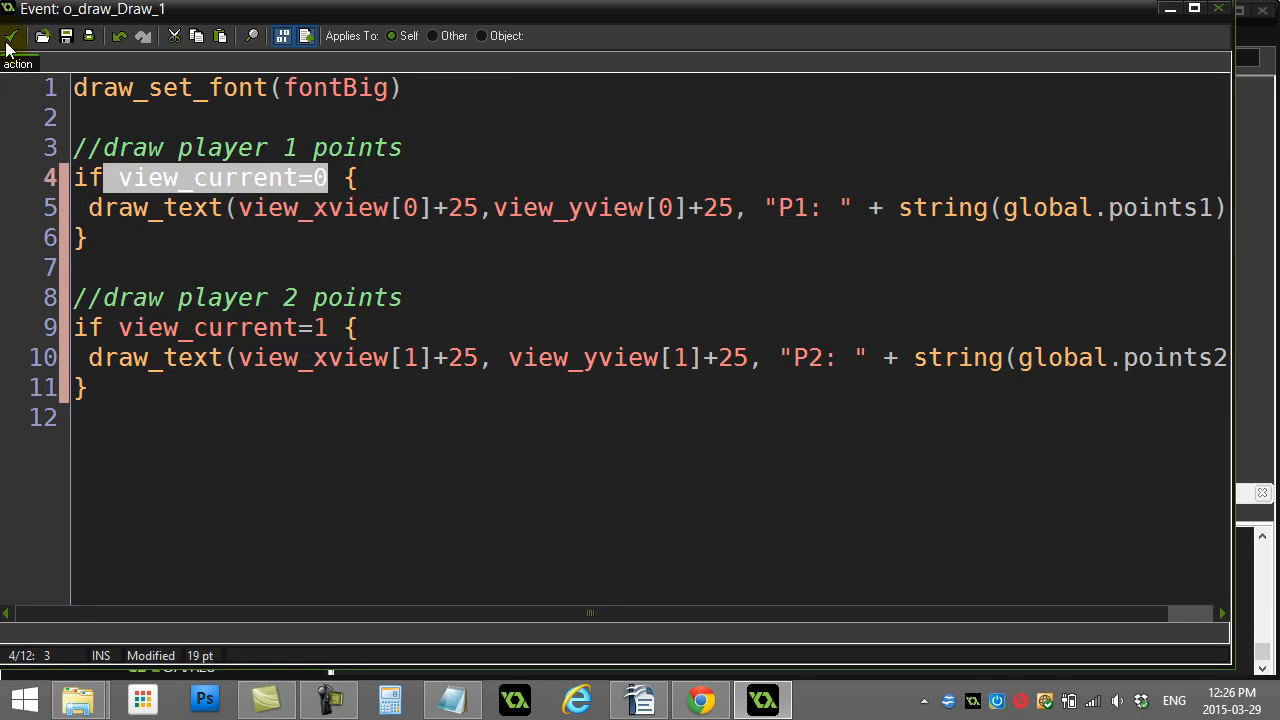
# Save the Draw code, test-run to check P1 left and P2 right, then close the game
pyautogui.click(11, 36)
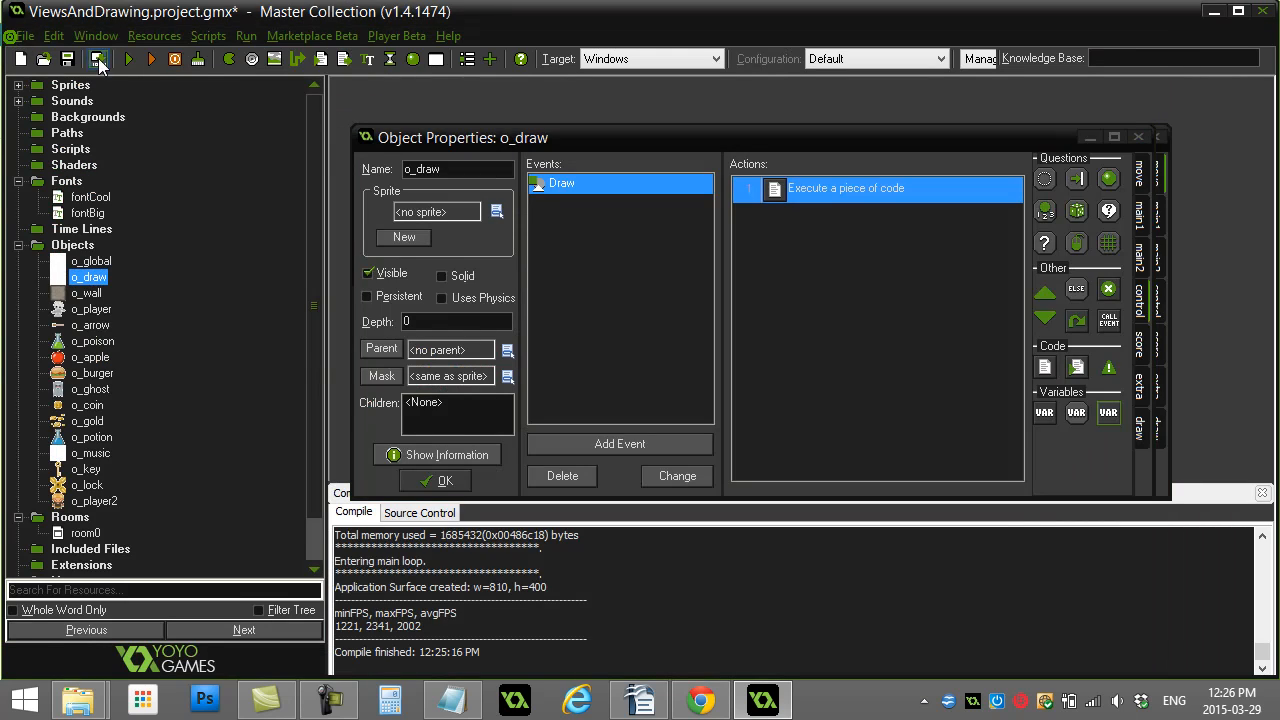
pyautogui.click(98, 58)
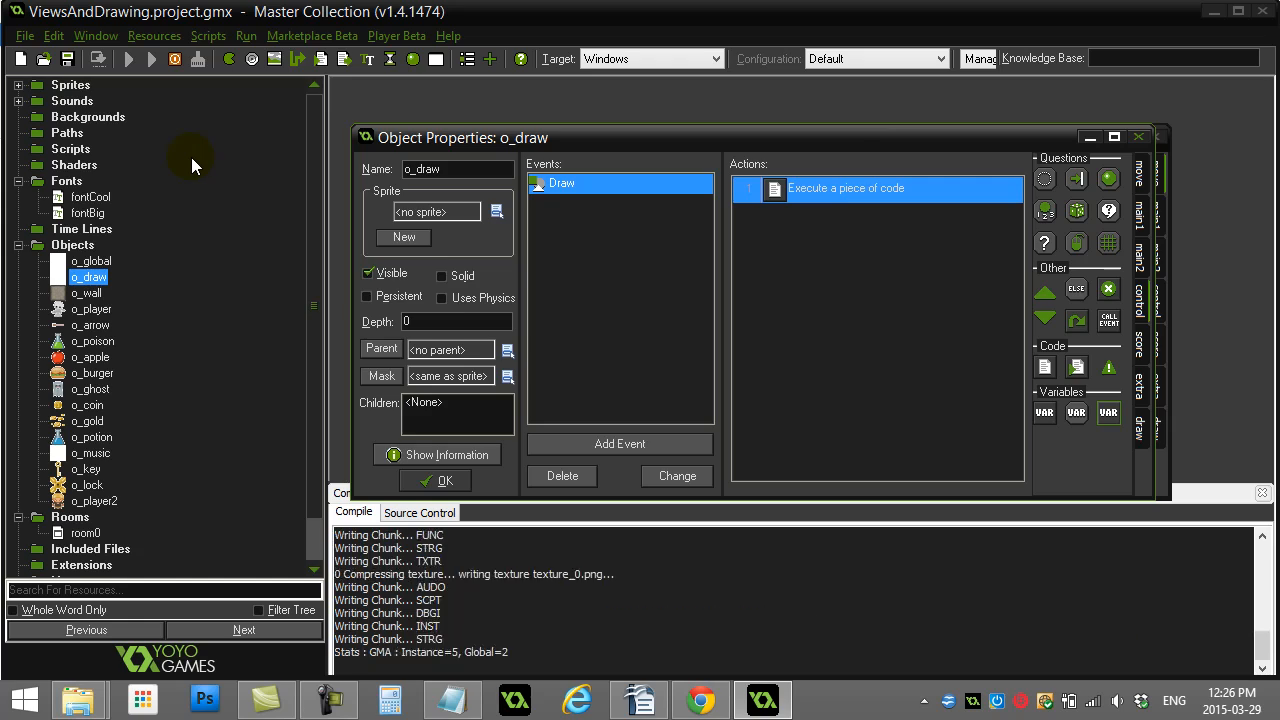
pyautogui.click(151, 59)
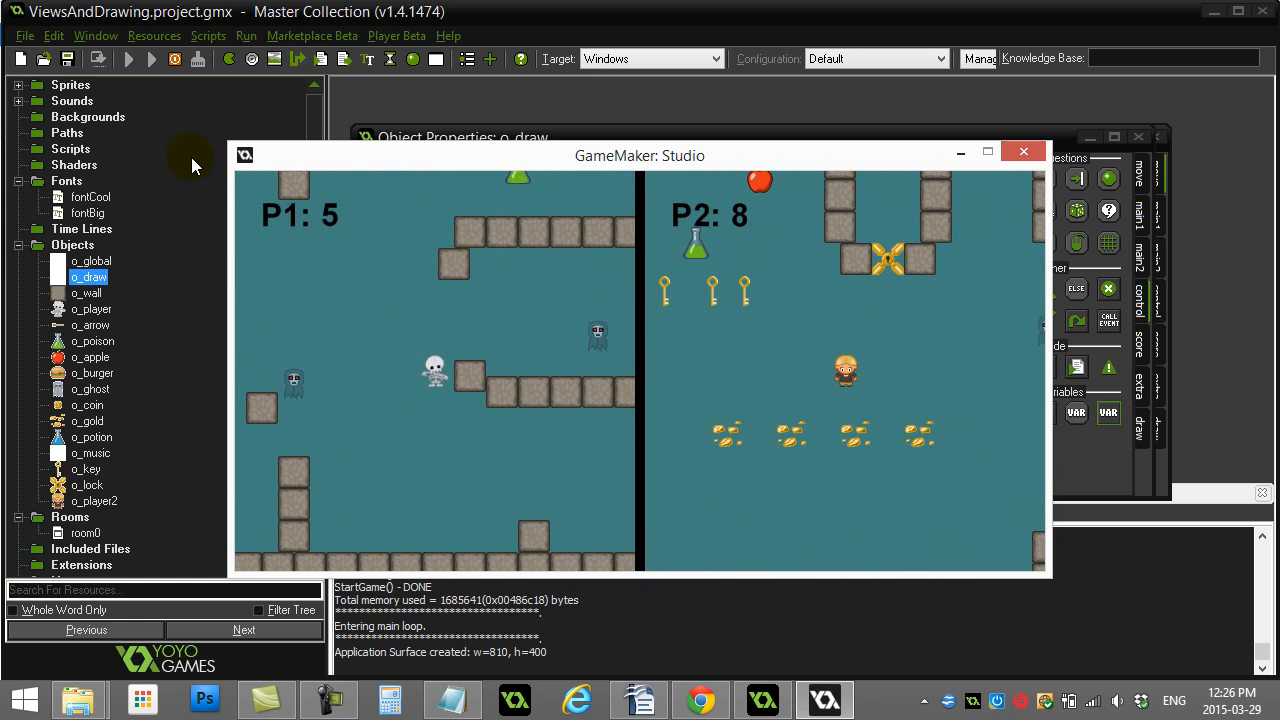
pyautogui.click(1022, 151)
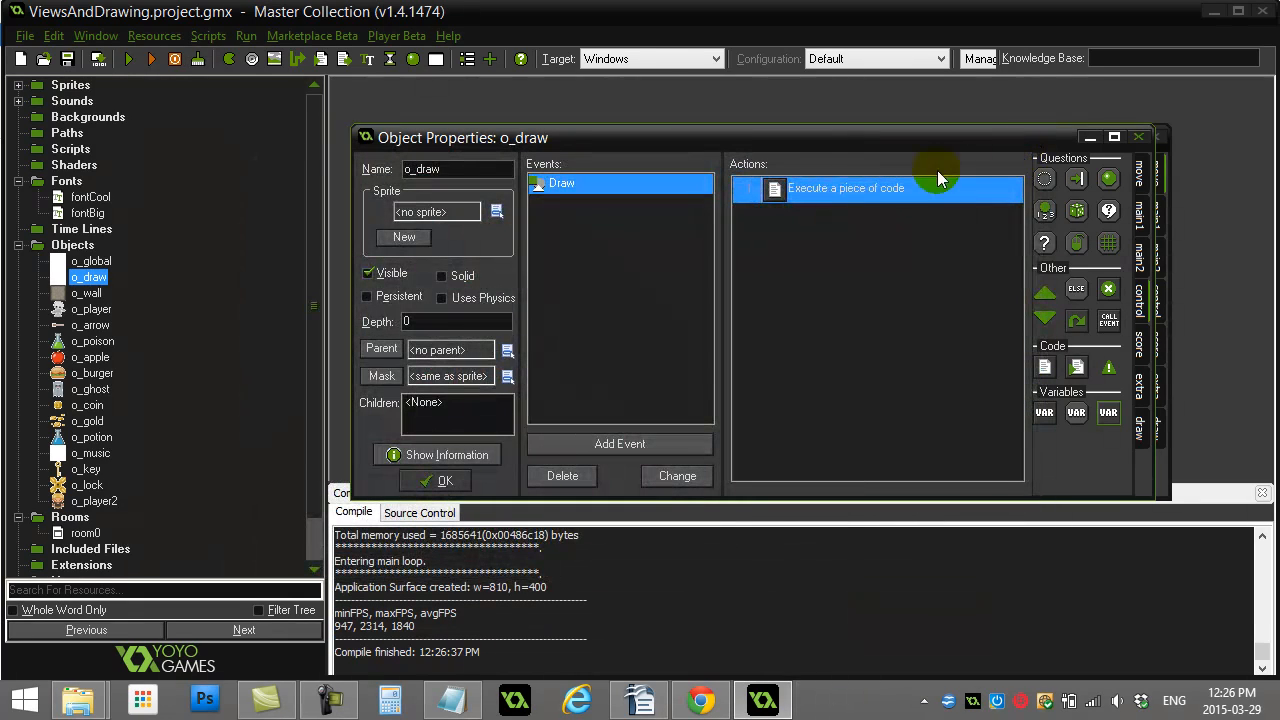
pyautogui.moveTo(655, 265)
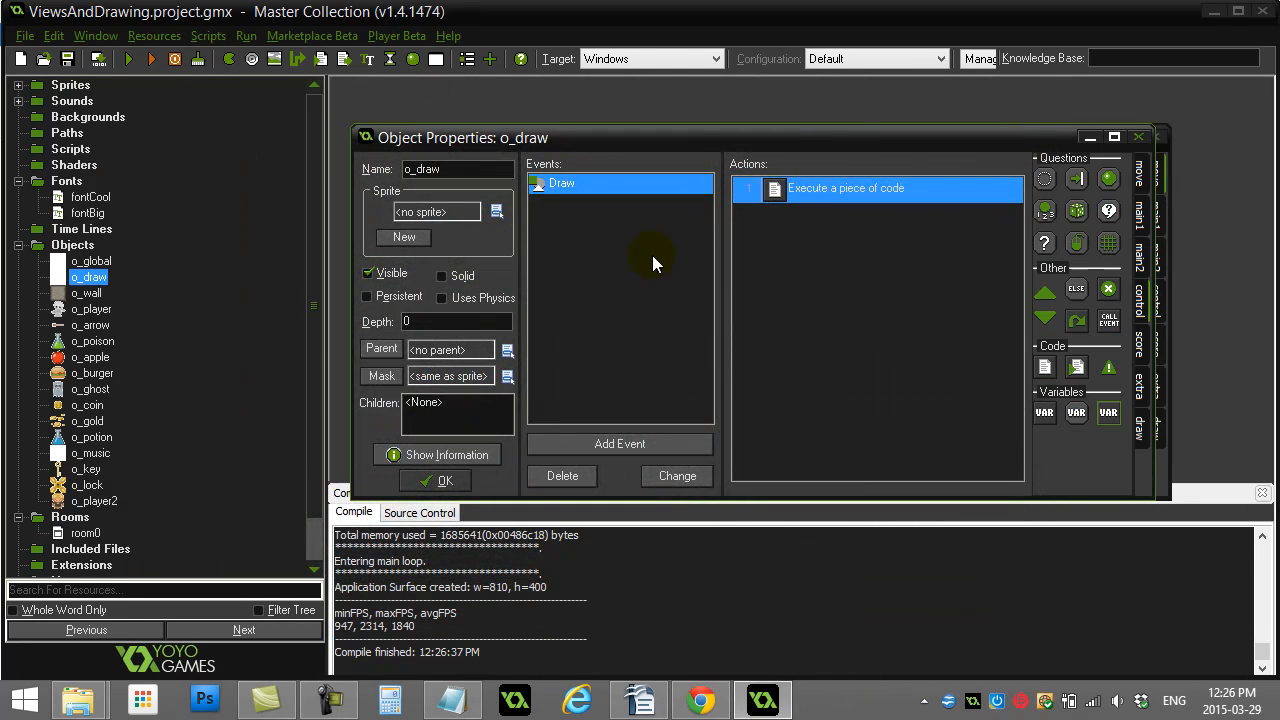
pyautogui.moveTo(398, 348)
pyautogui.write('-')
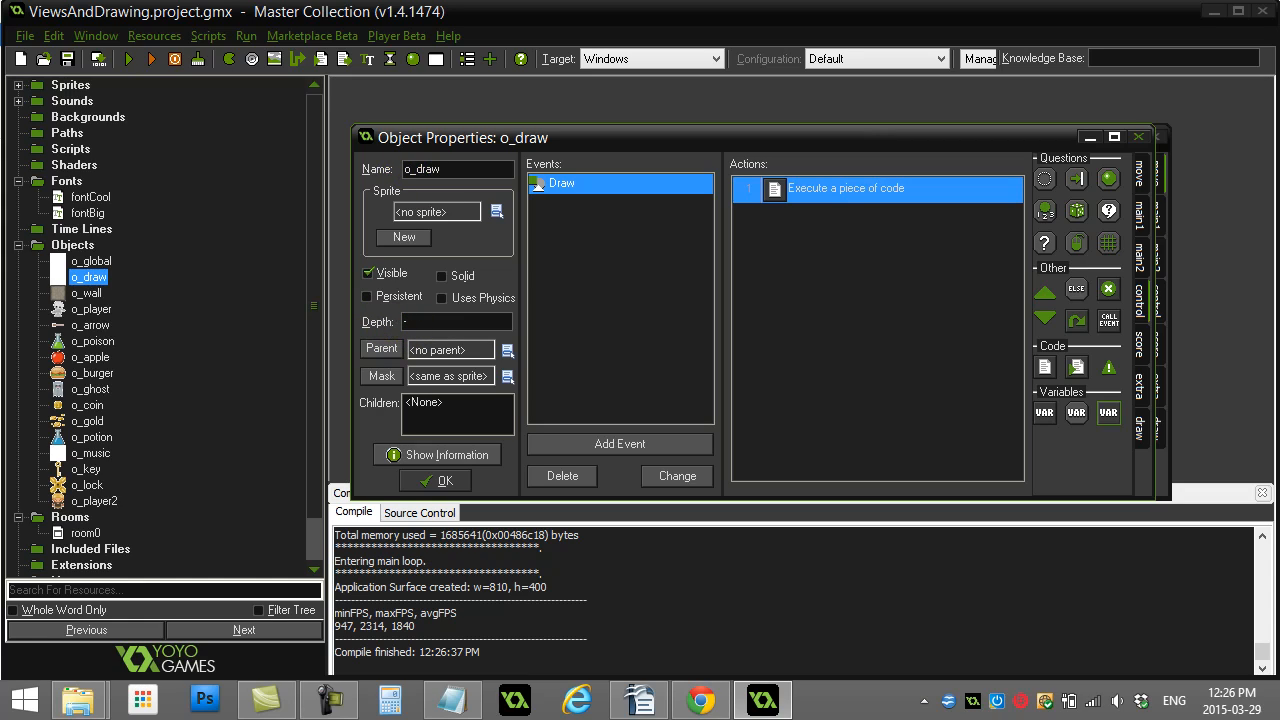
# Give o_draw a negative depth, then run and close the game to test the scores
pyautogui.click(456, 321)
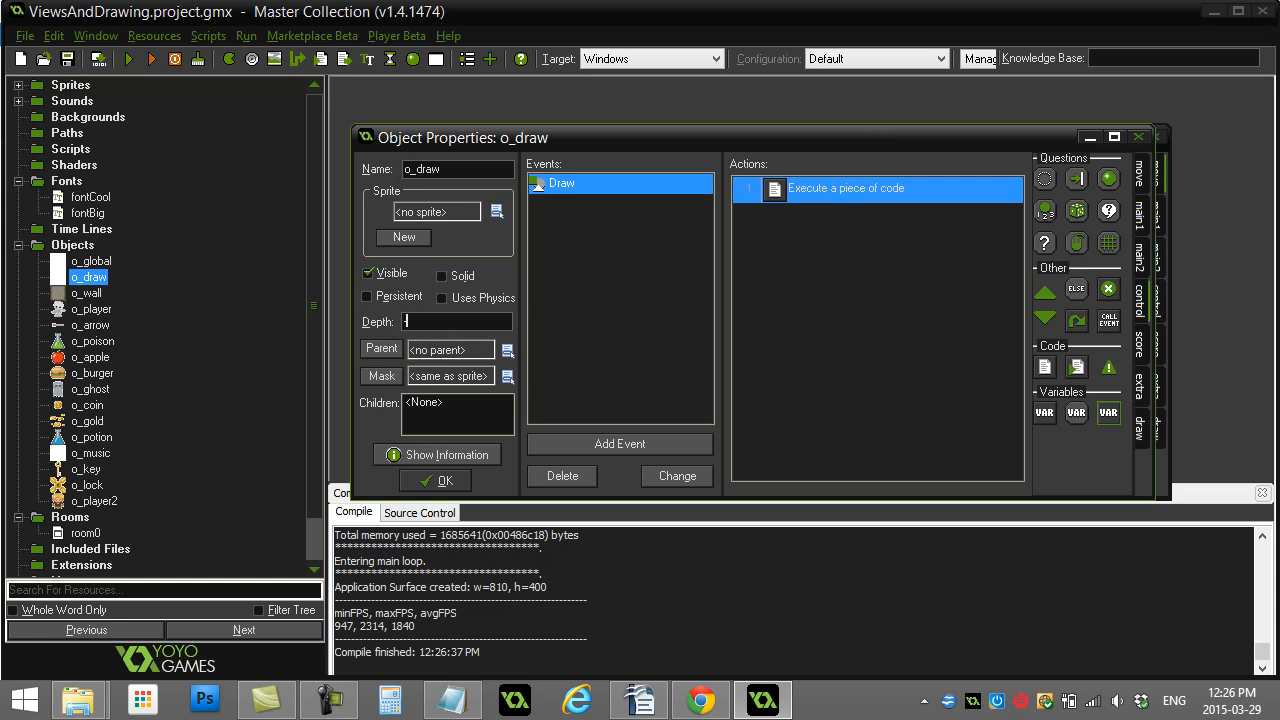
pyautogui.write('-5')
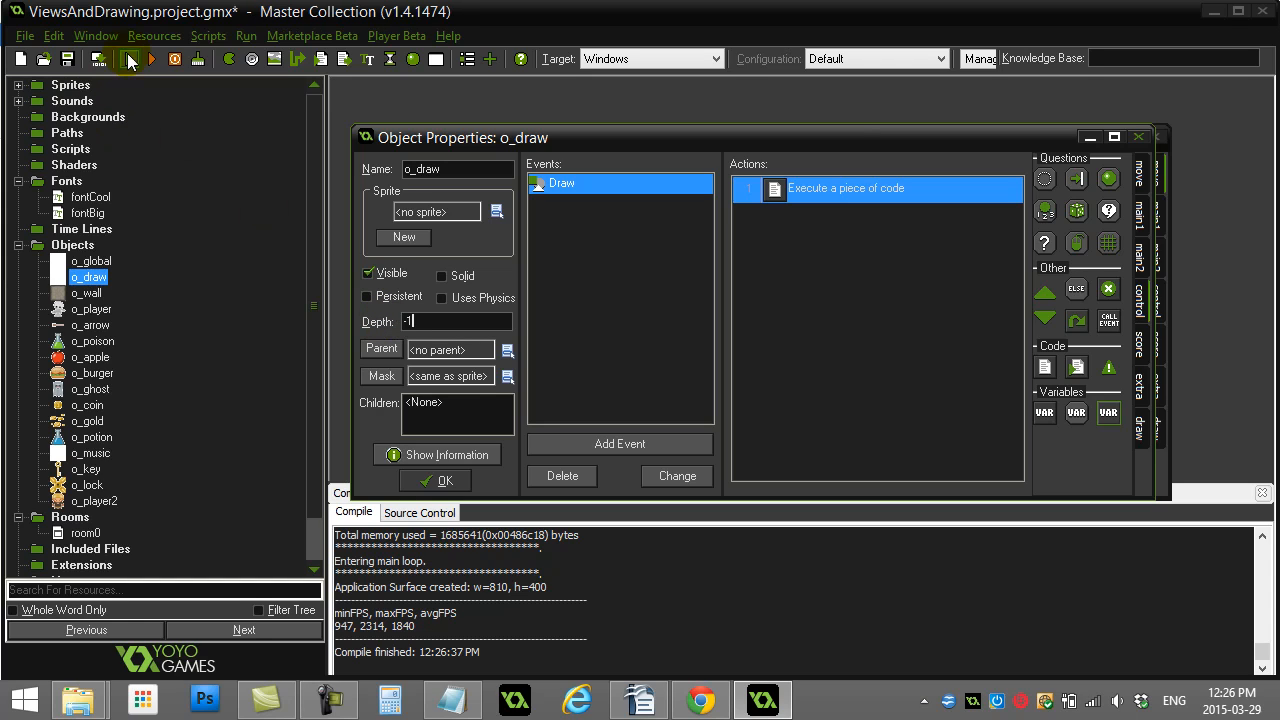
pyautogui.click(152, 59)
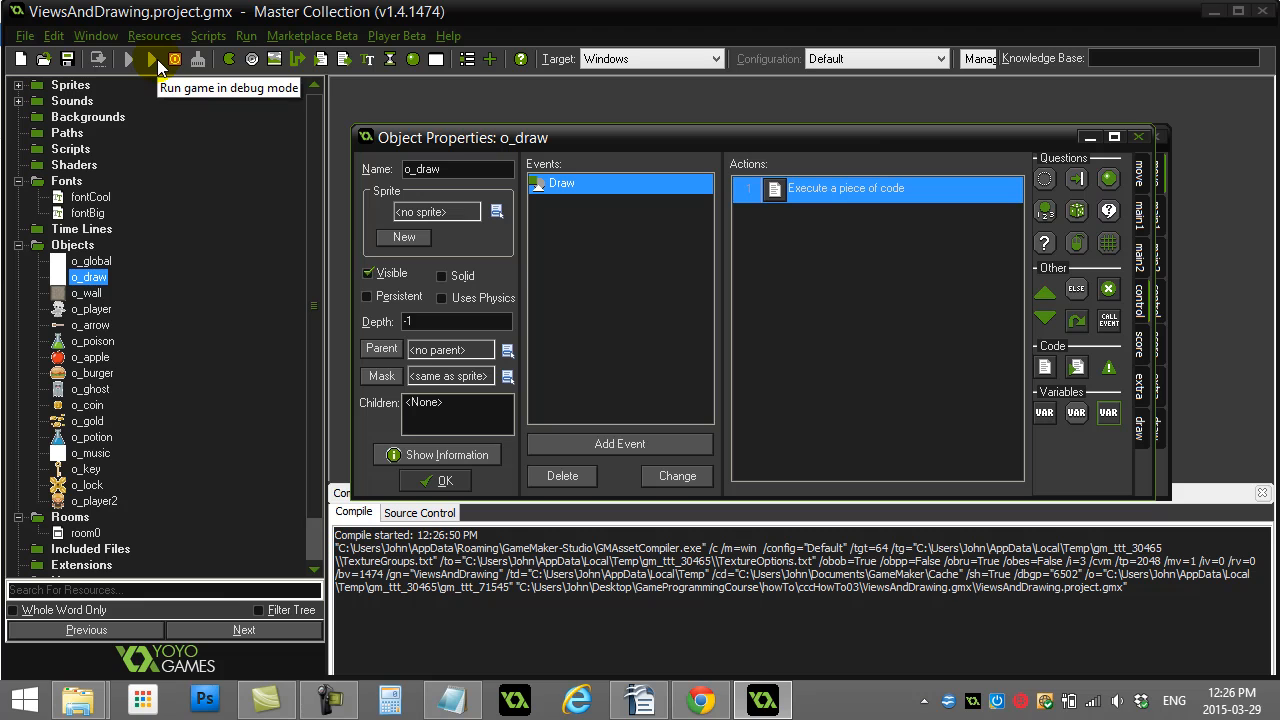
pyautogui.click(128, 58)
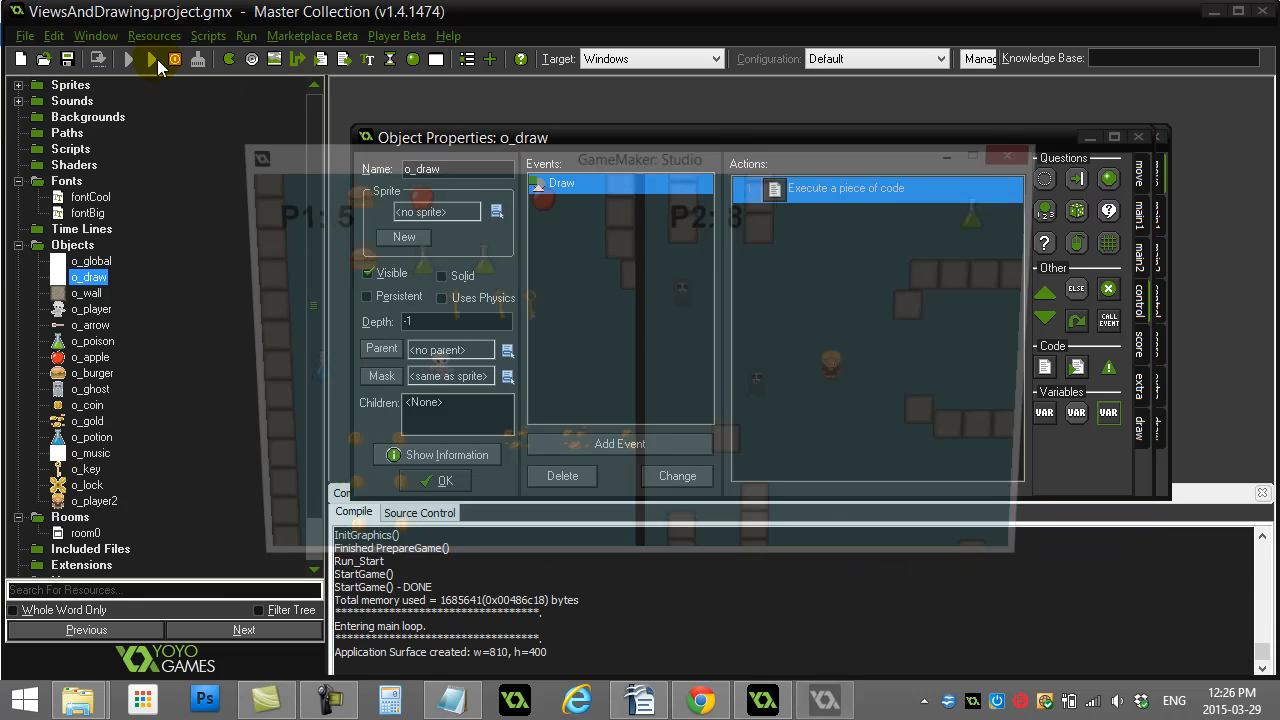
pyautogui.click(128, 58)
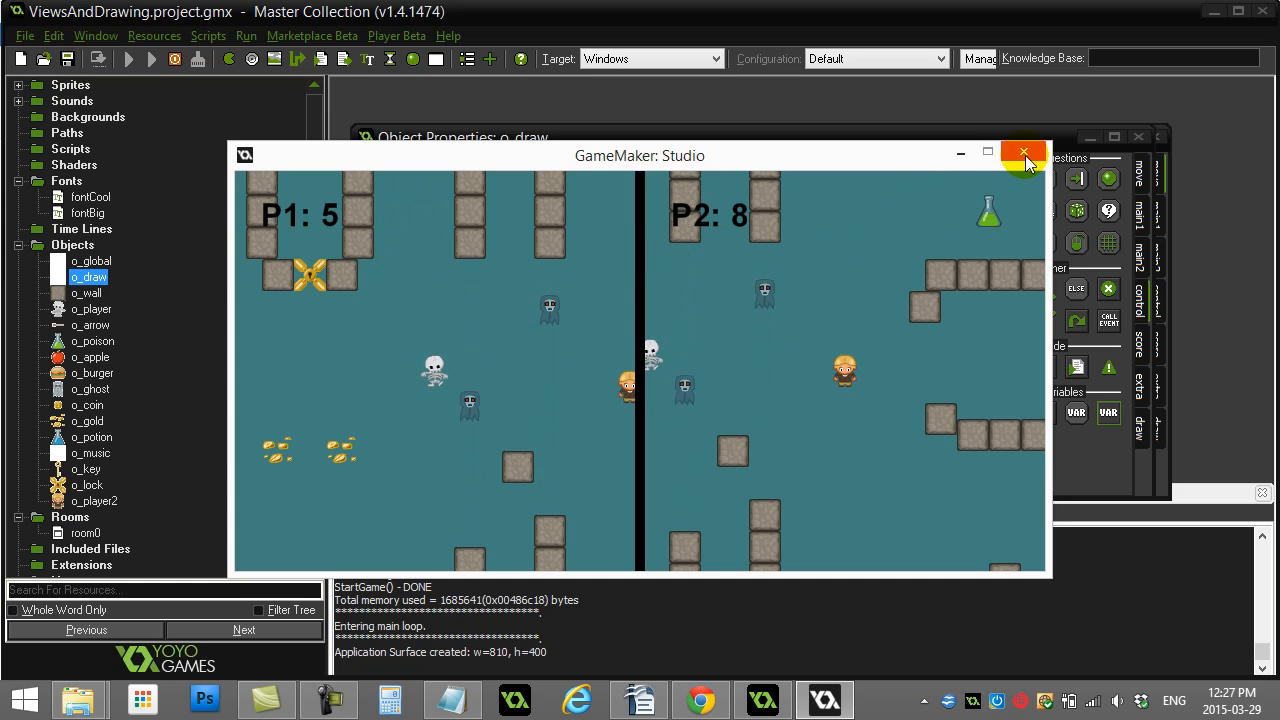
pyautogui.moveTo(650, 273)
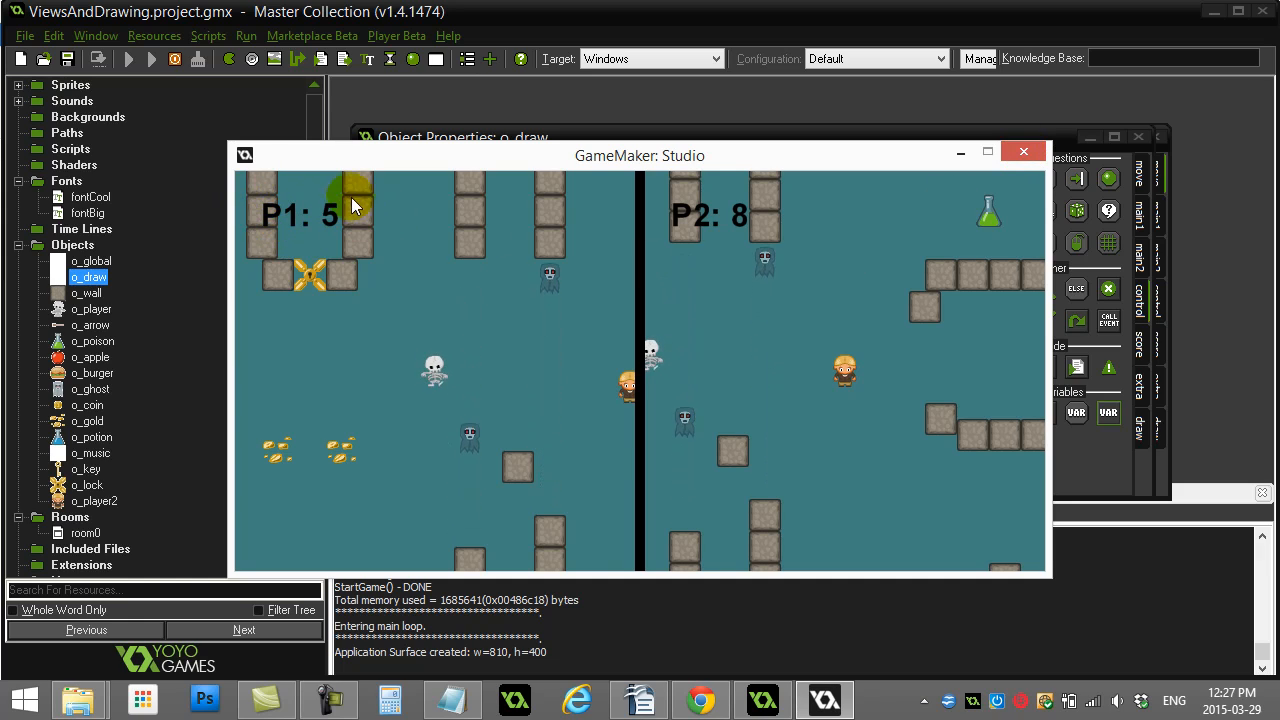
pyautogui.moveTo(270, 225)
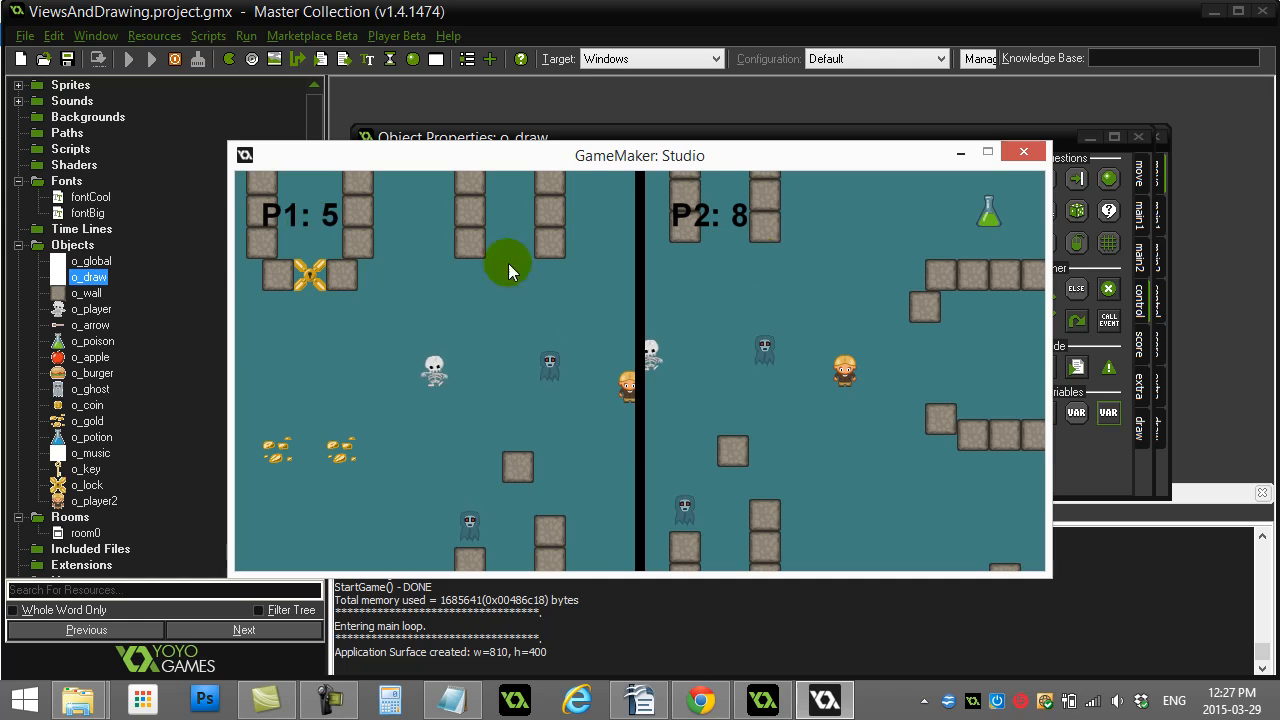
pyautogui.click(1022, 151)
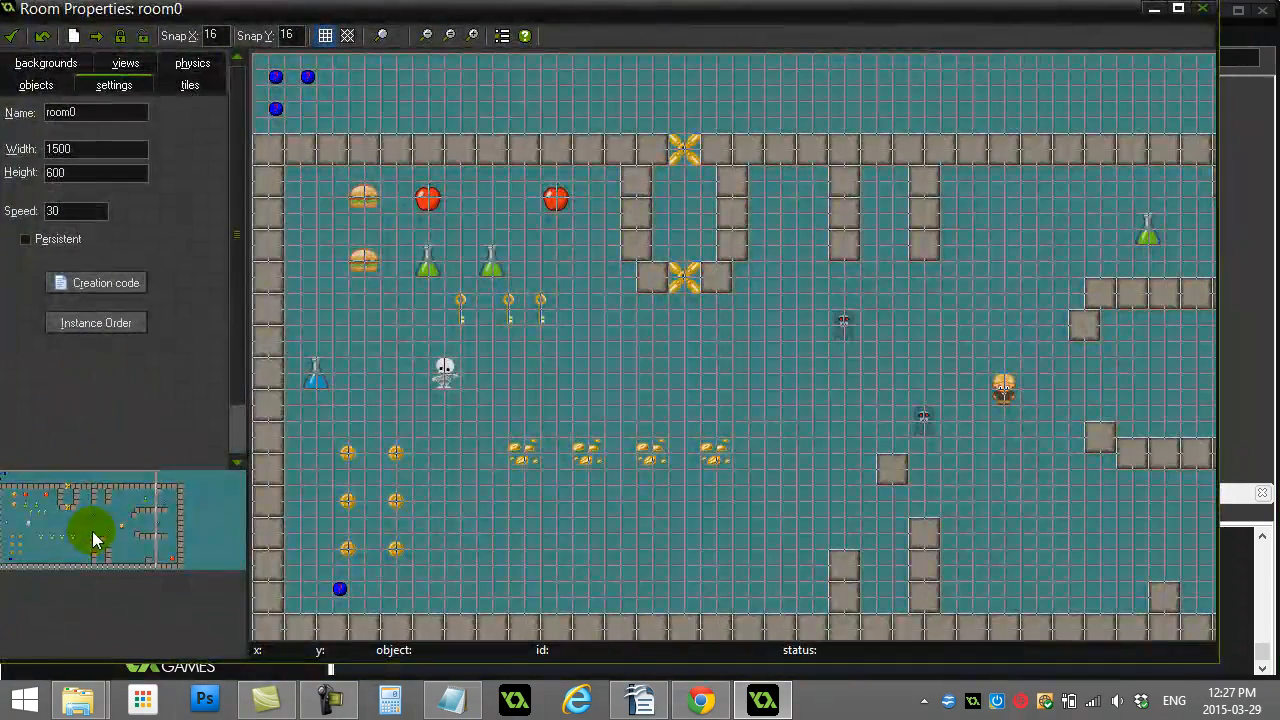
# In room0's views, make View 2 visible at room start and edit its port width
pyautogui.click(125, 63)
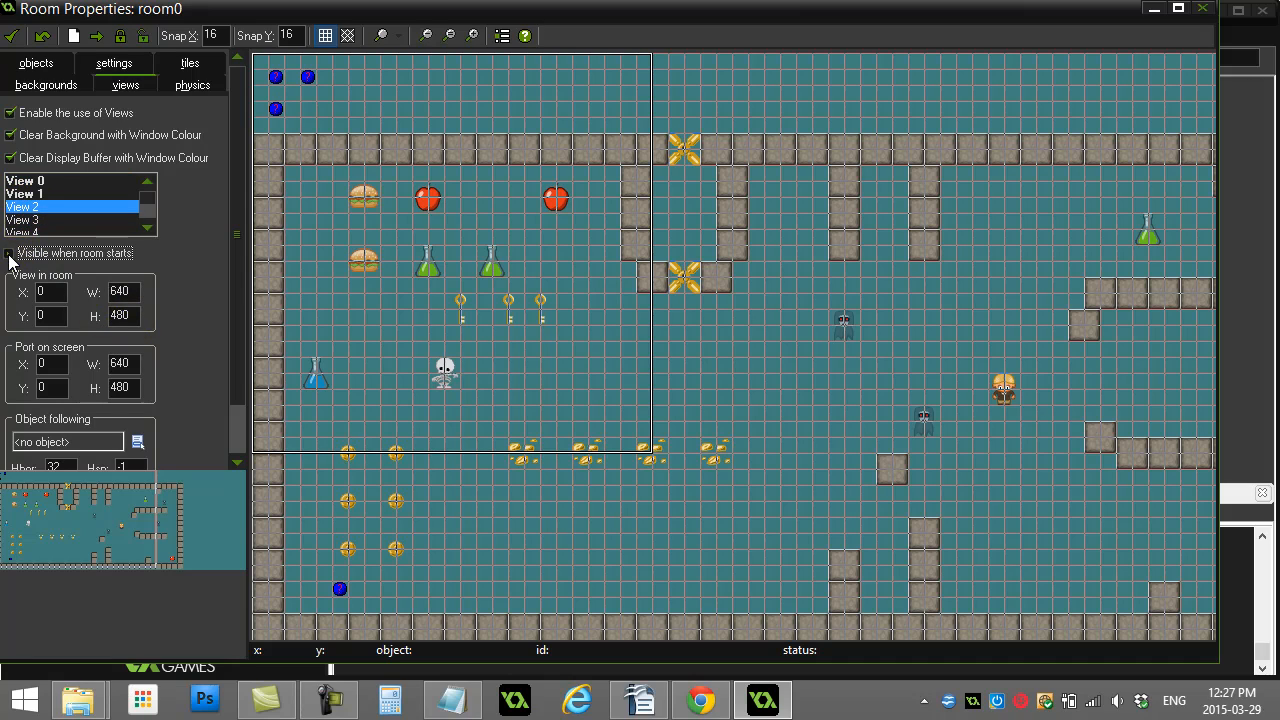
pyautogui.tripleClick(118, 291)
pyautogui.write('800')
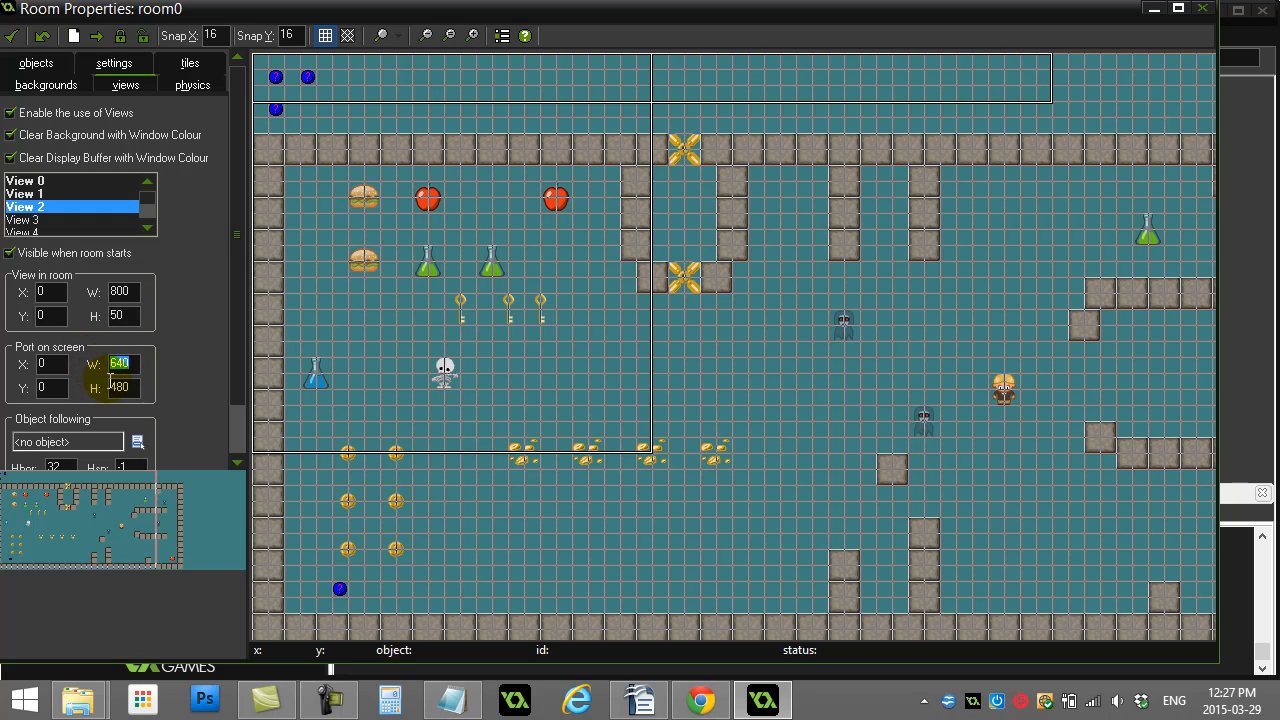
pyautogui.click(48, 363)
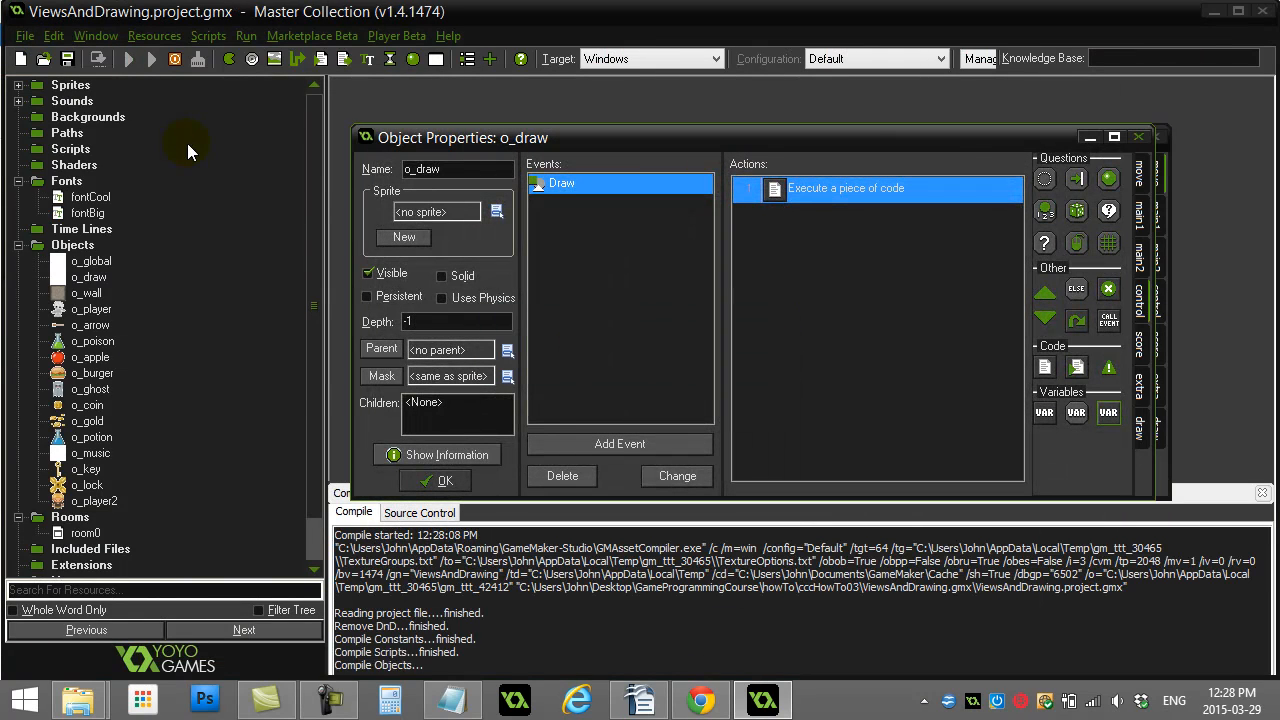
pyautogui.click(151, 58)
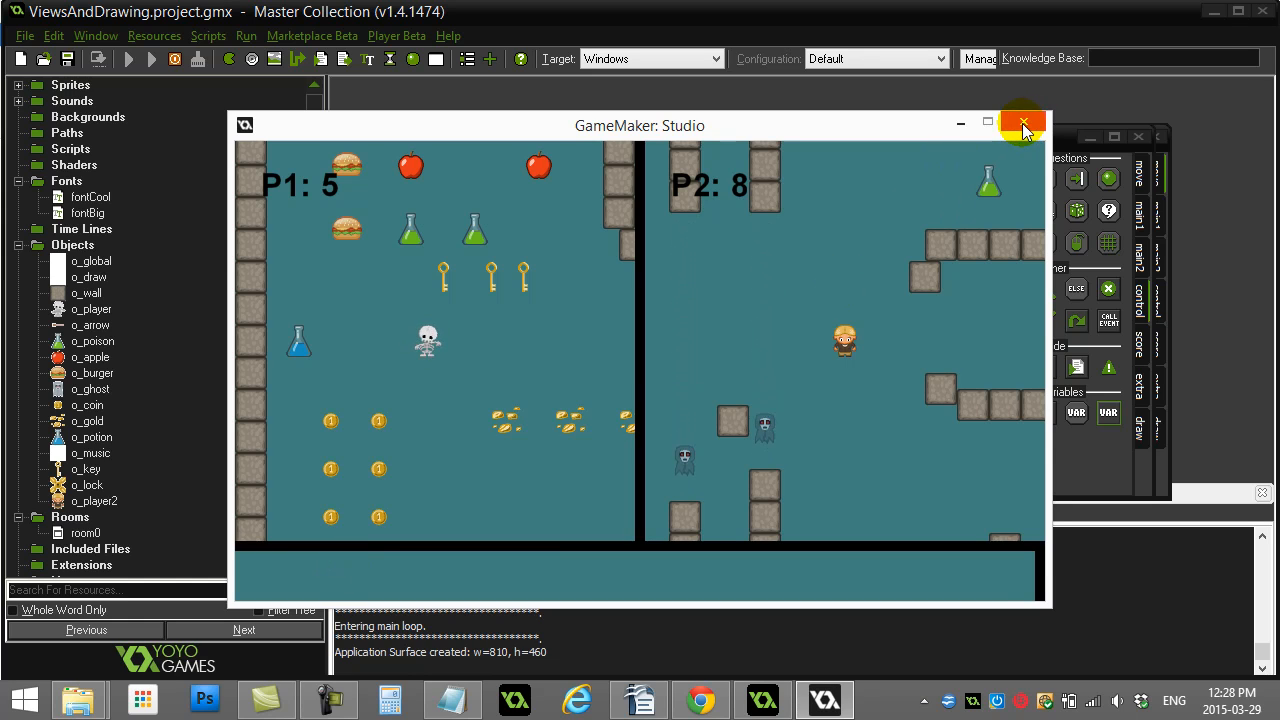
pyautogui.click(1022, 125)
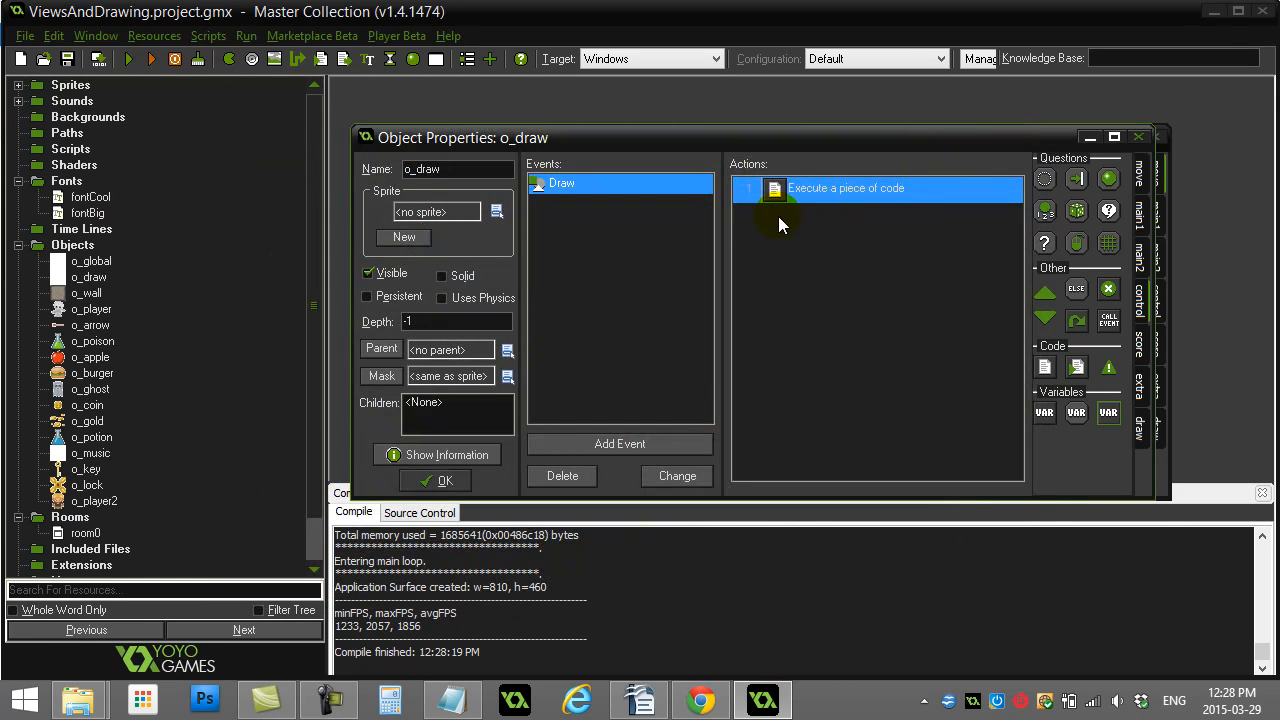
# Add a '//draw in the stats view' comment and code: if view_current=2, draw_text(20, 20, "whatever")
pyautogui.doubleClick(846, 188)
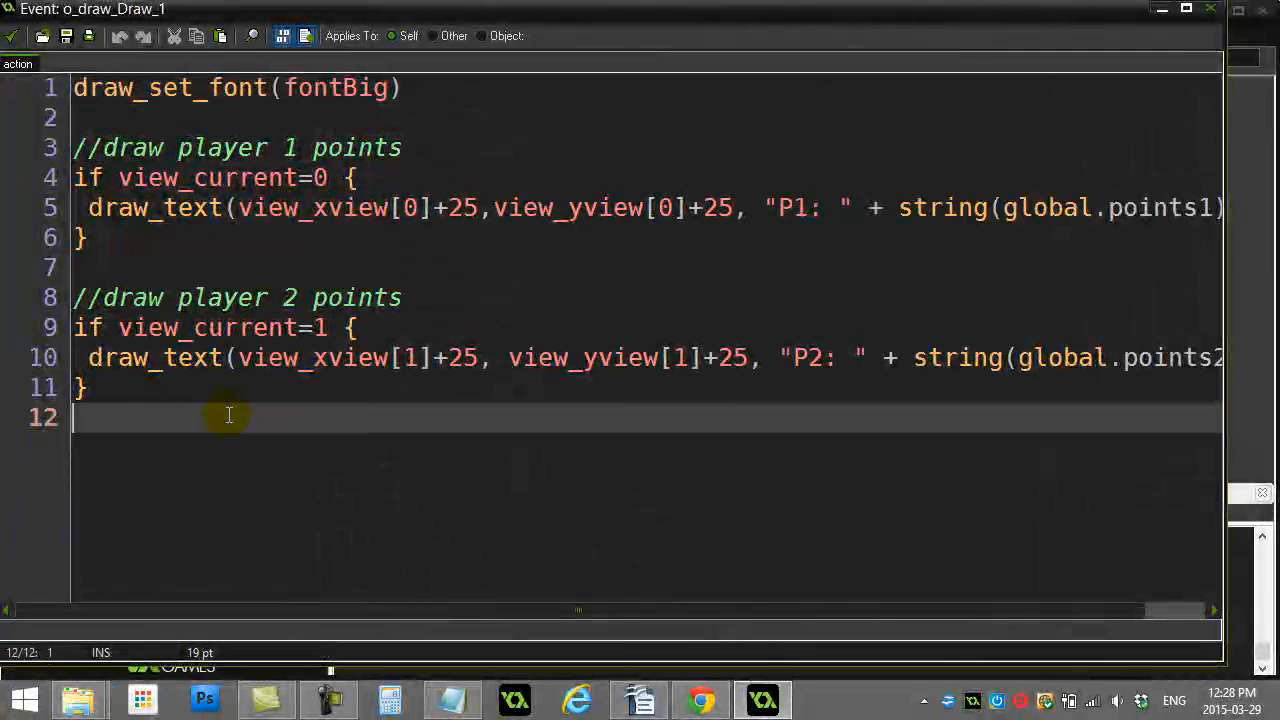
pyautogui.write('//draw i')
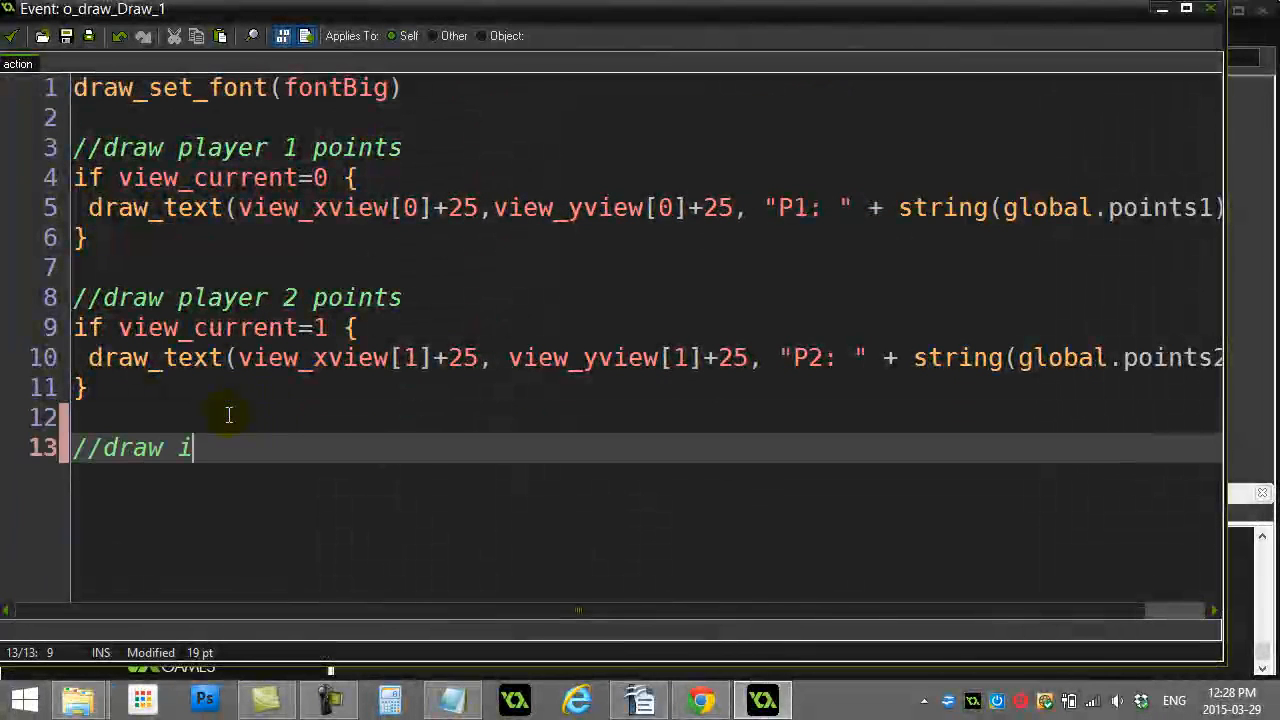
pyautogui.write('n the stats view')
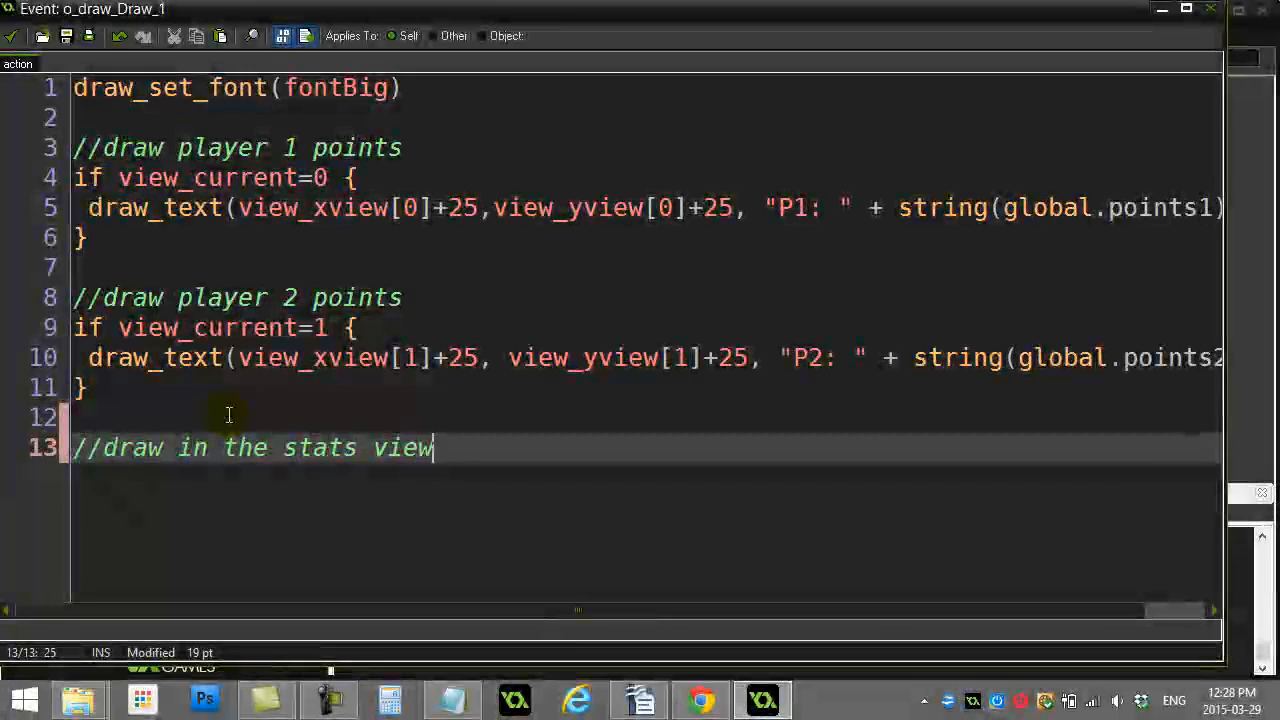
pyautogui.write('if view')
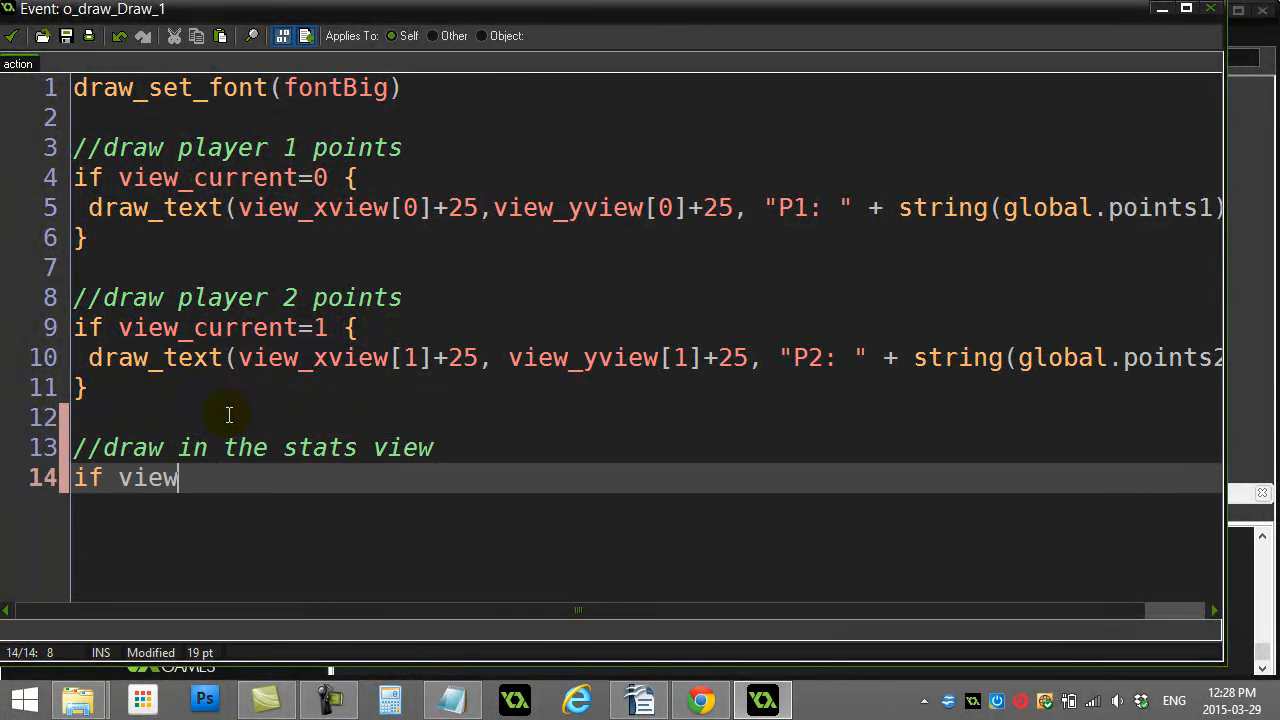
pyautogui.write('_current=2 {')
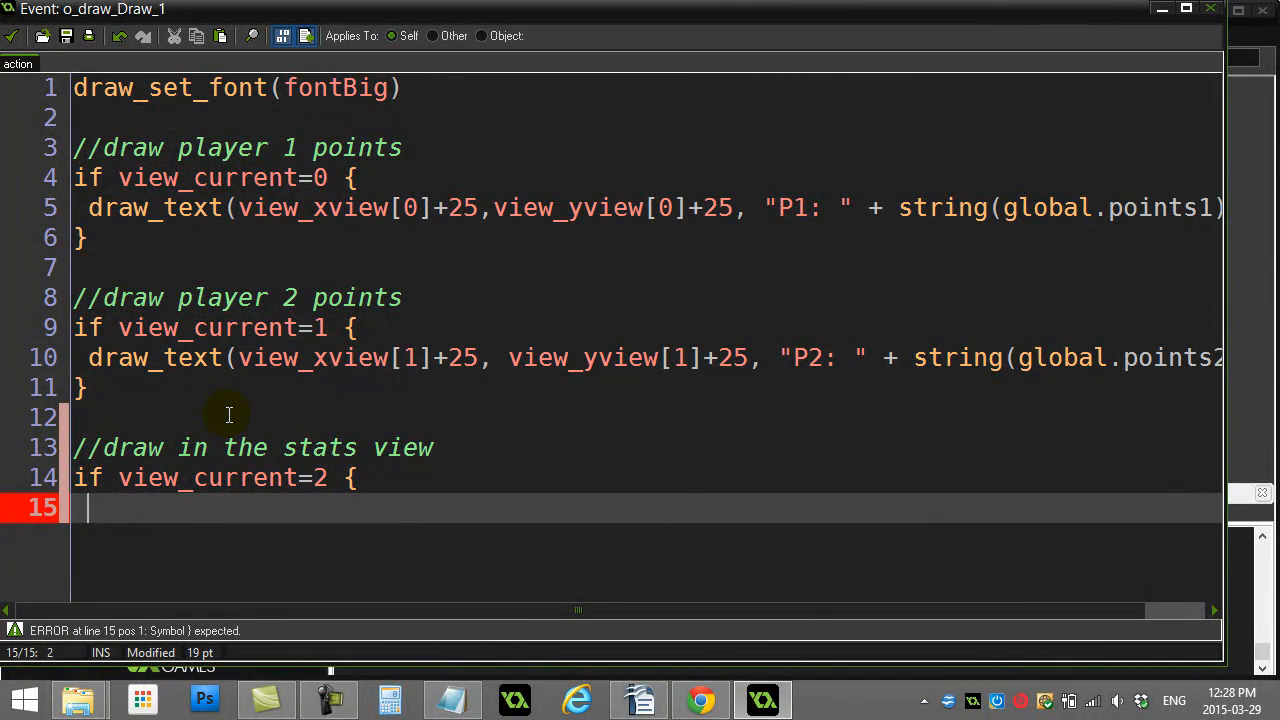
pyautogui.write('draw_text')
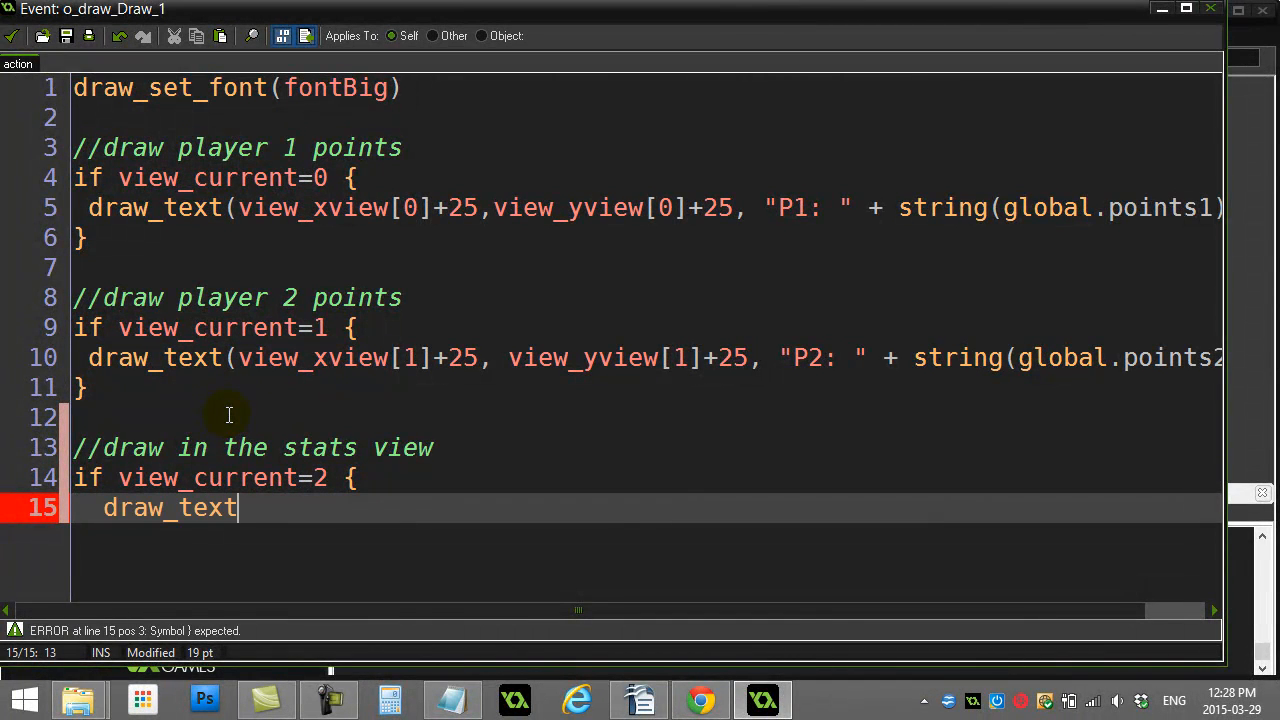
pyautogui.write('(20, 20')
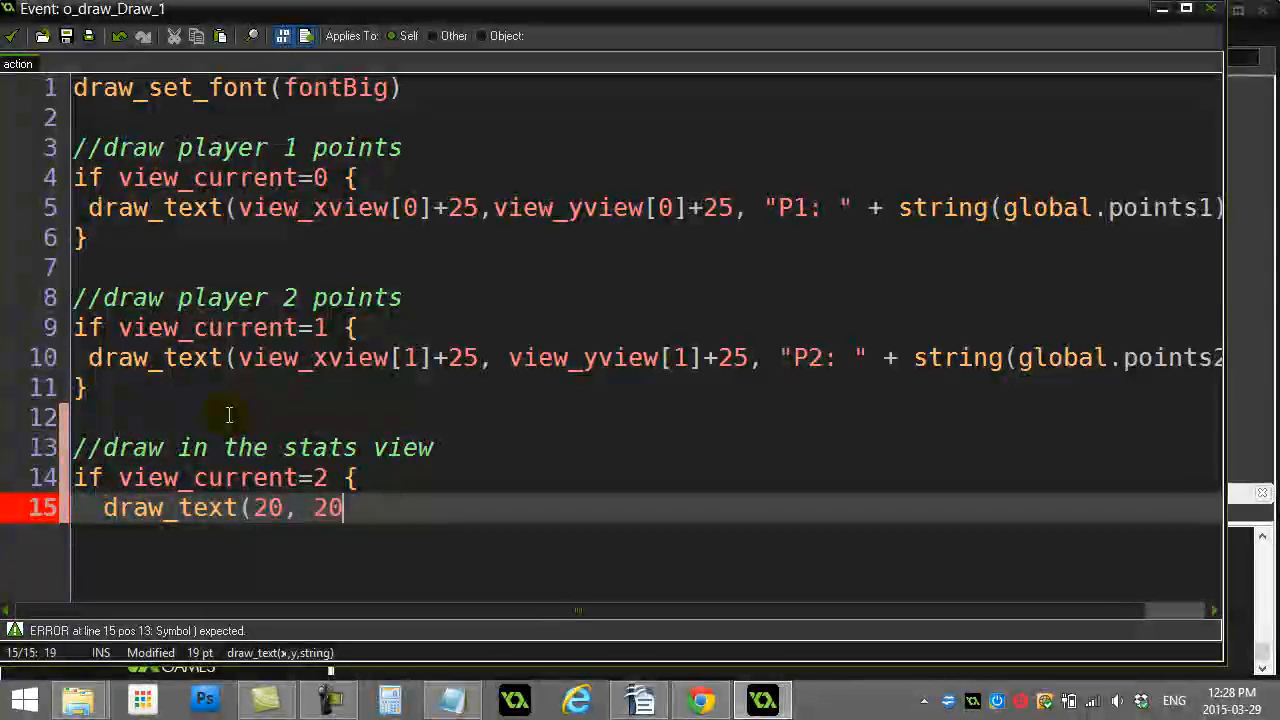
pyautogui.write(', "whatever"')
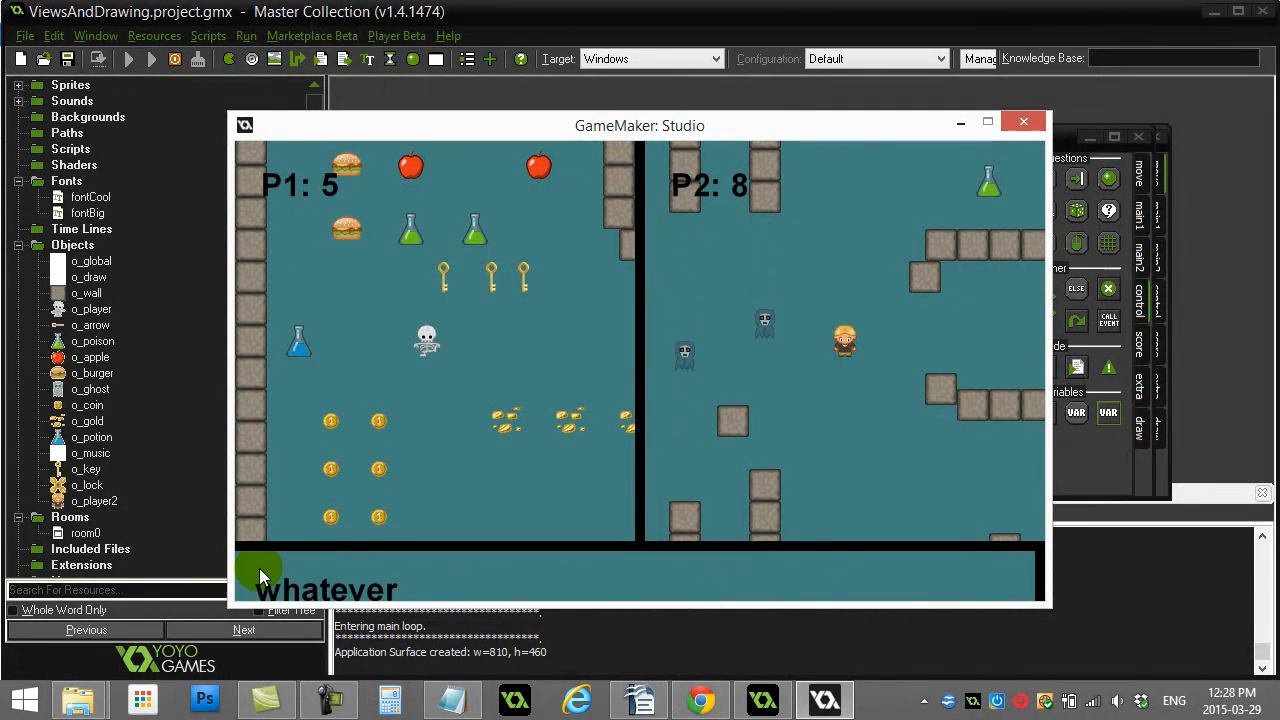
pyautogui.moveTo(1045, 575)
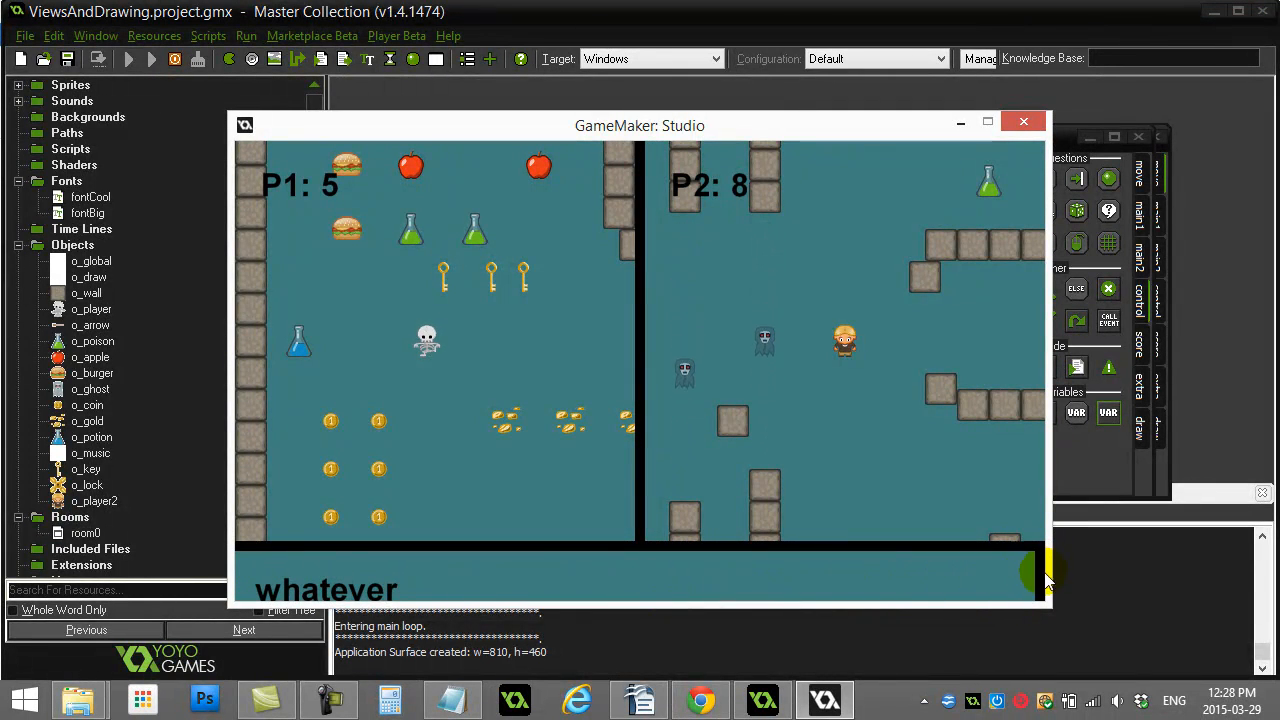
pyautogui.moveTo(712, 300)
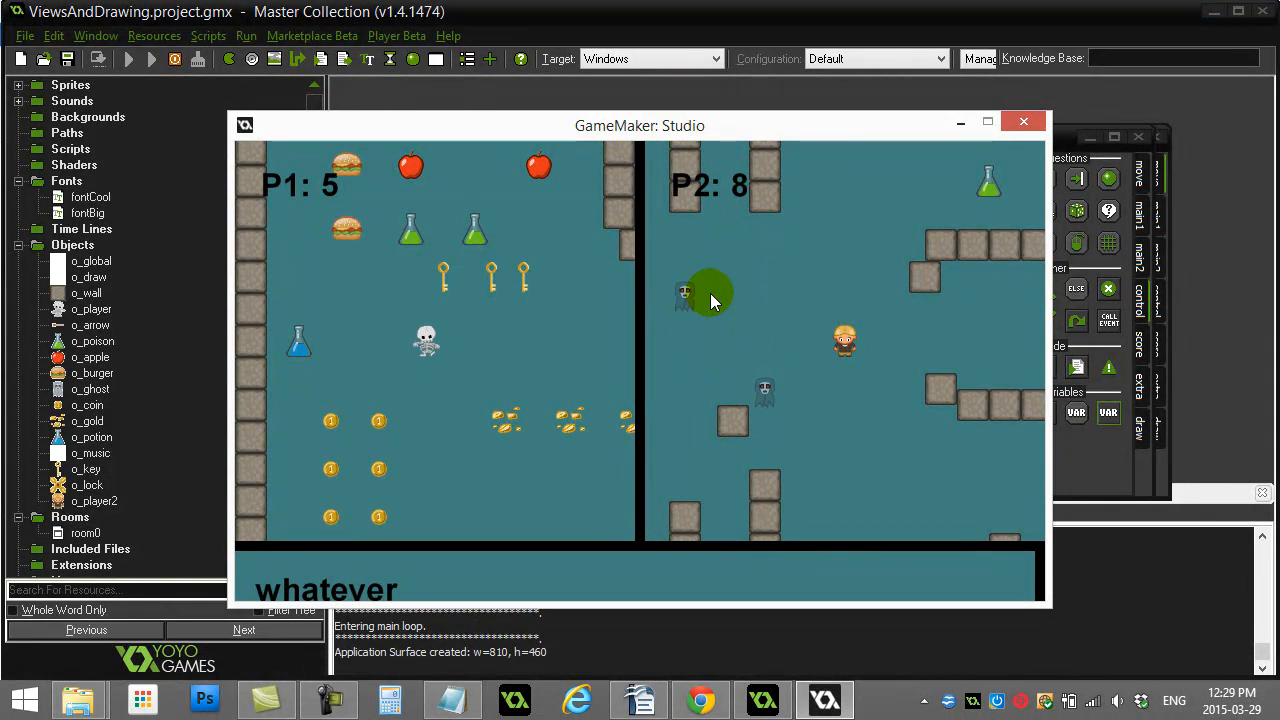
pyautogui.moveTo(797, 368)
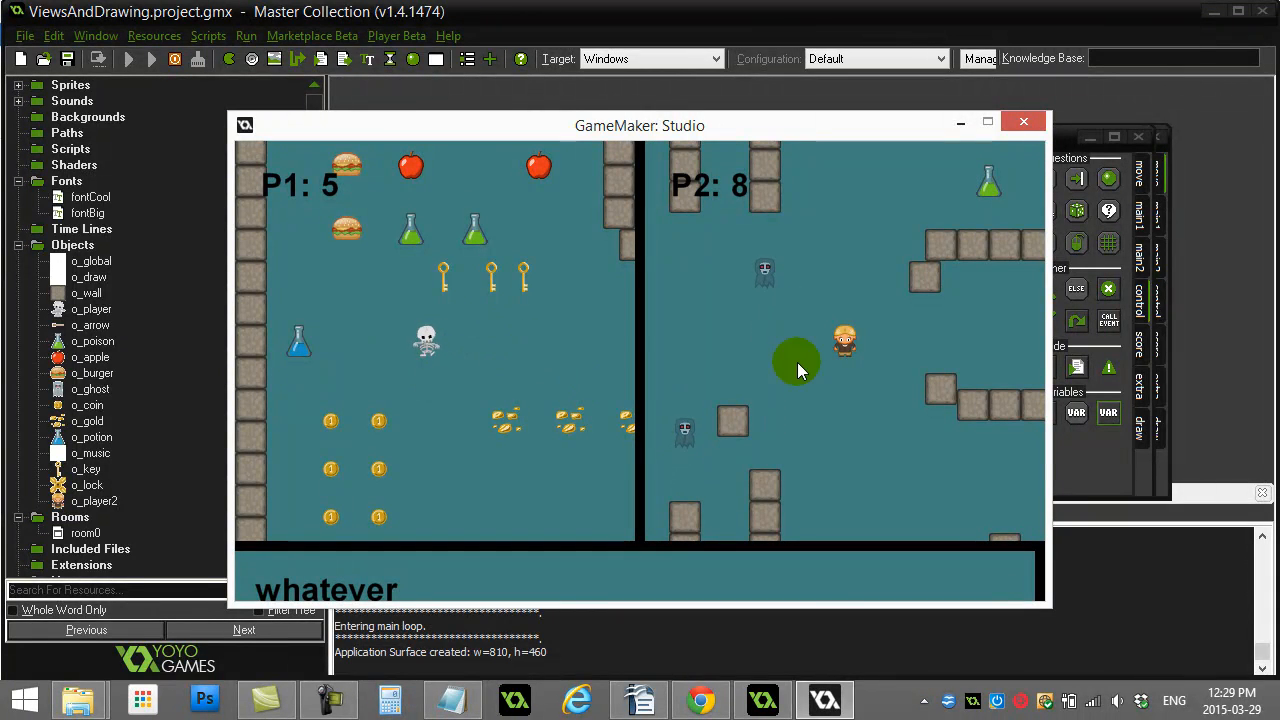
pyautogui.moveTo(660, 160)
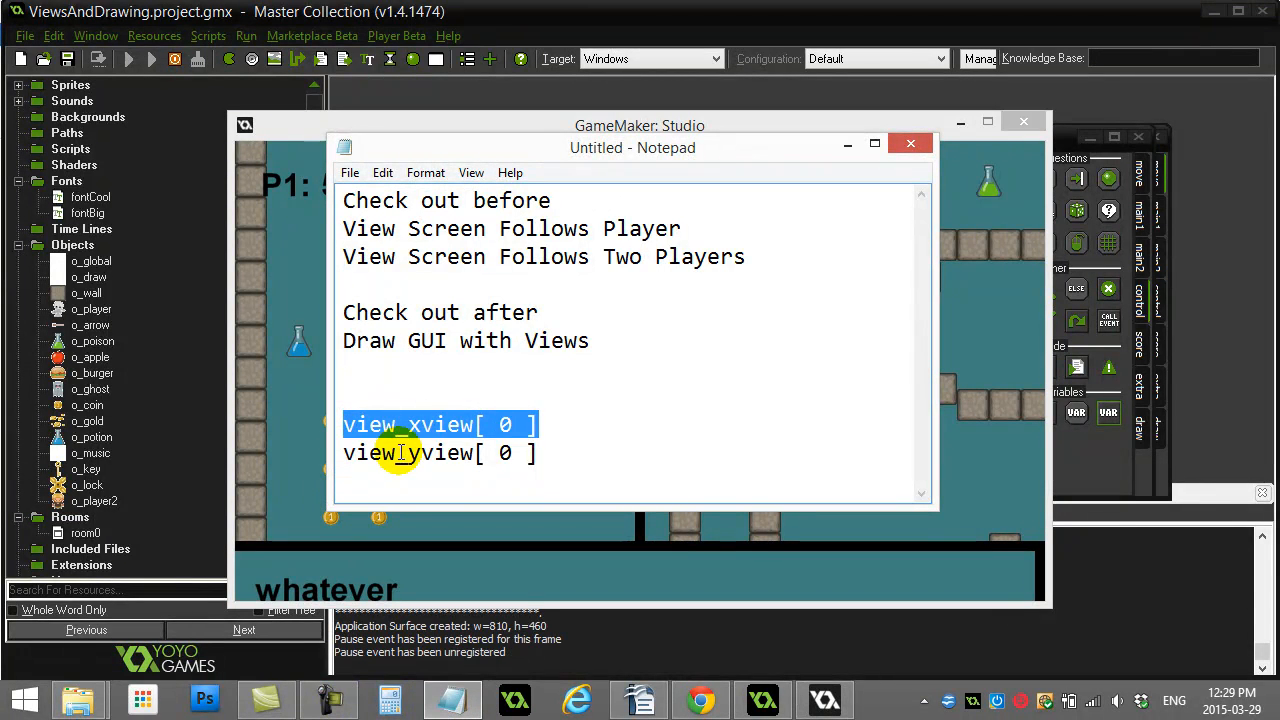
pyautogui.moveTo(350, 255)
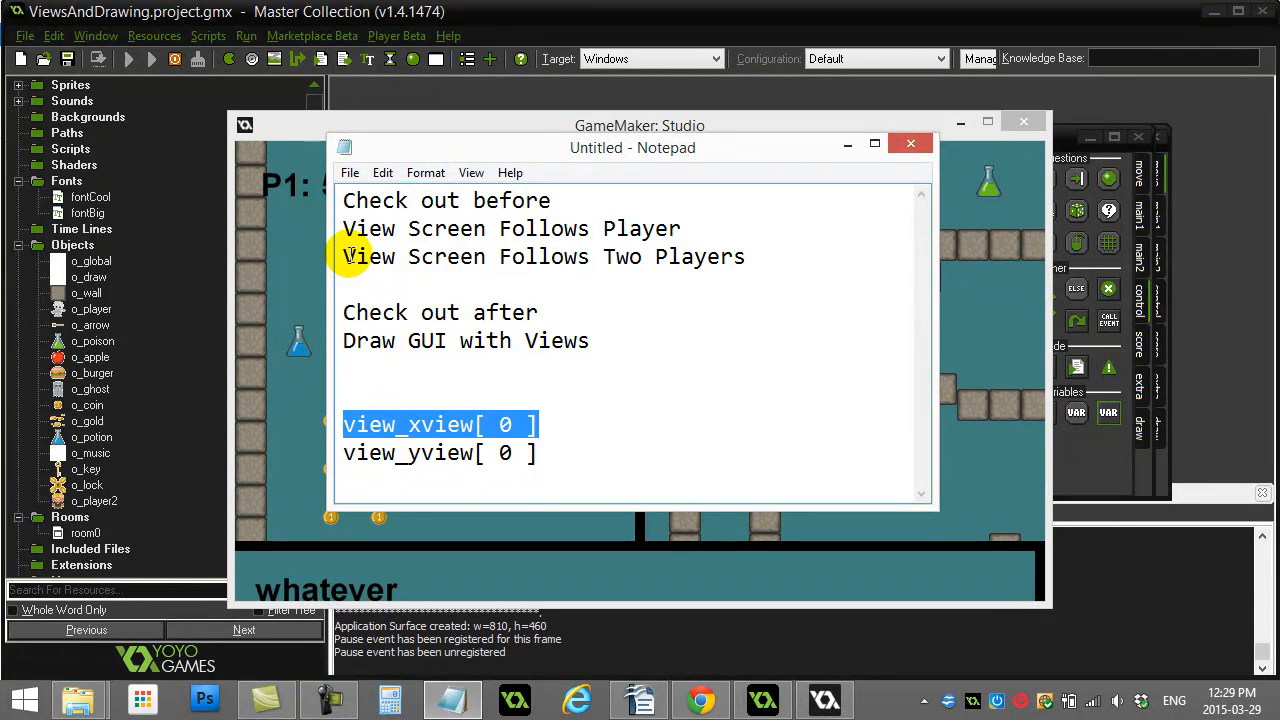